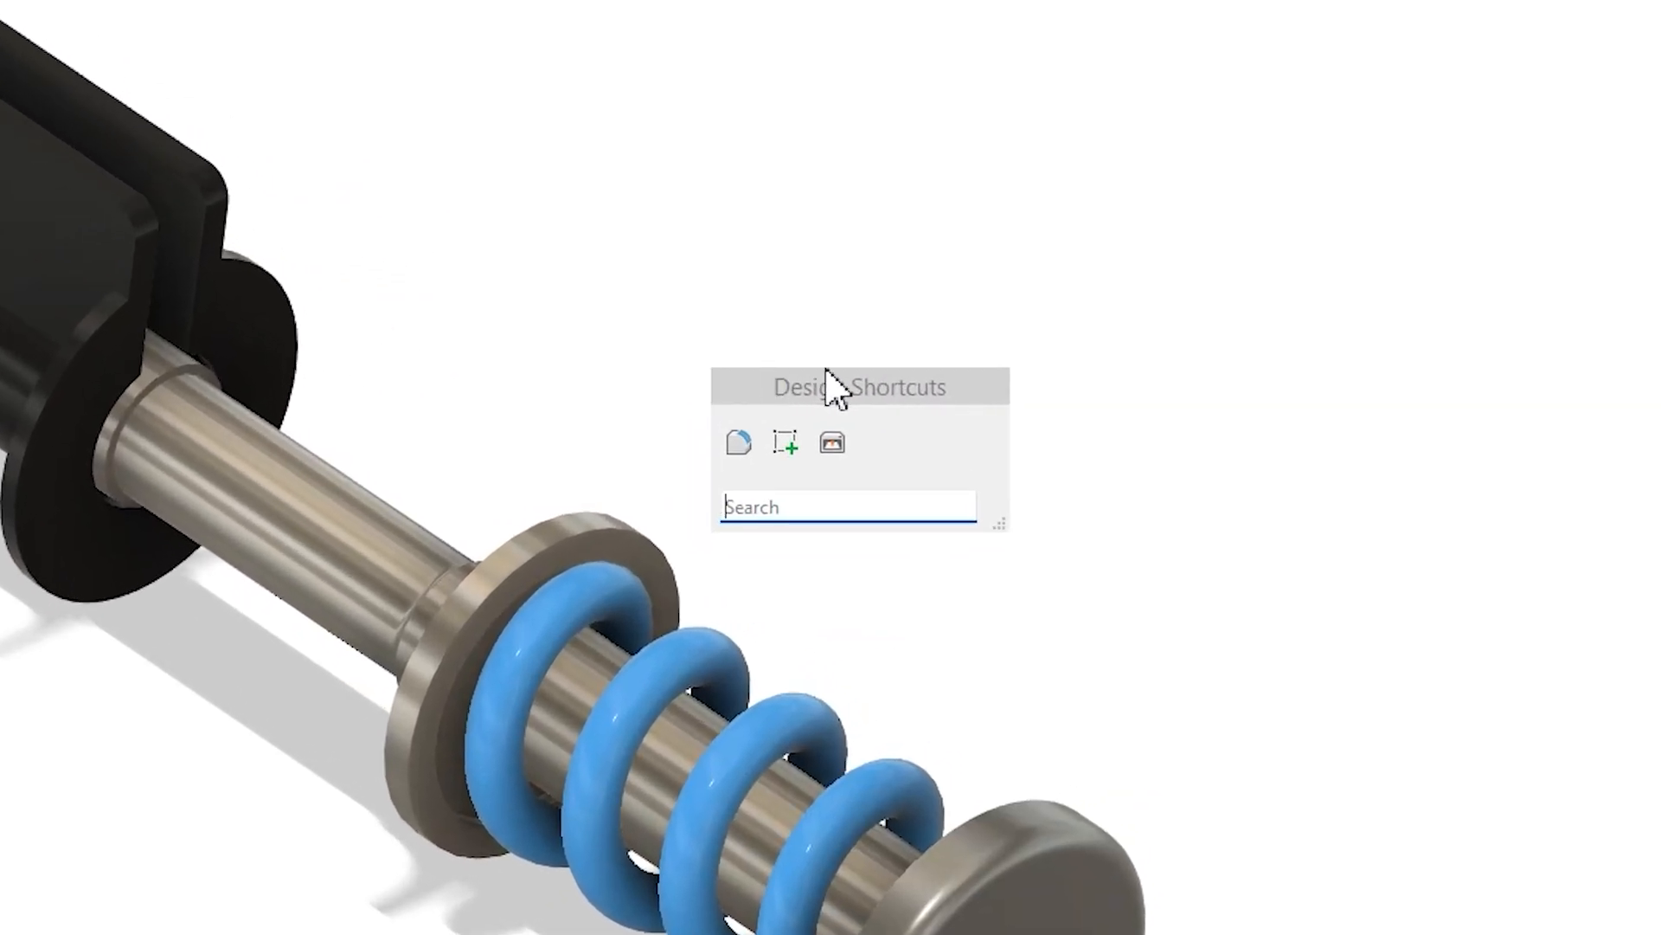
mouse_move(898, 419)
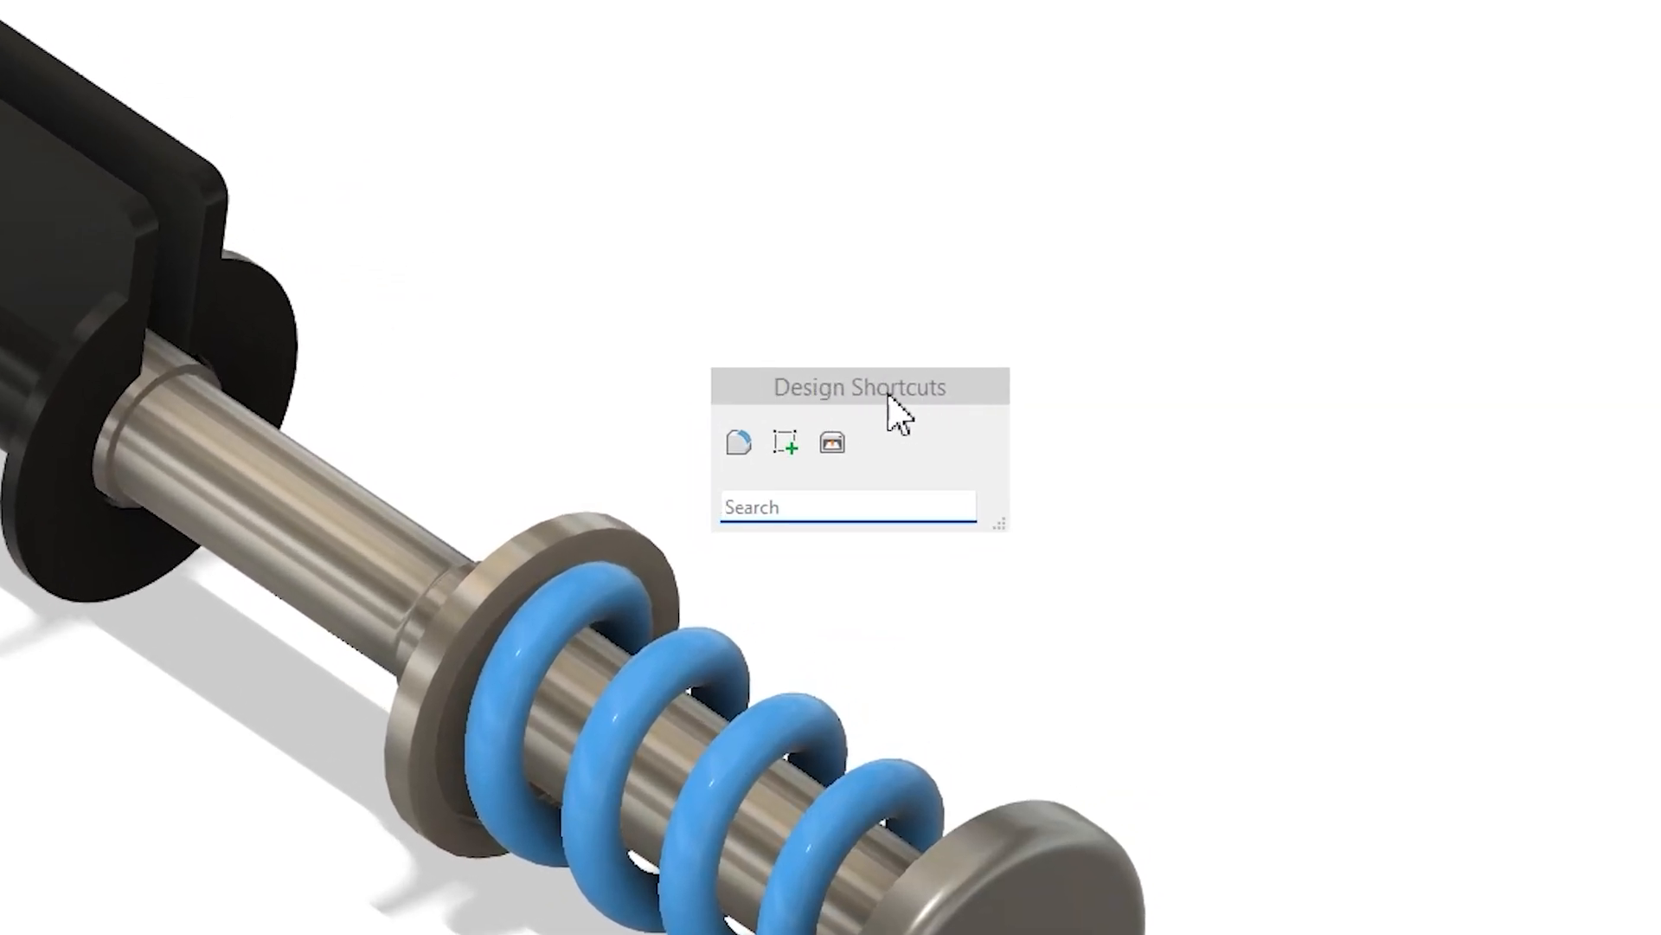
Show the Surface tools, then switch to the Untitled(1) design holding the circle sketch.
type("revo")
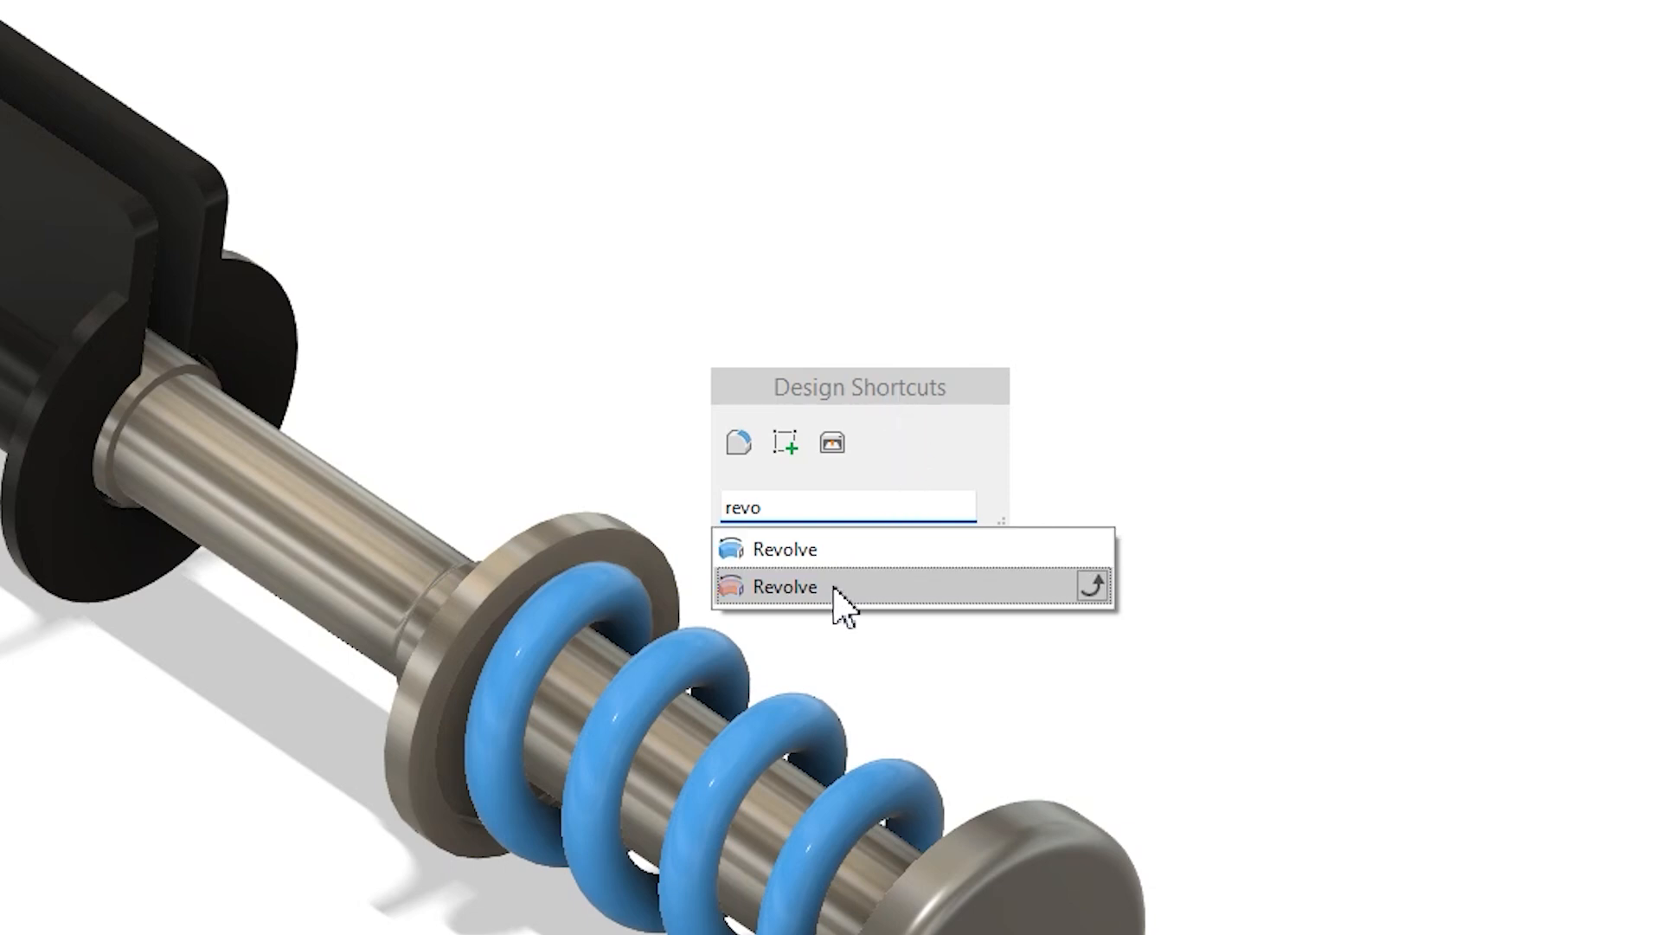
type("extr")
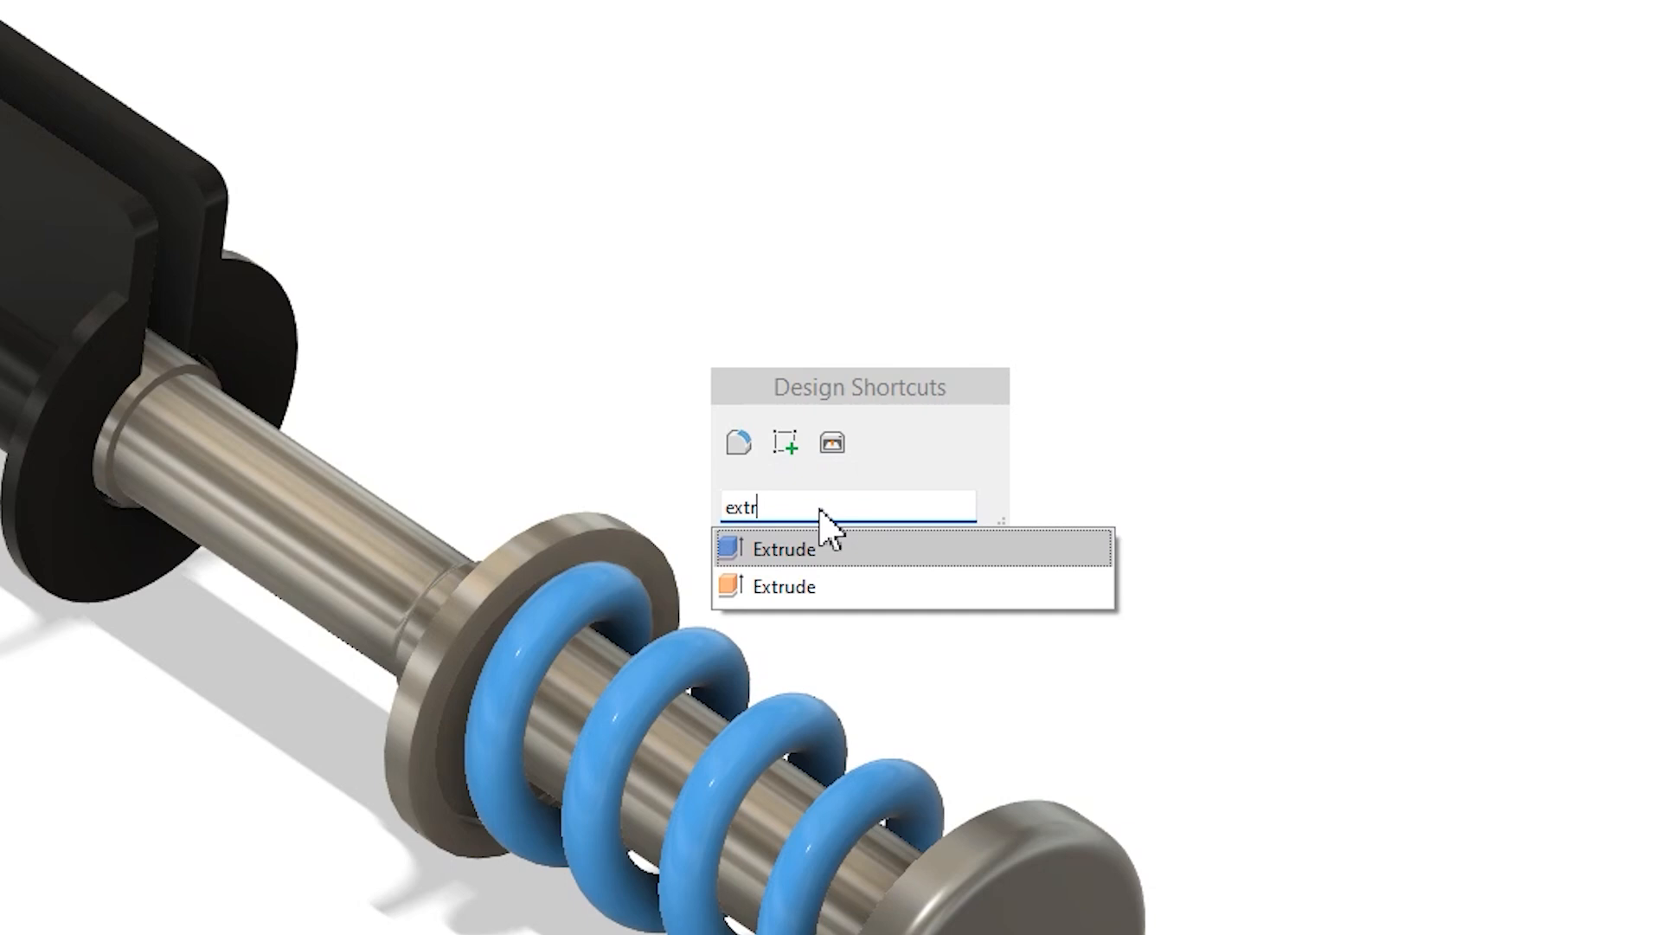
type("ud")
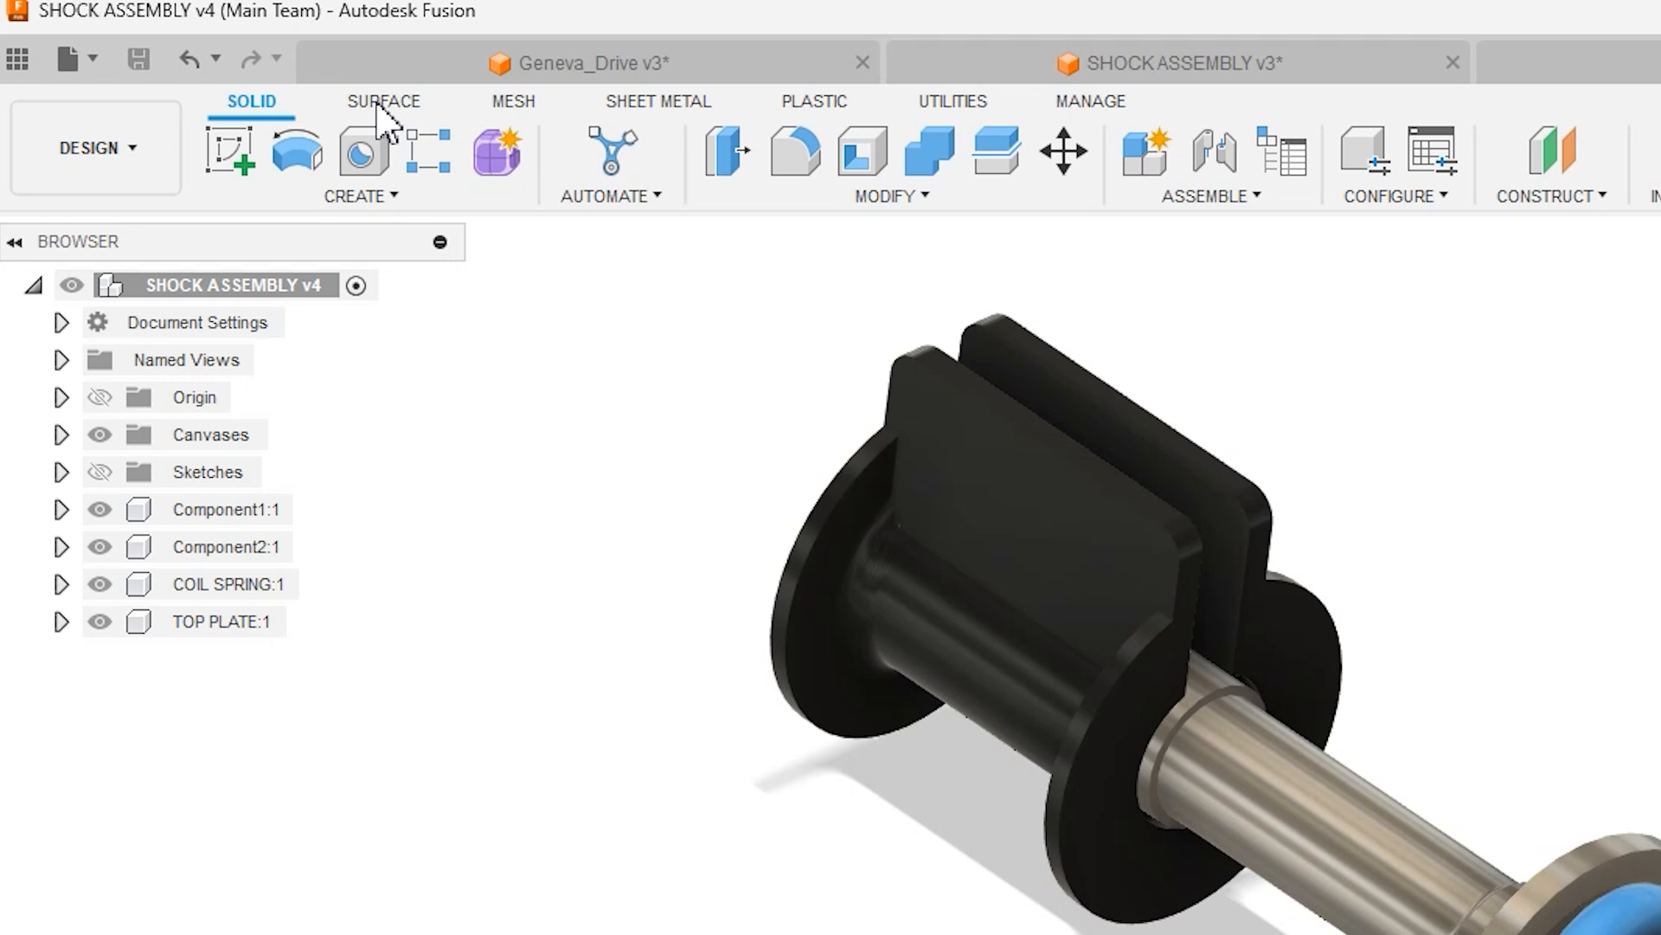
left_click(383, 100)
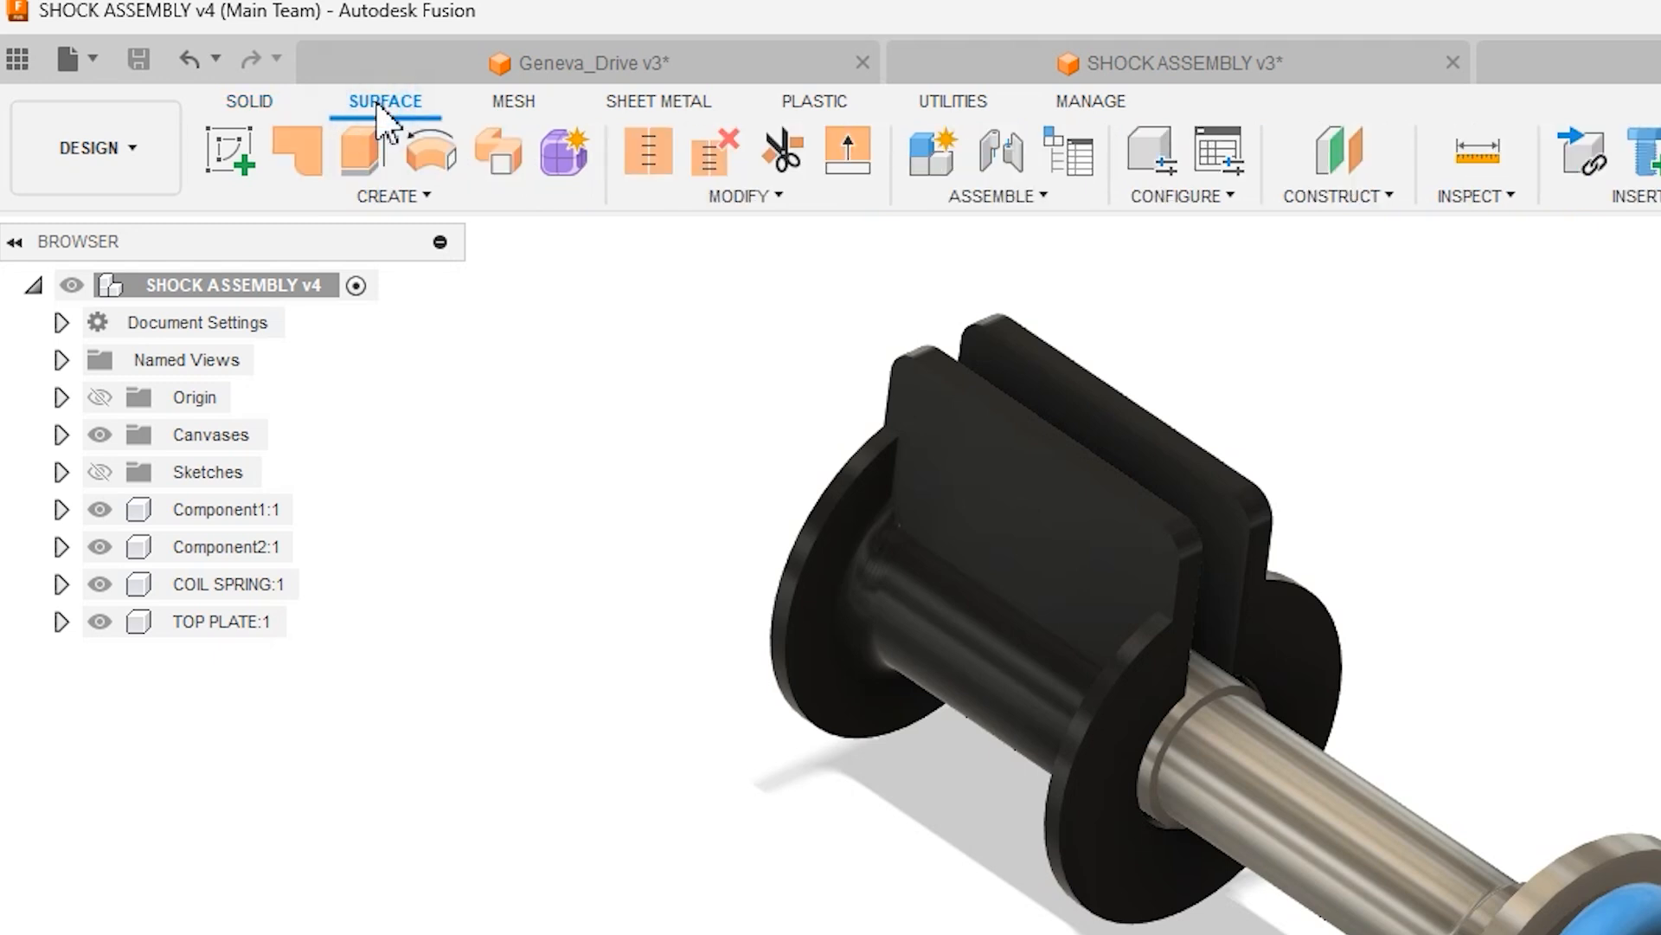
mouse_move(636, 170)
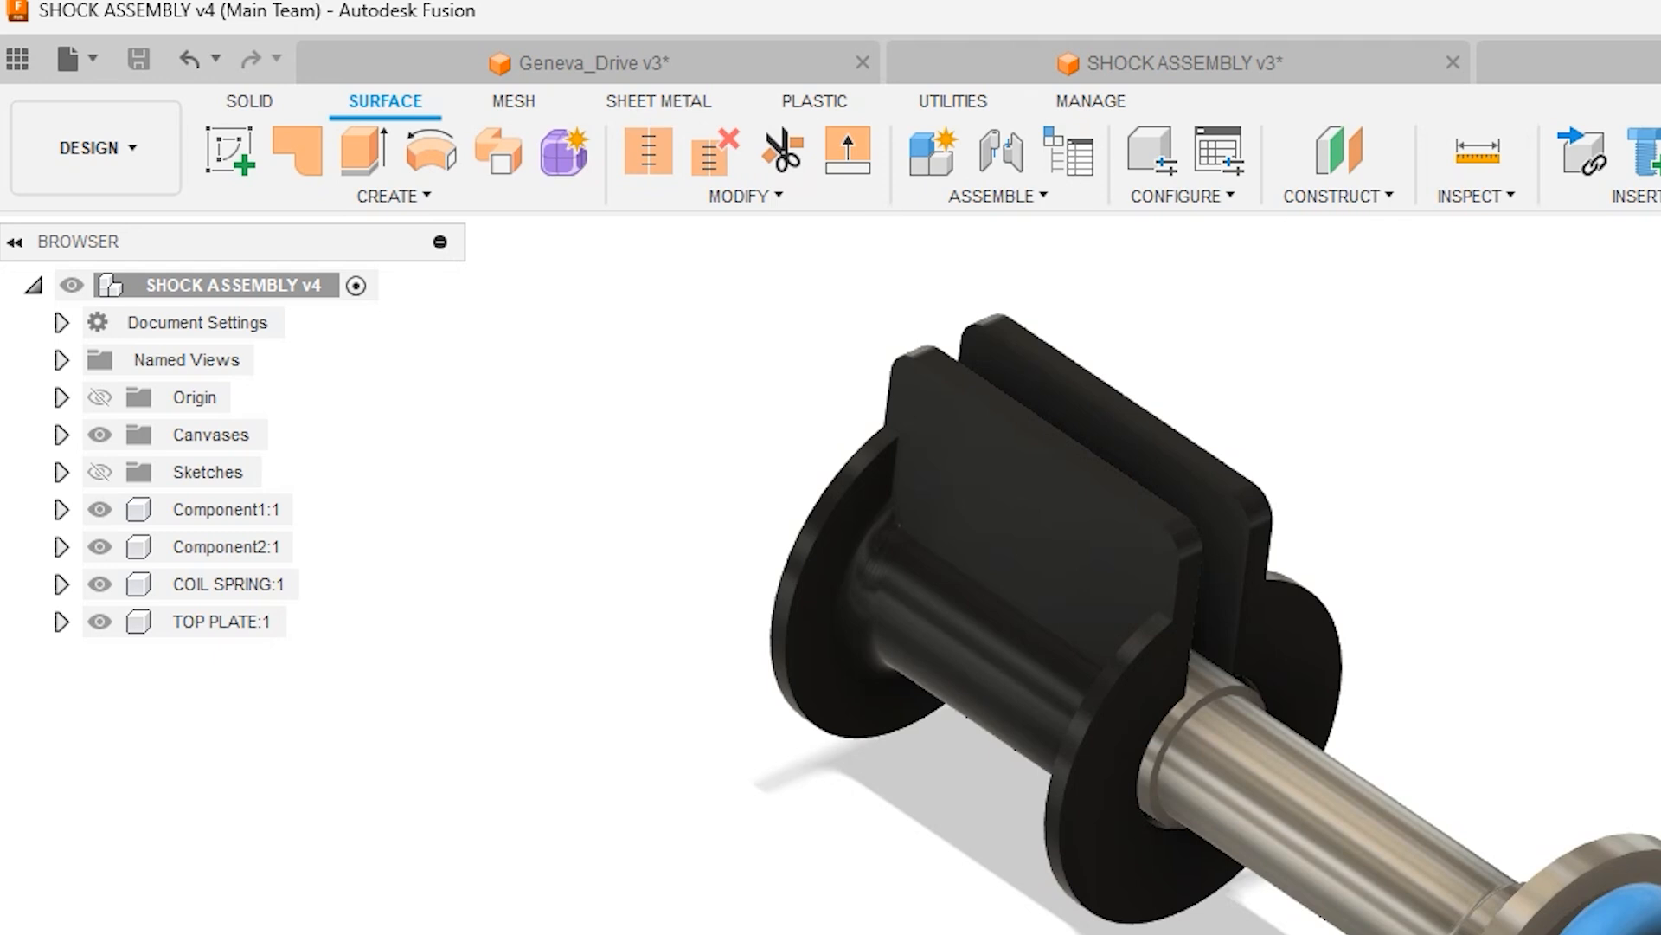
left_click(1490, 35)
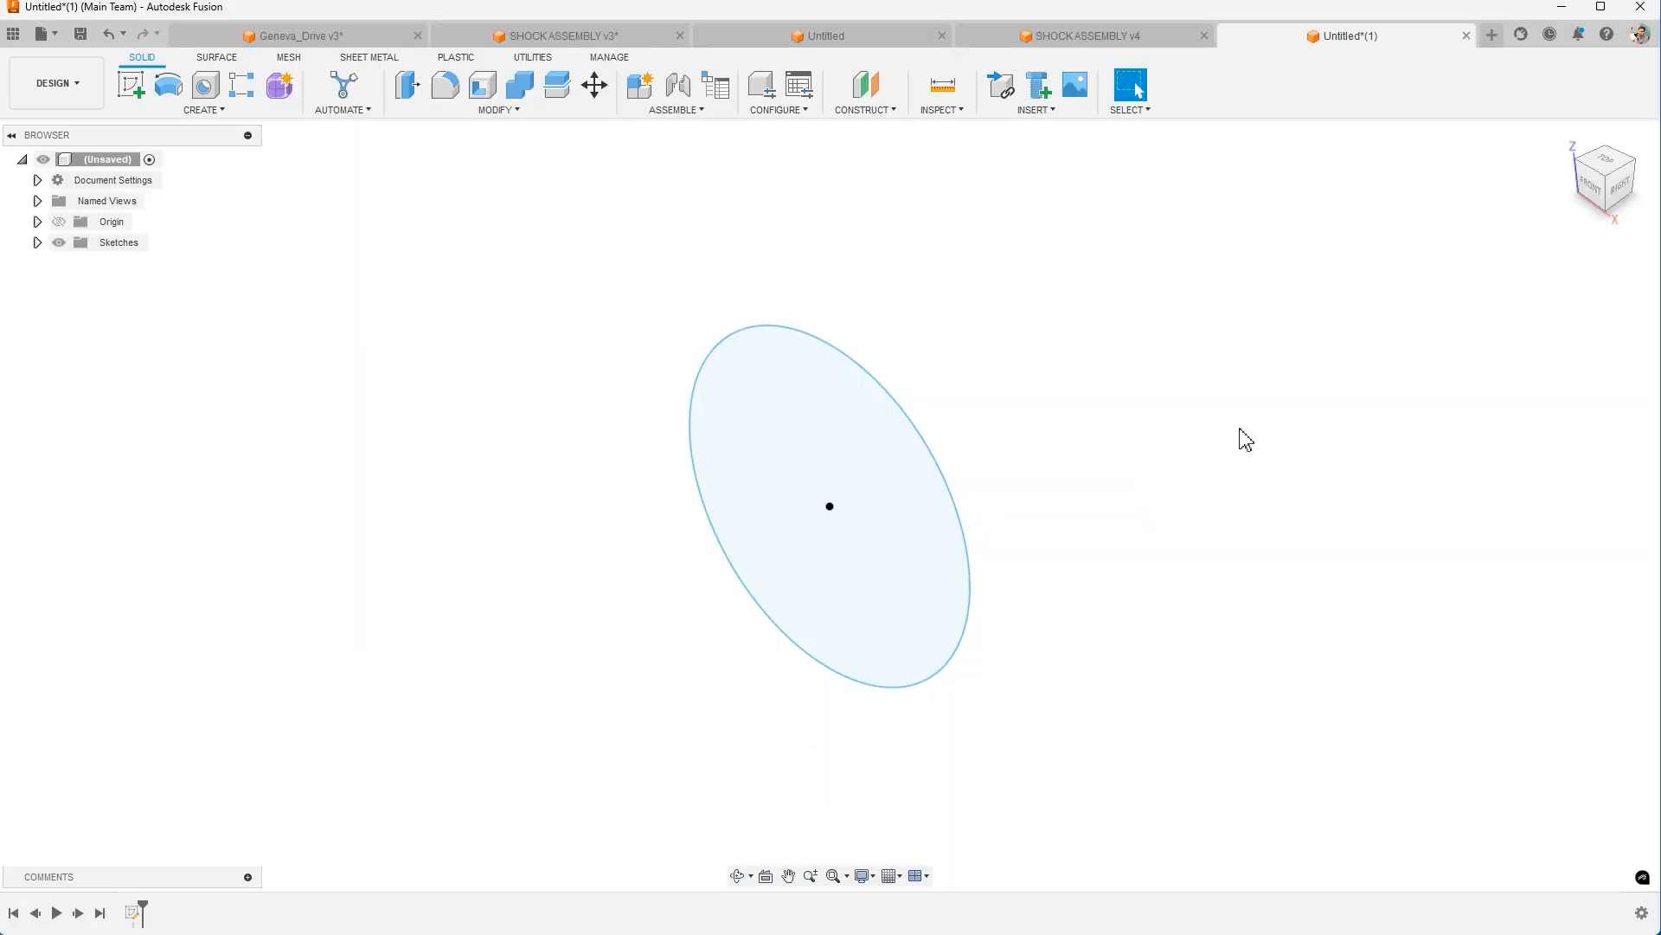
Surface-extrude the circle 110 mm and orbit to reveal the hollow tube.
type("ex")
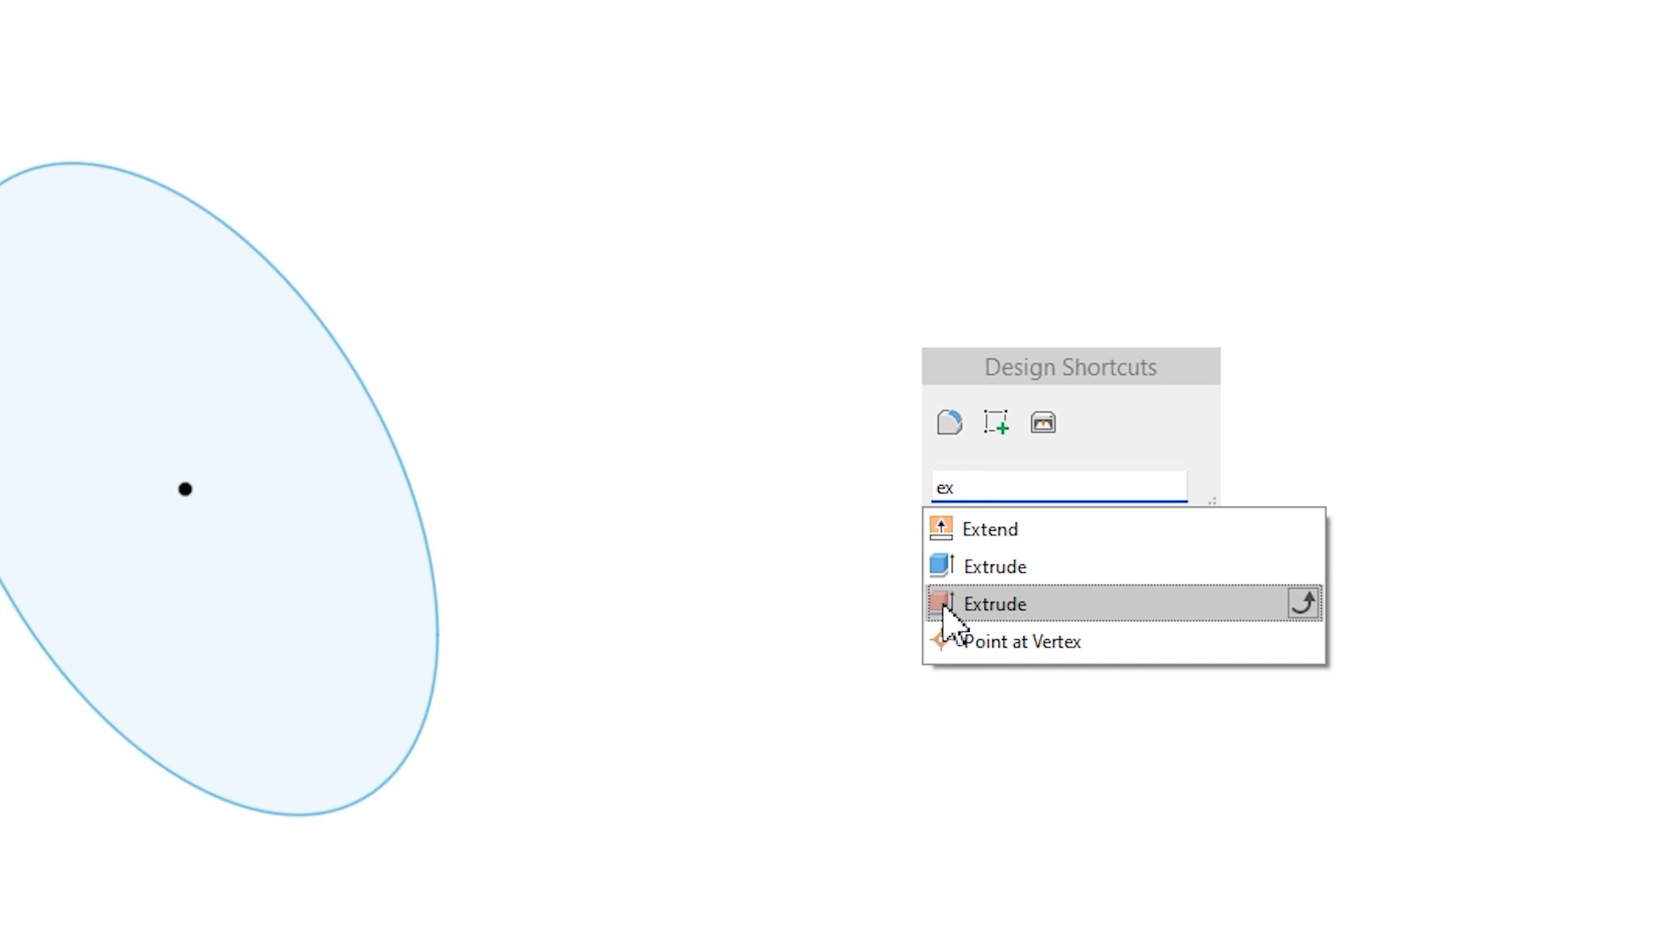
left_click(994, 603)
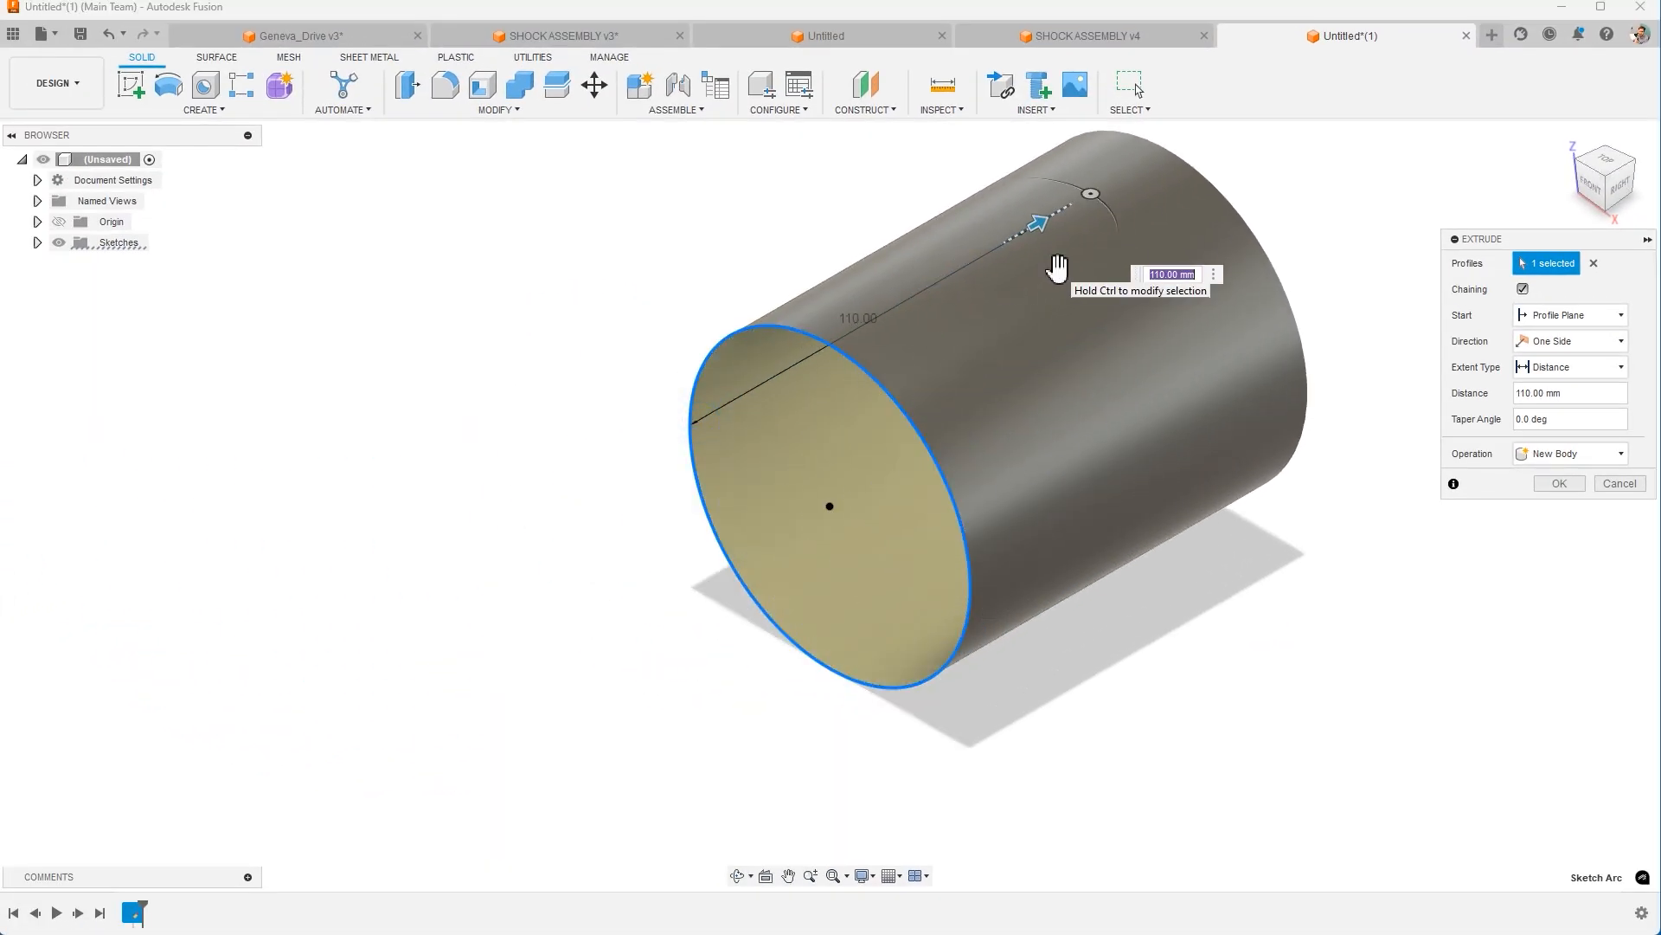
left_click(1558, 483)
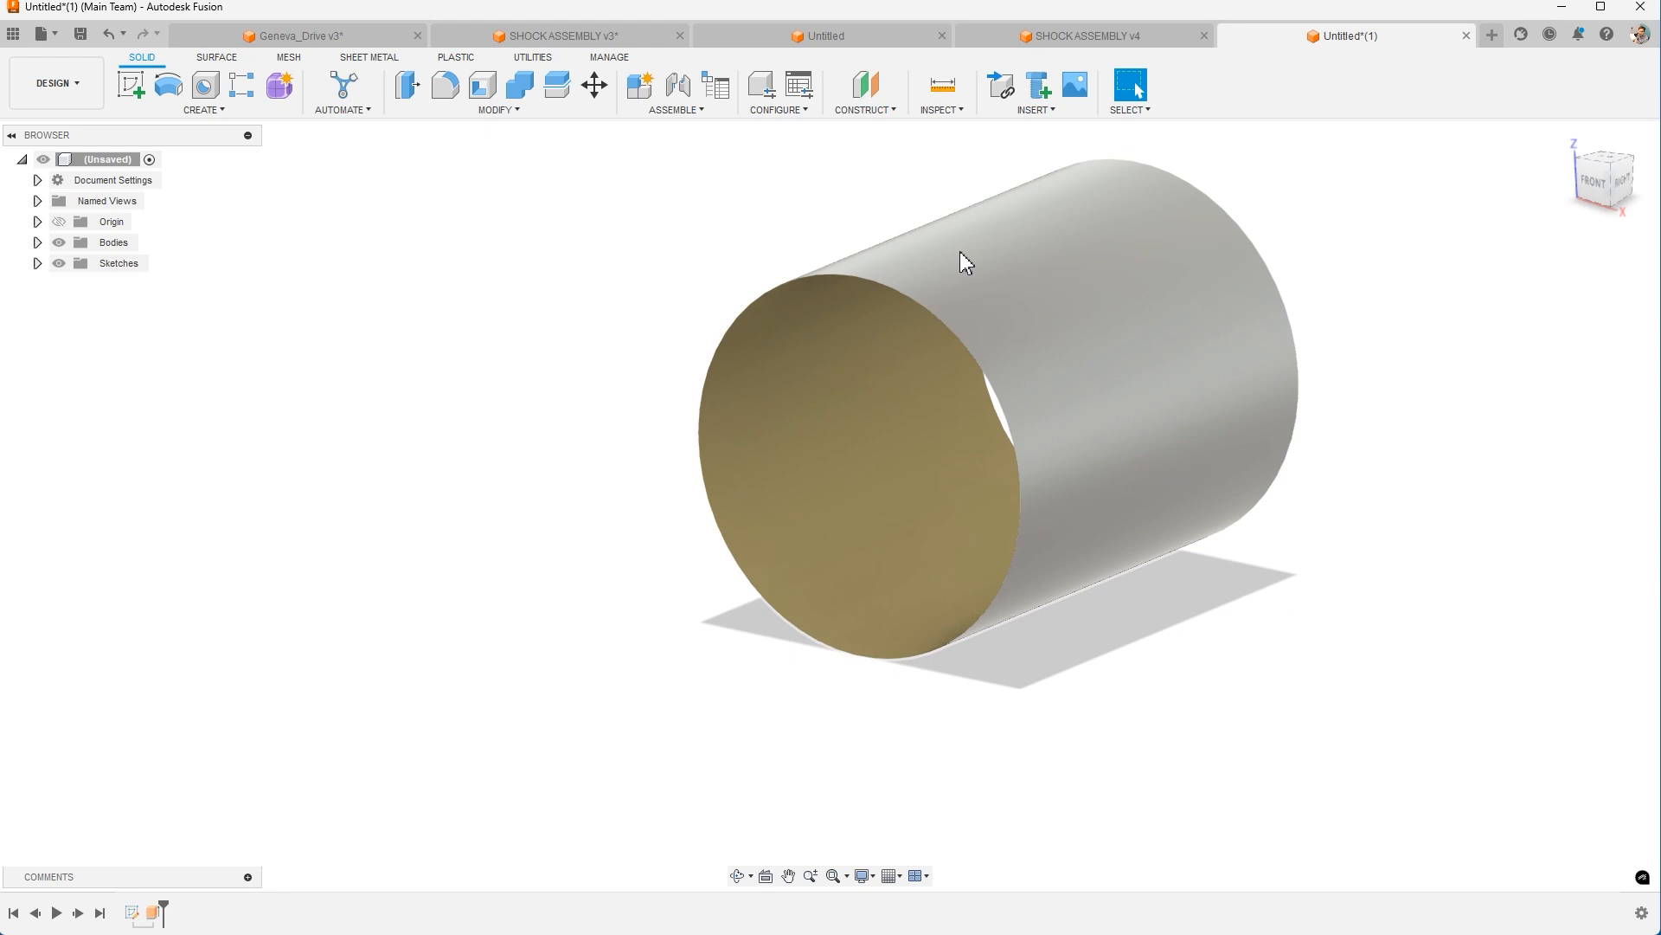
left_click_drag(964, 262, 952, 291)
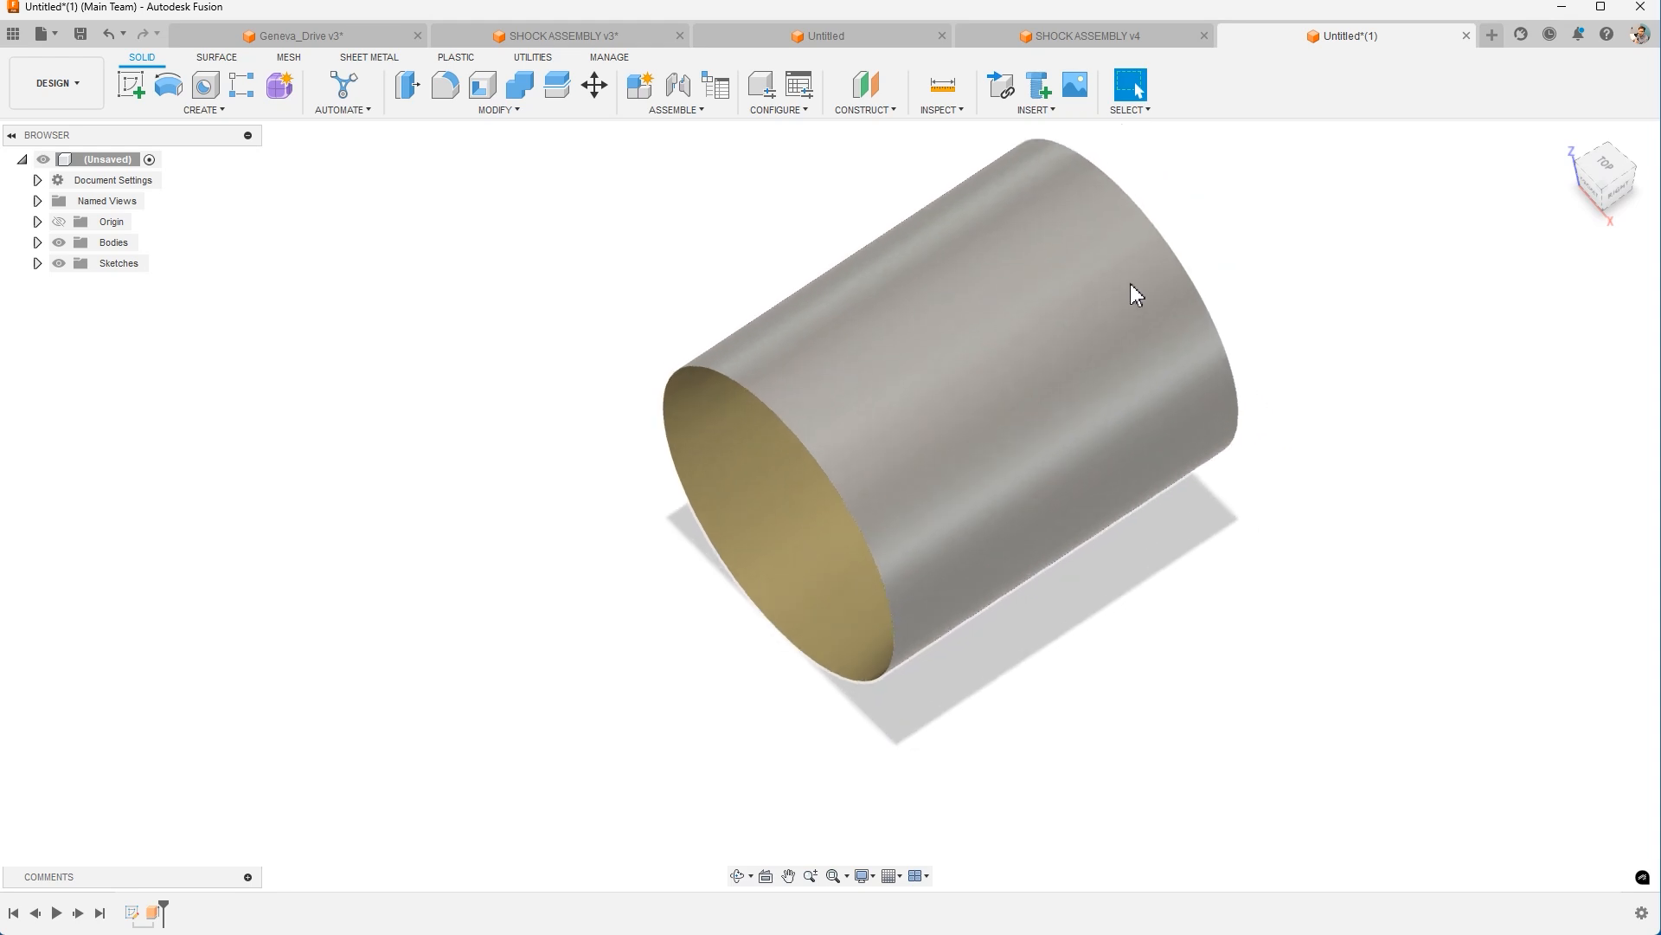
Switch to Binch_Cube updated v1 and bring up the front panel extrusion's Edit Feature action.
left_click(1367, 35)
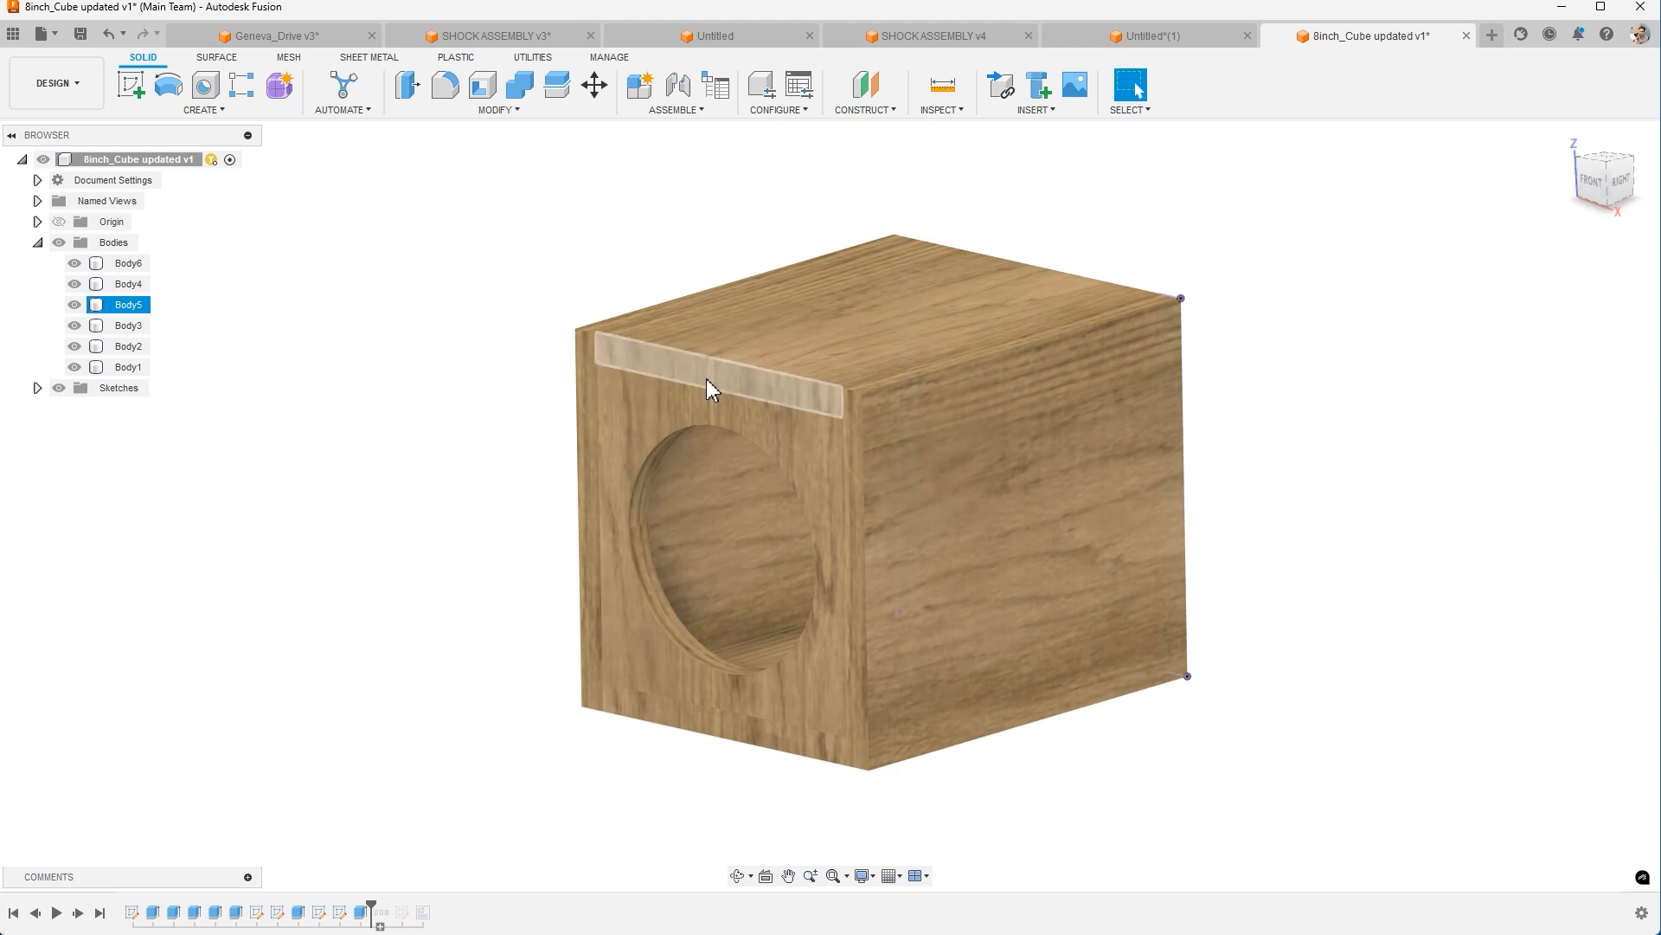
right_click(709, 387)
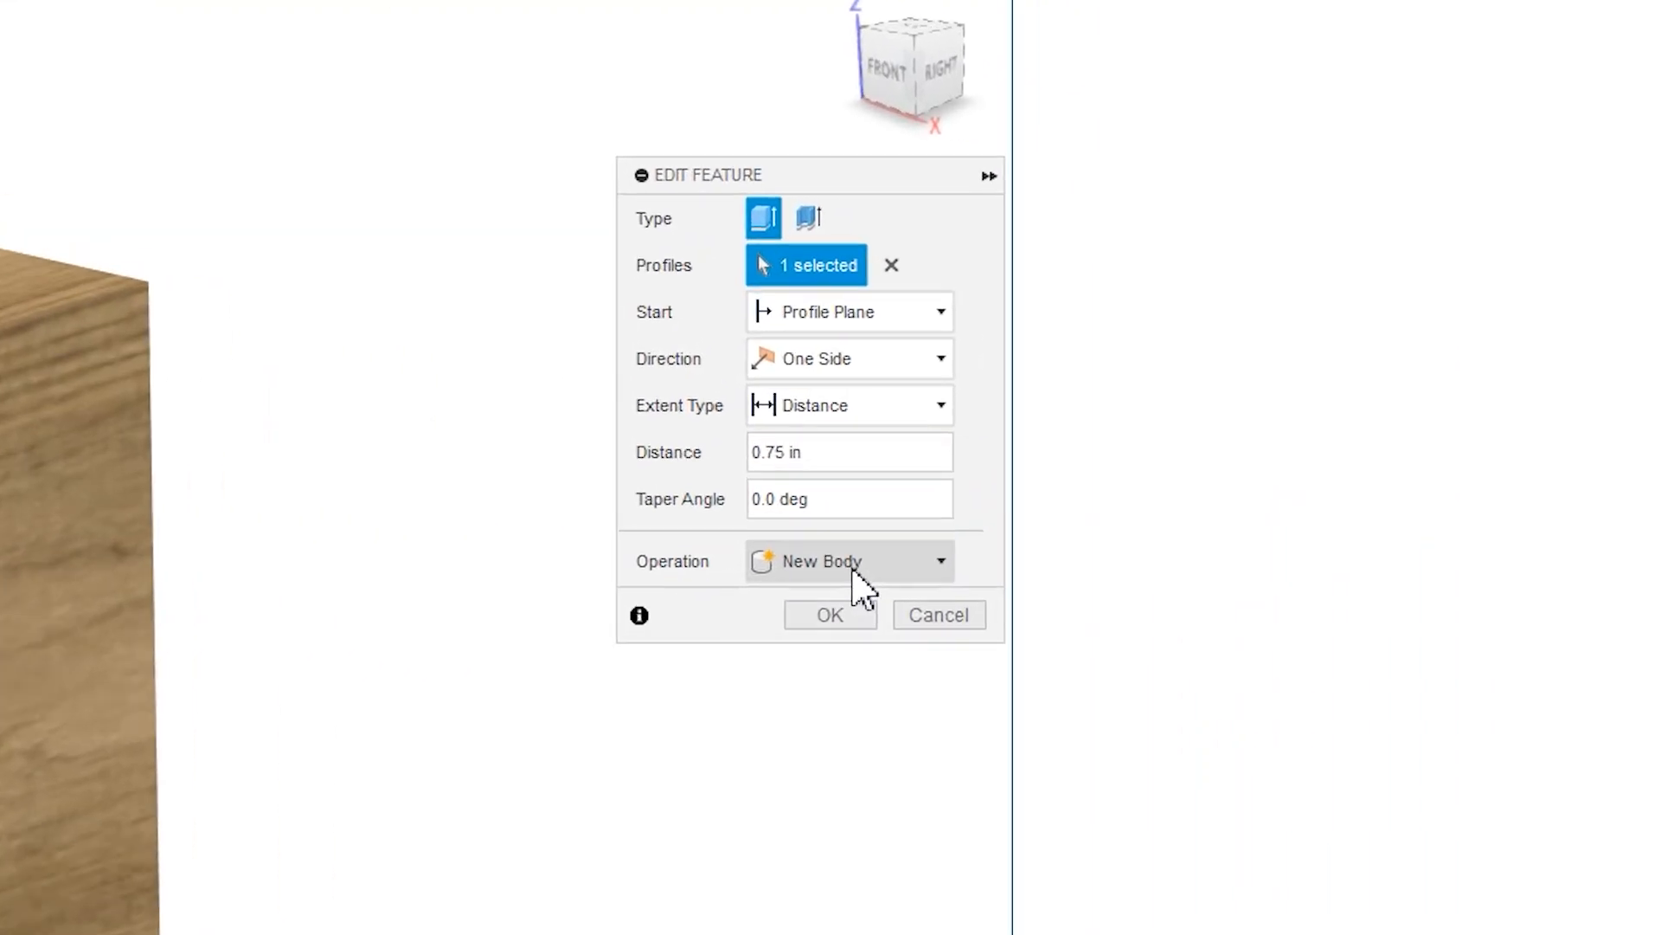
Change the front panel extrusion's operation from New Body to Join.
left_click(846, 560)
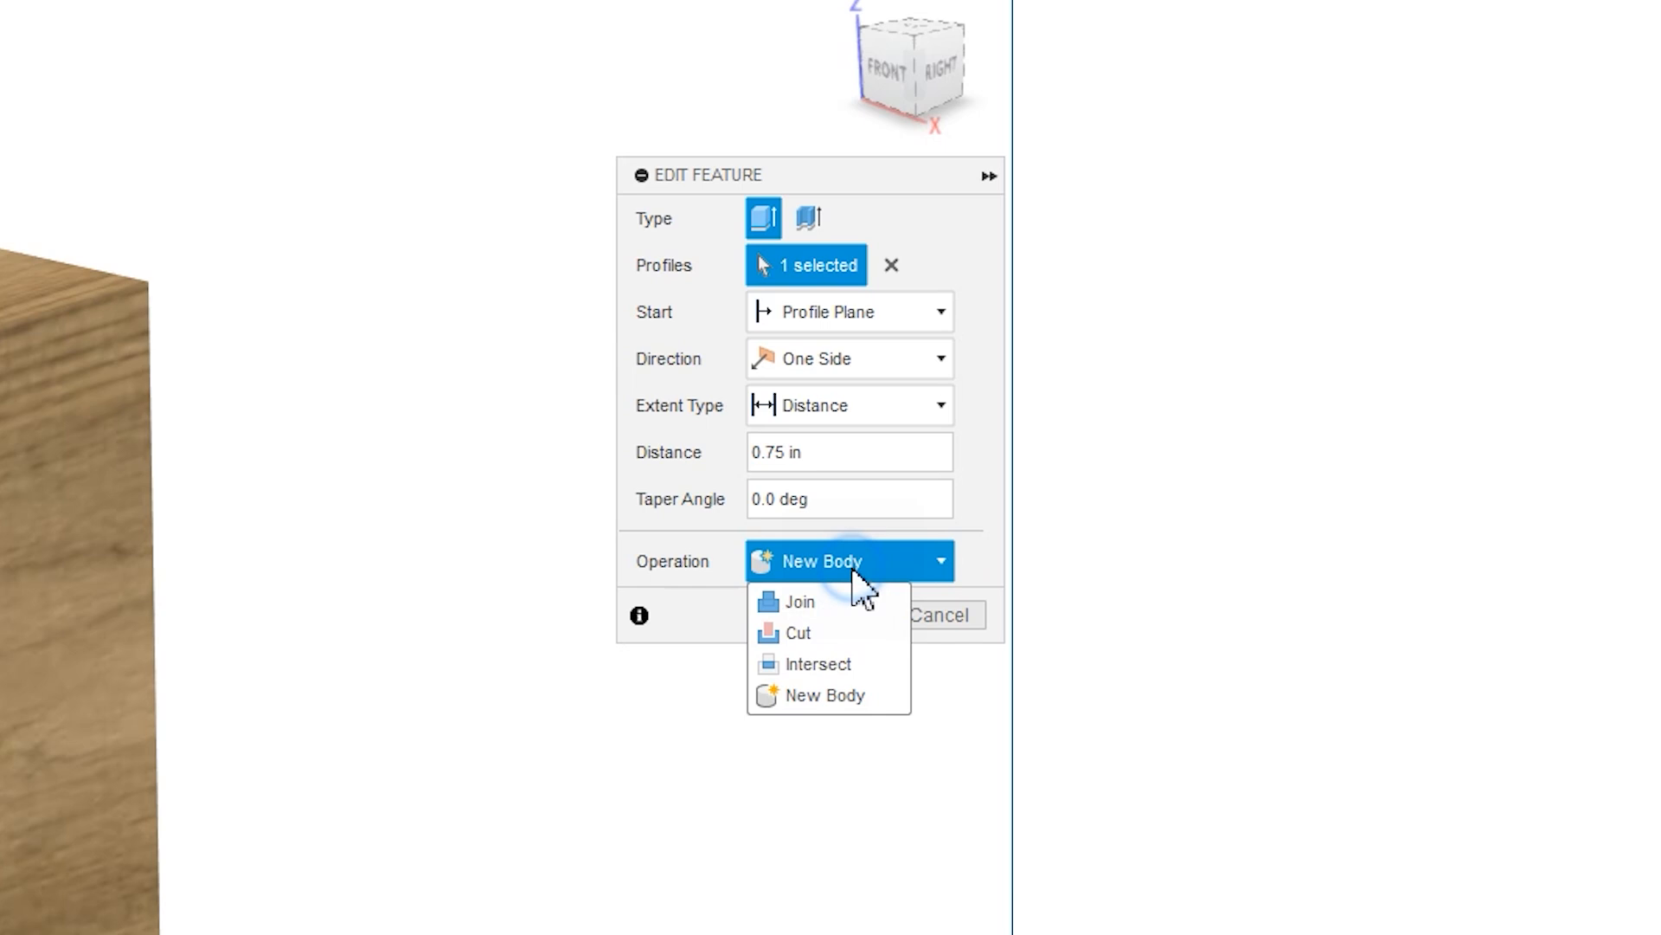
left_click(799, 600)
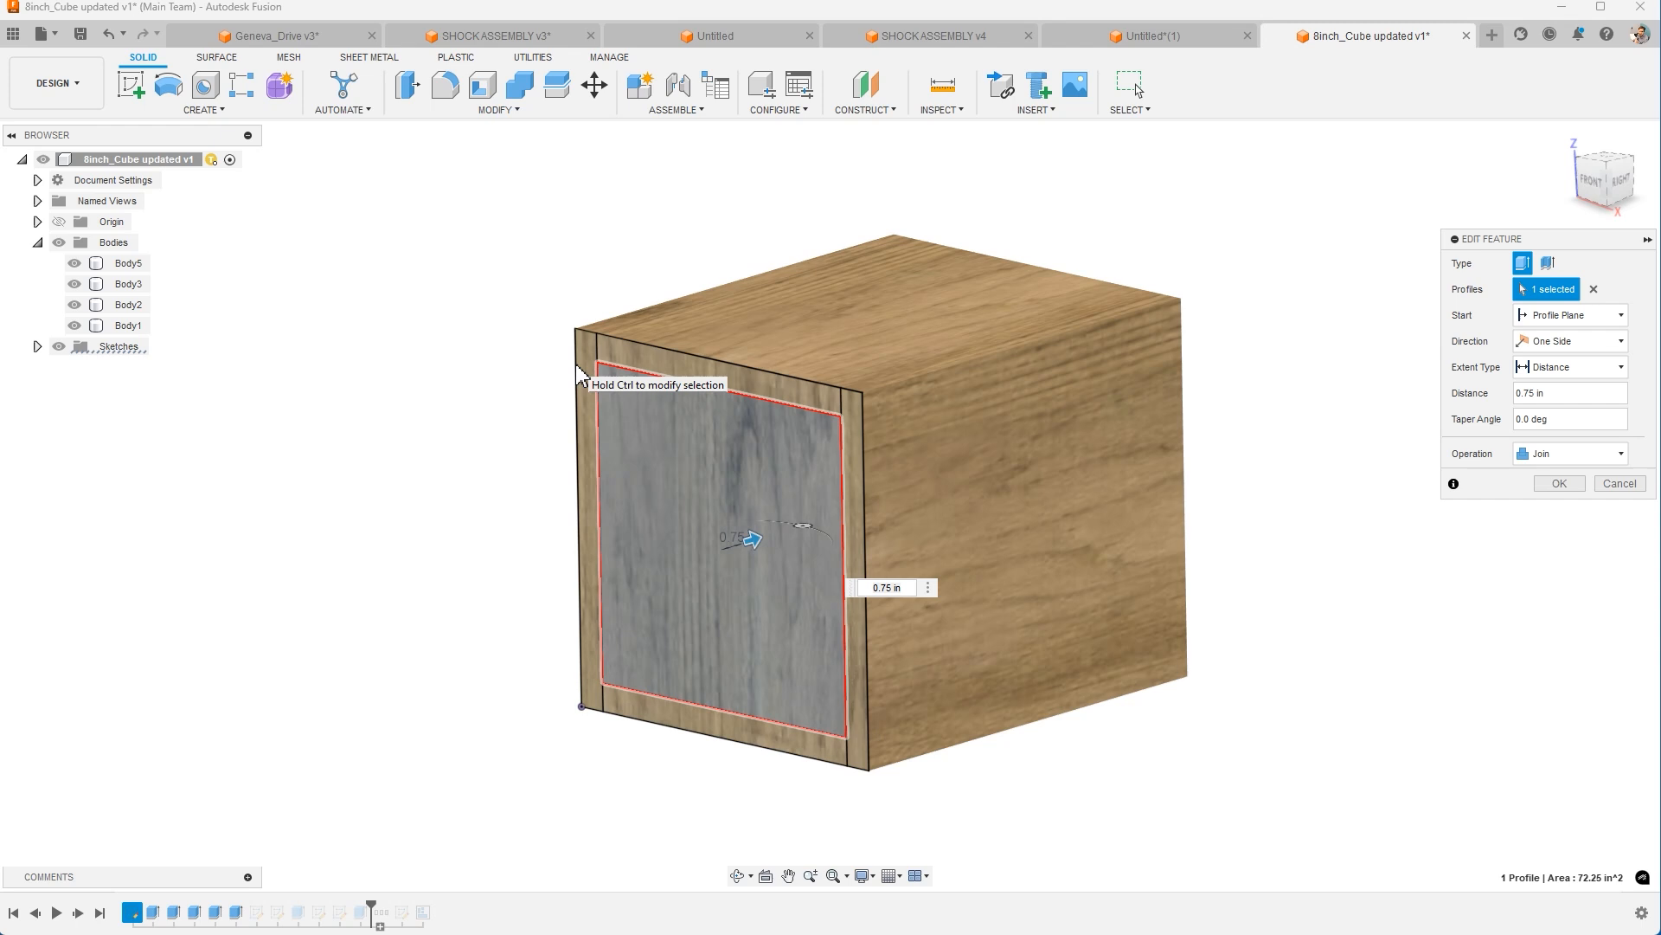
mouse_move(1529, 499)
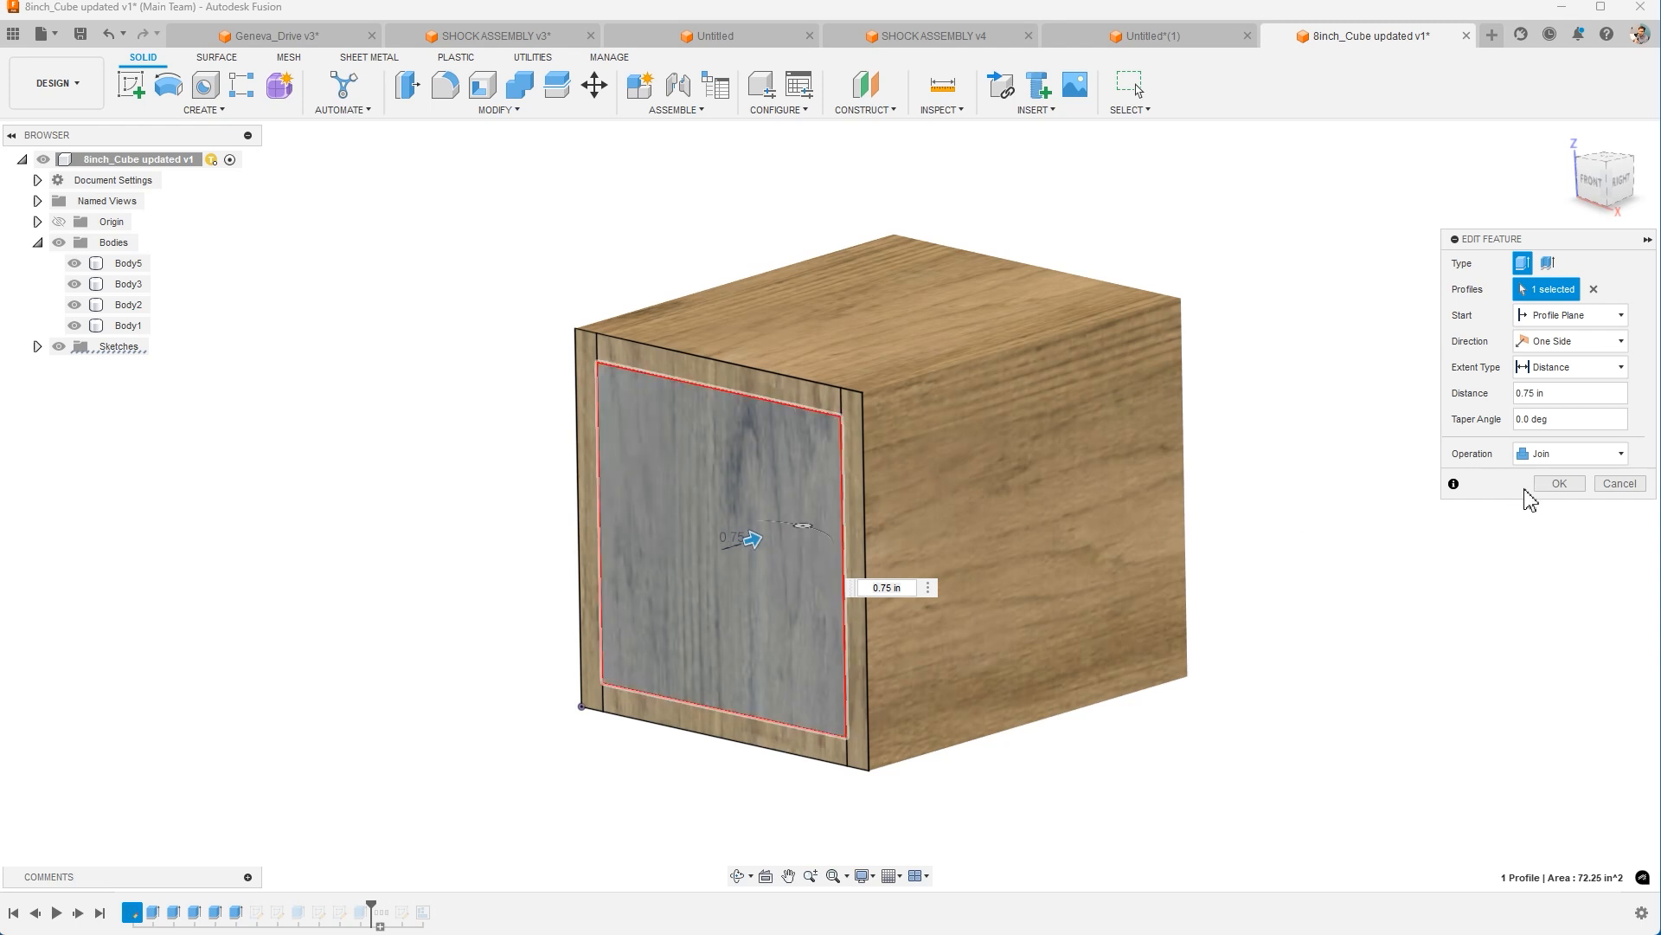
left_click(1557, 483)
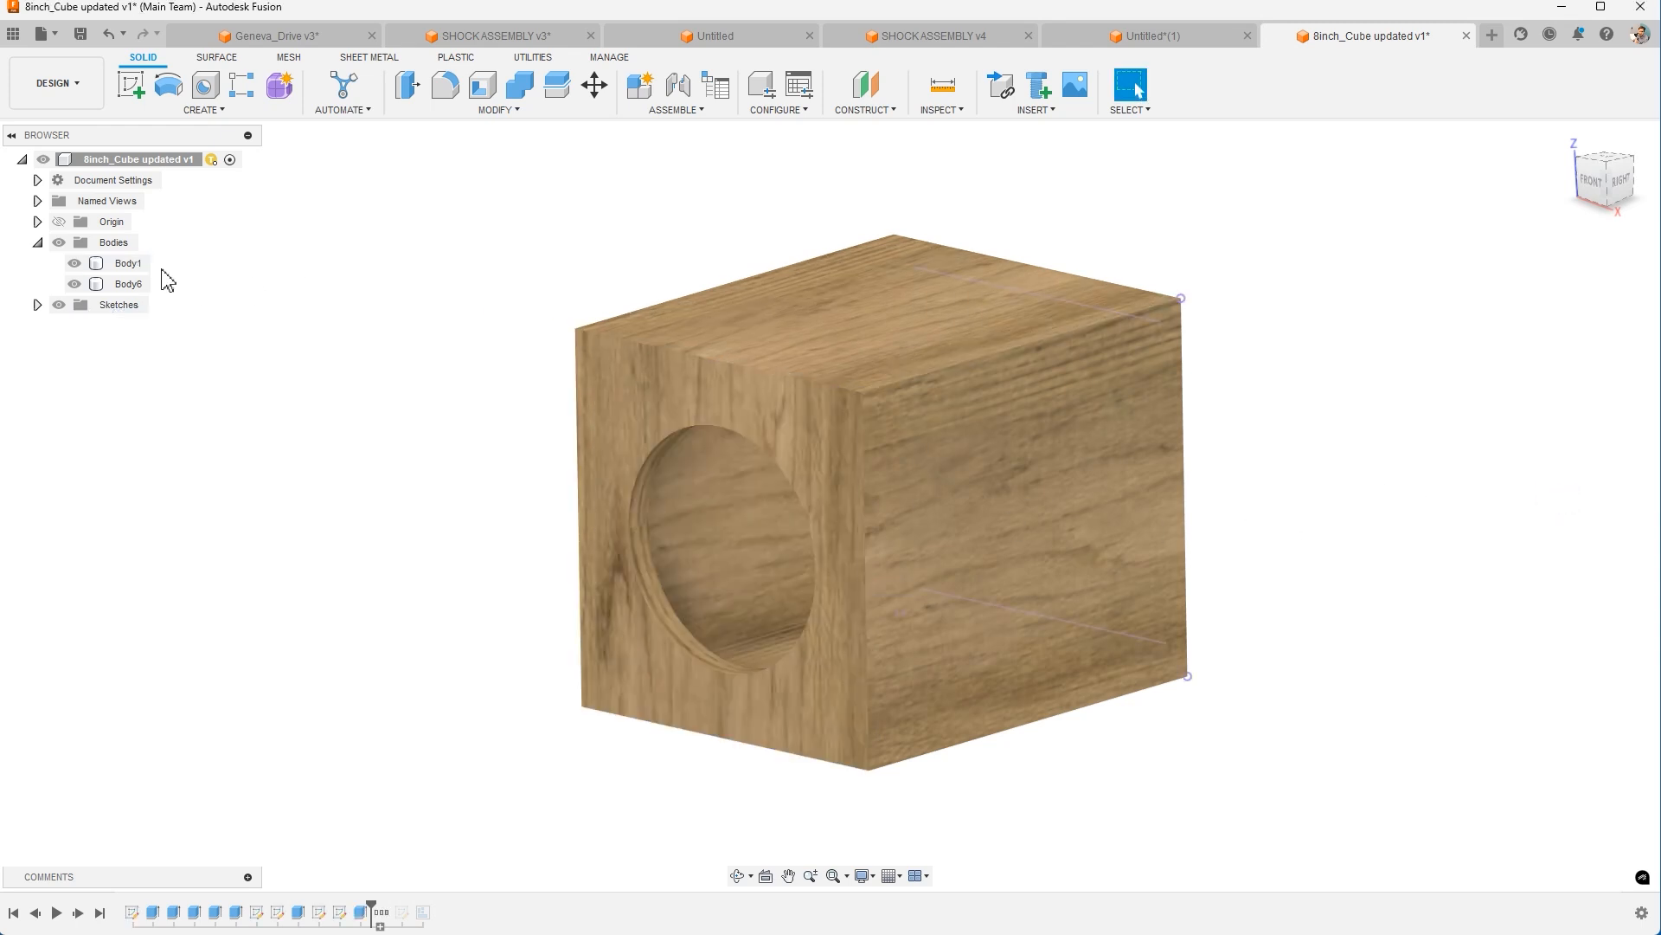
Hide and re-show Body1 and Body6 to inspect the panels, then highlight Body1.
left_click(127, 263)
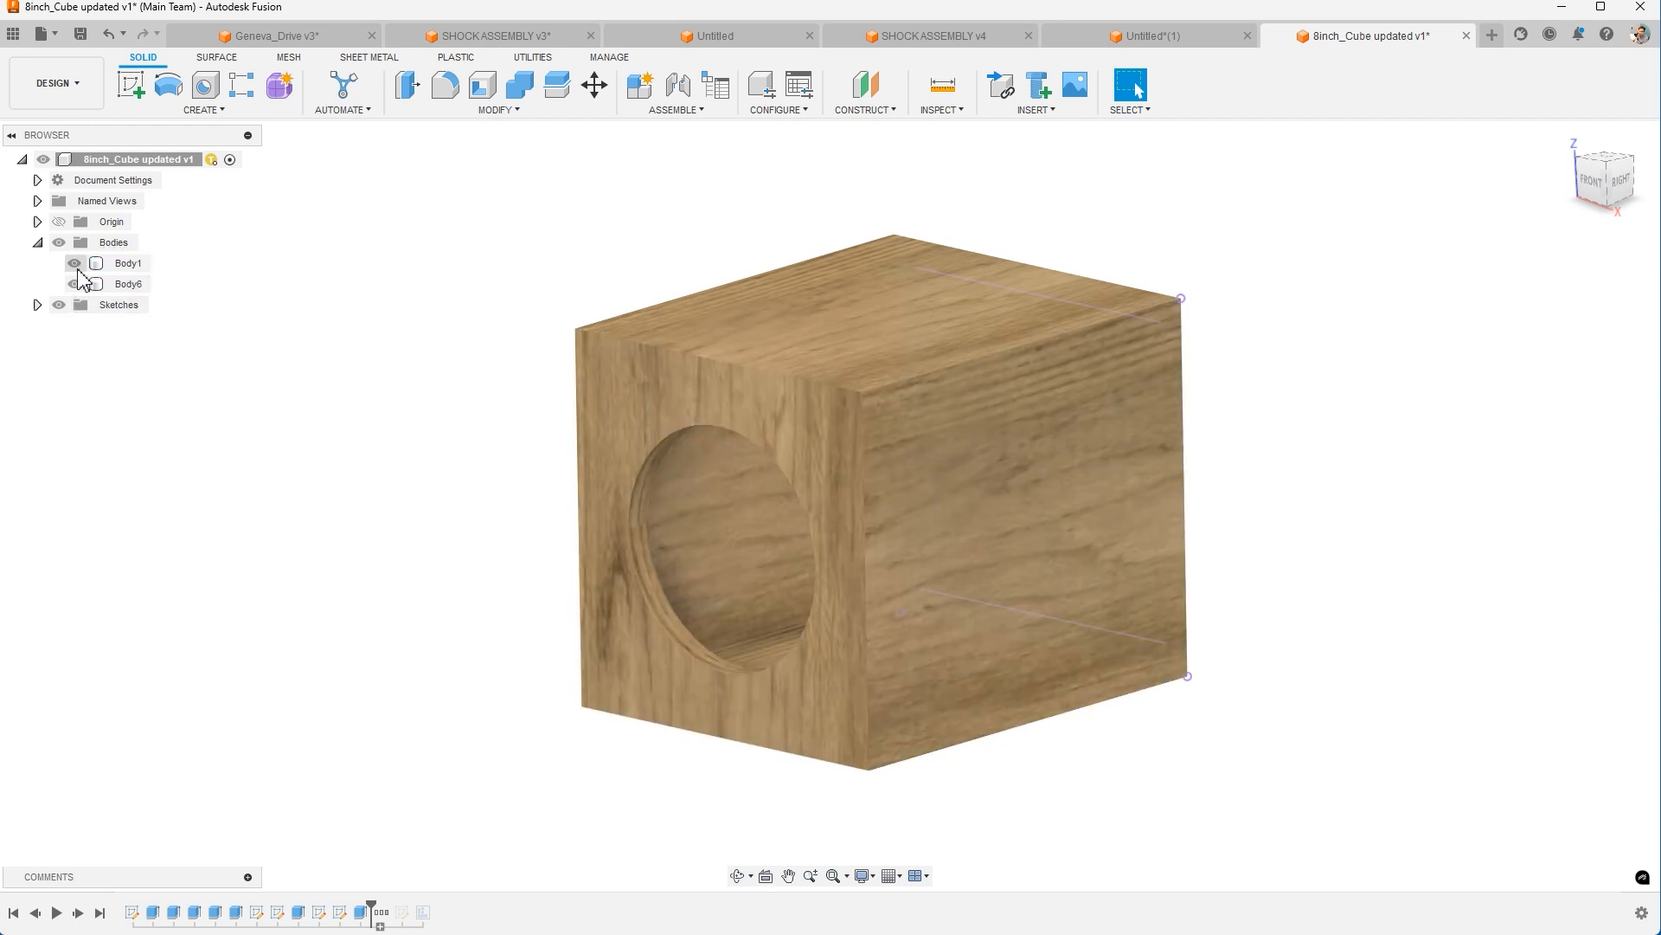
left_click(75, 263)
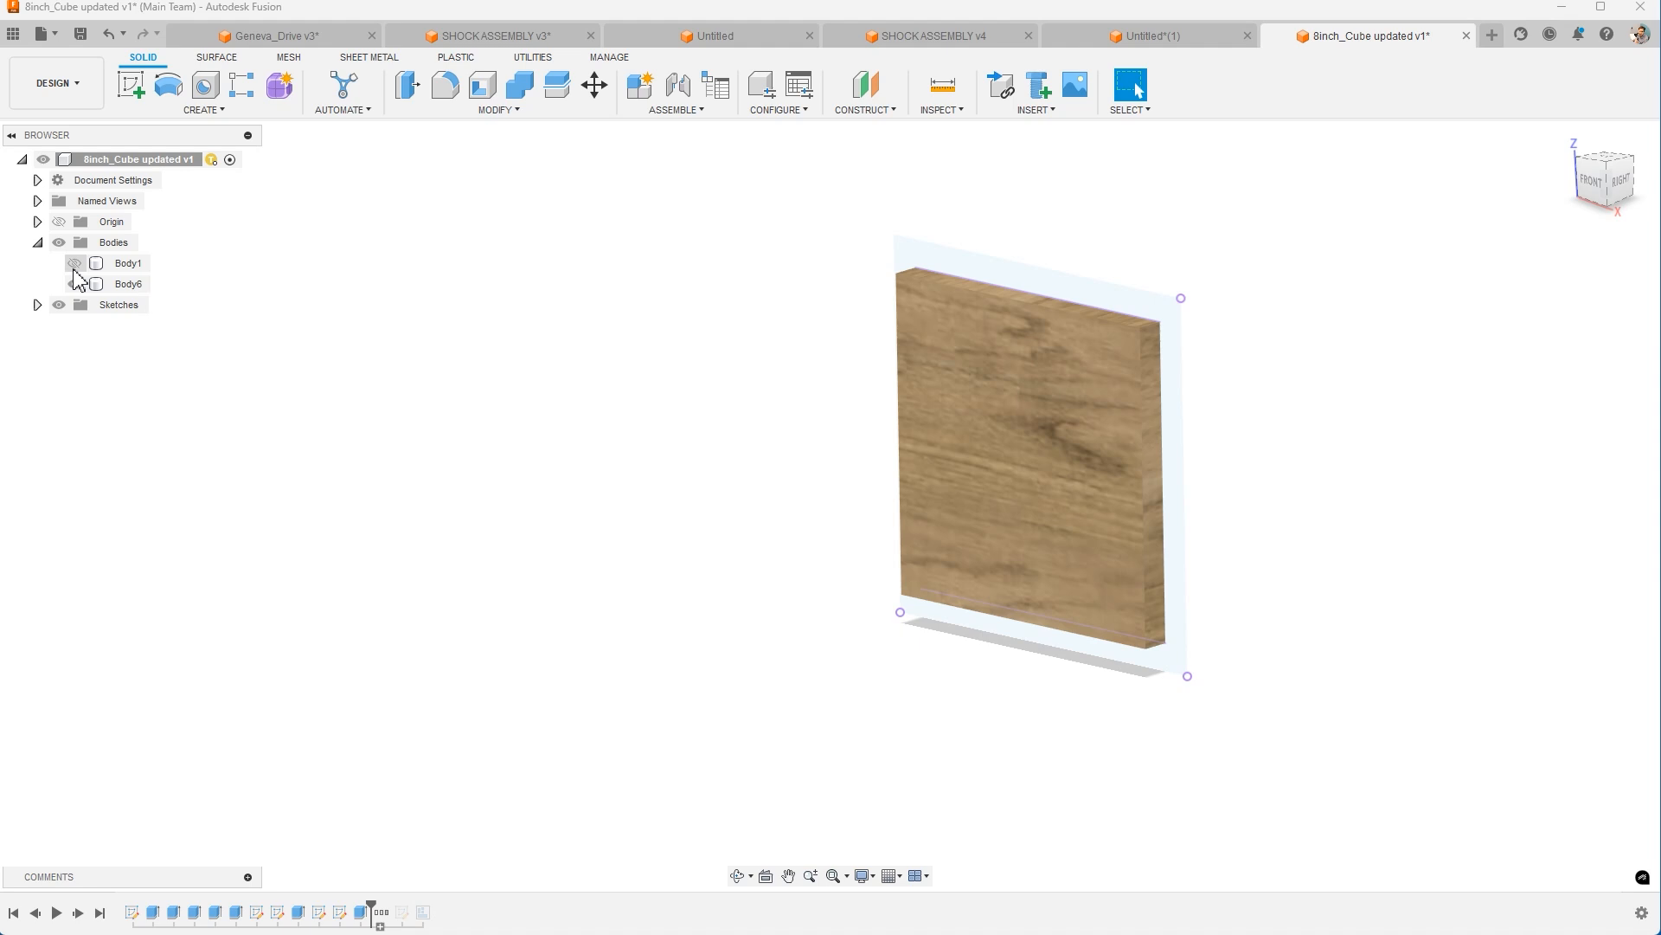
left_click(73, 263)
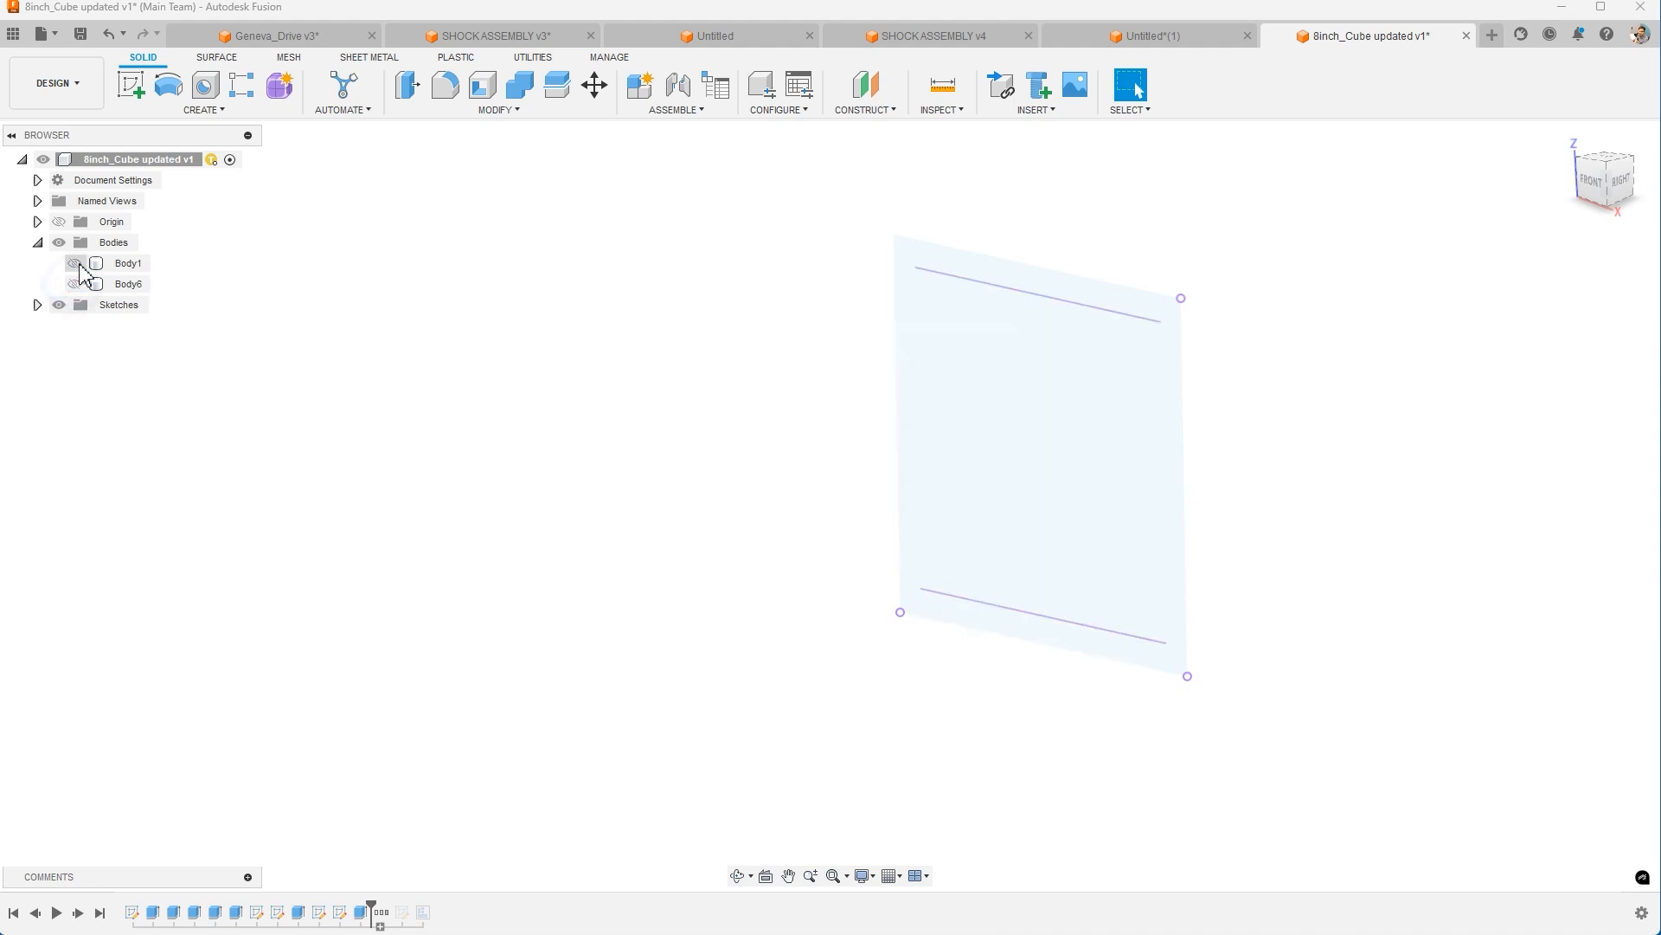
left_click(72, 263)
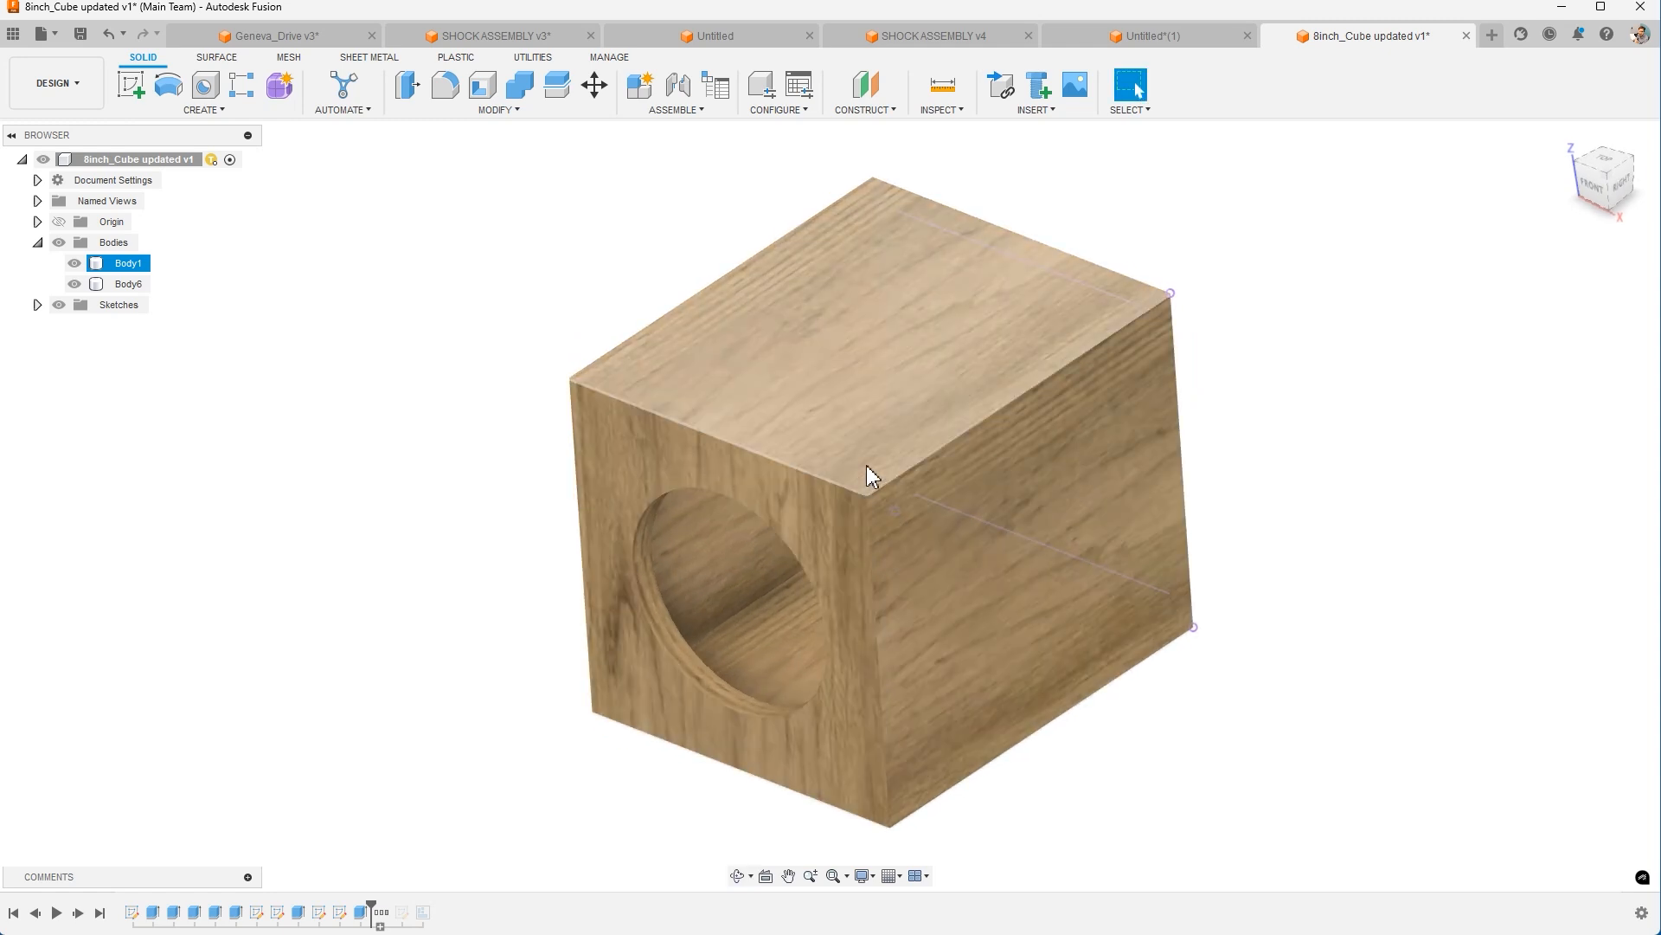
left_click(127, 261)
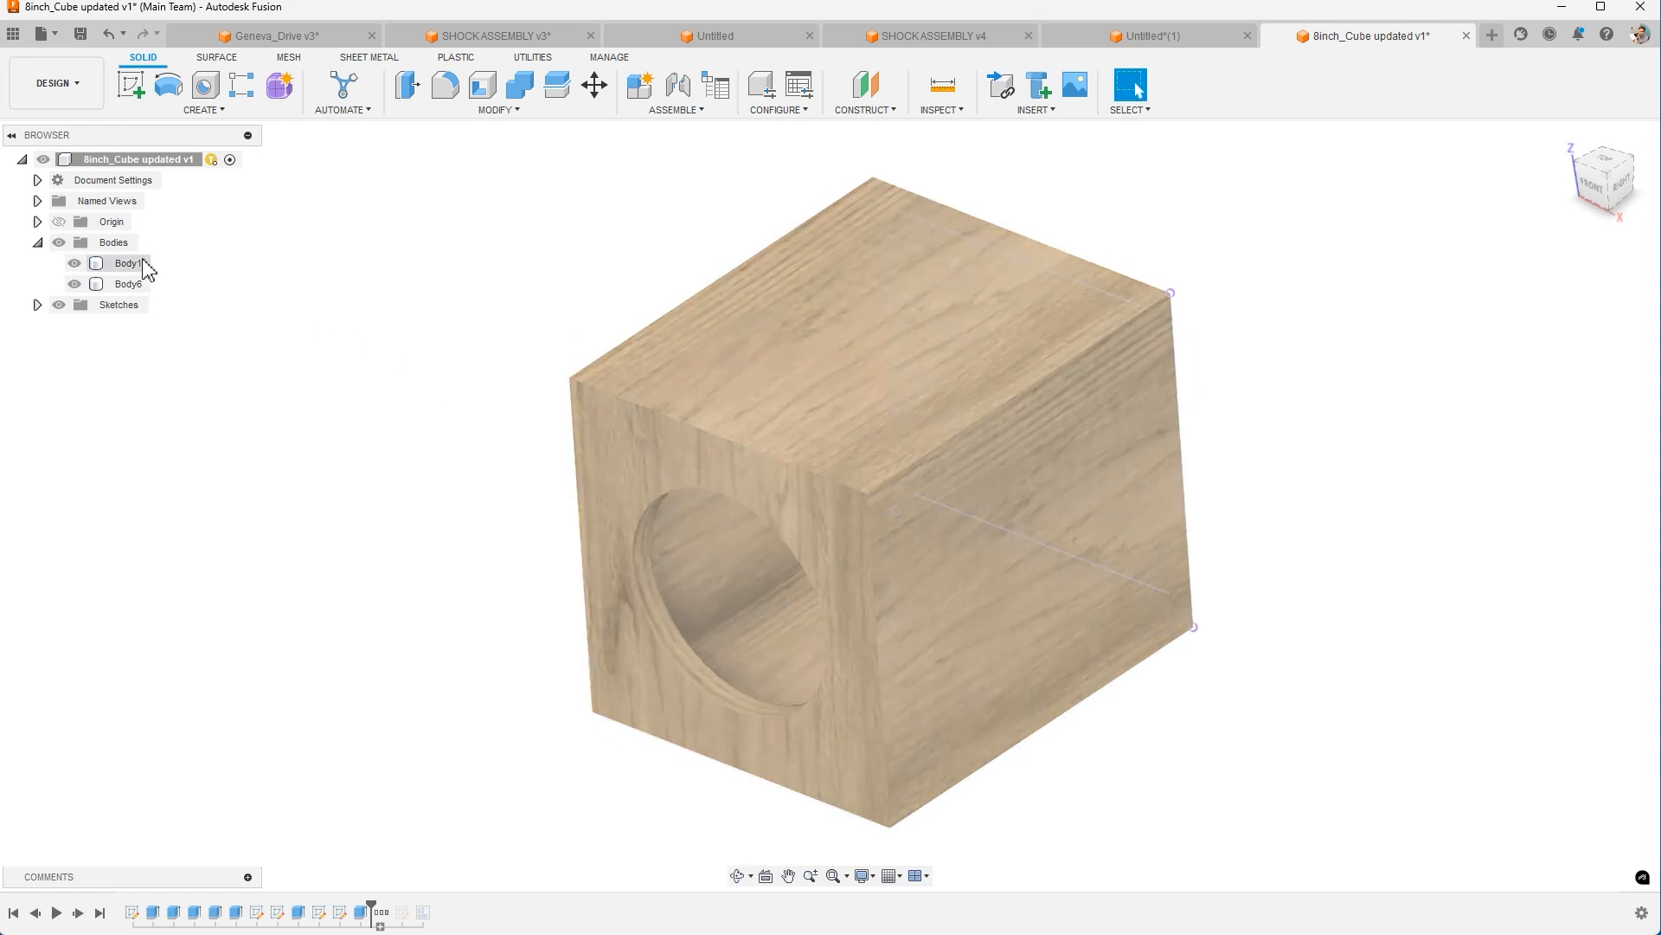
left_click(128, 283)
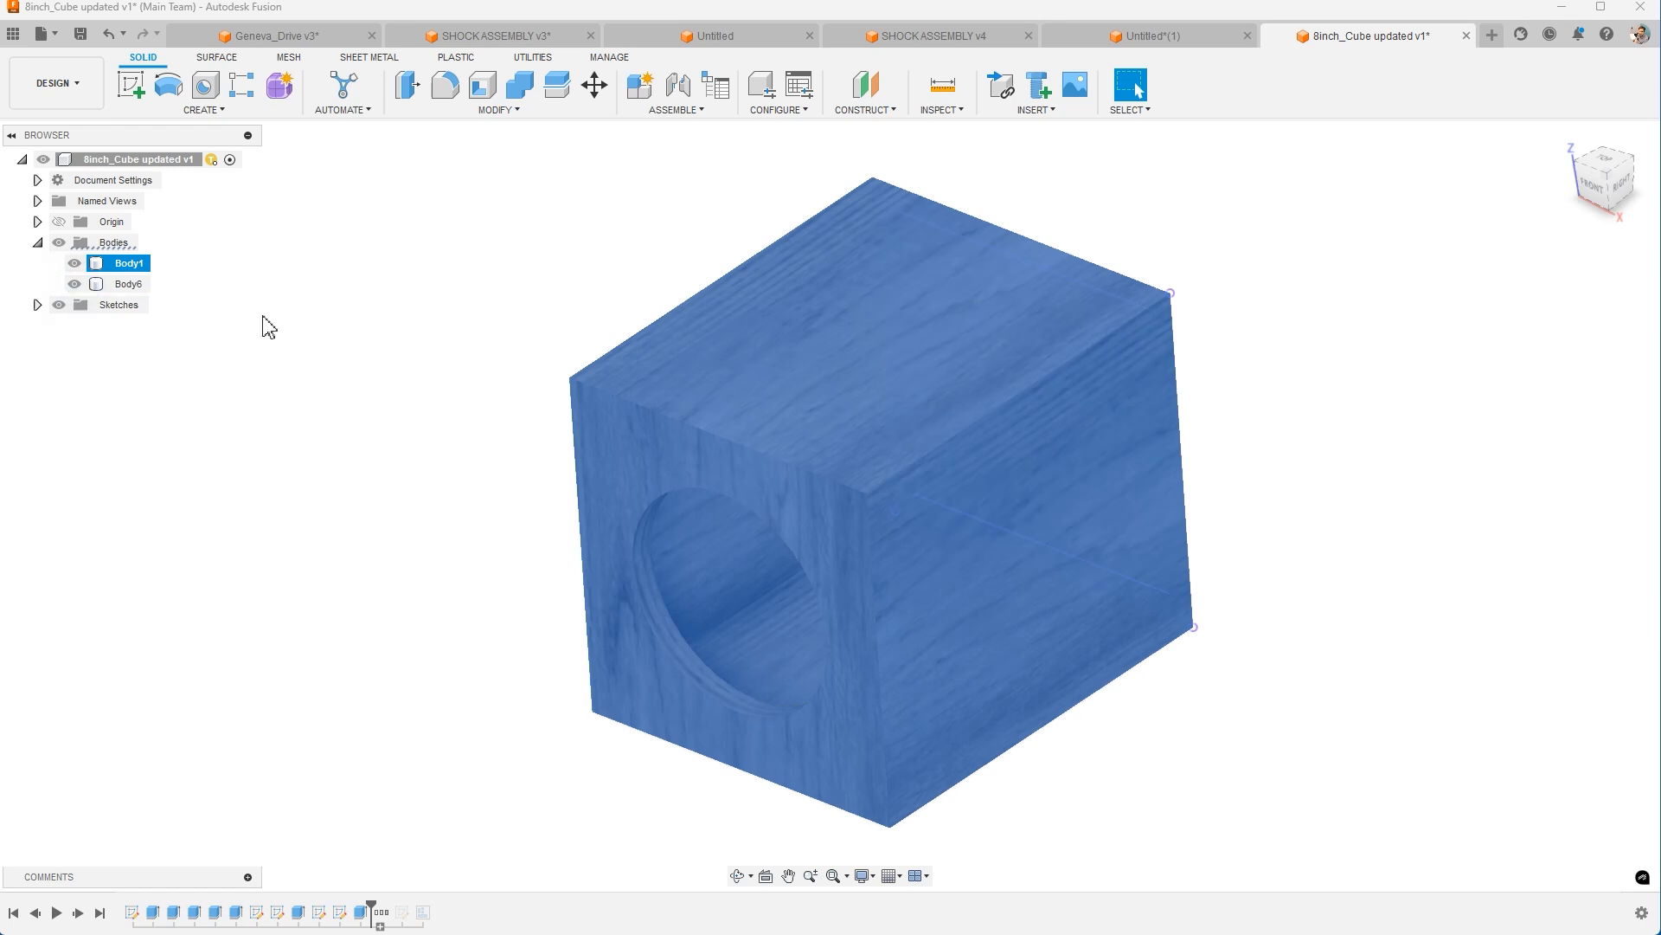
mouse_move(395, 525)
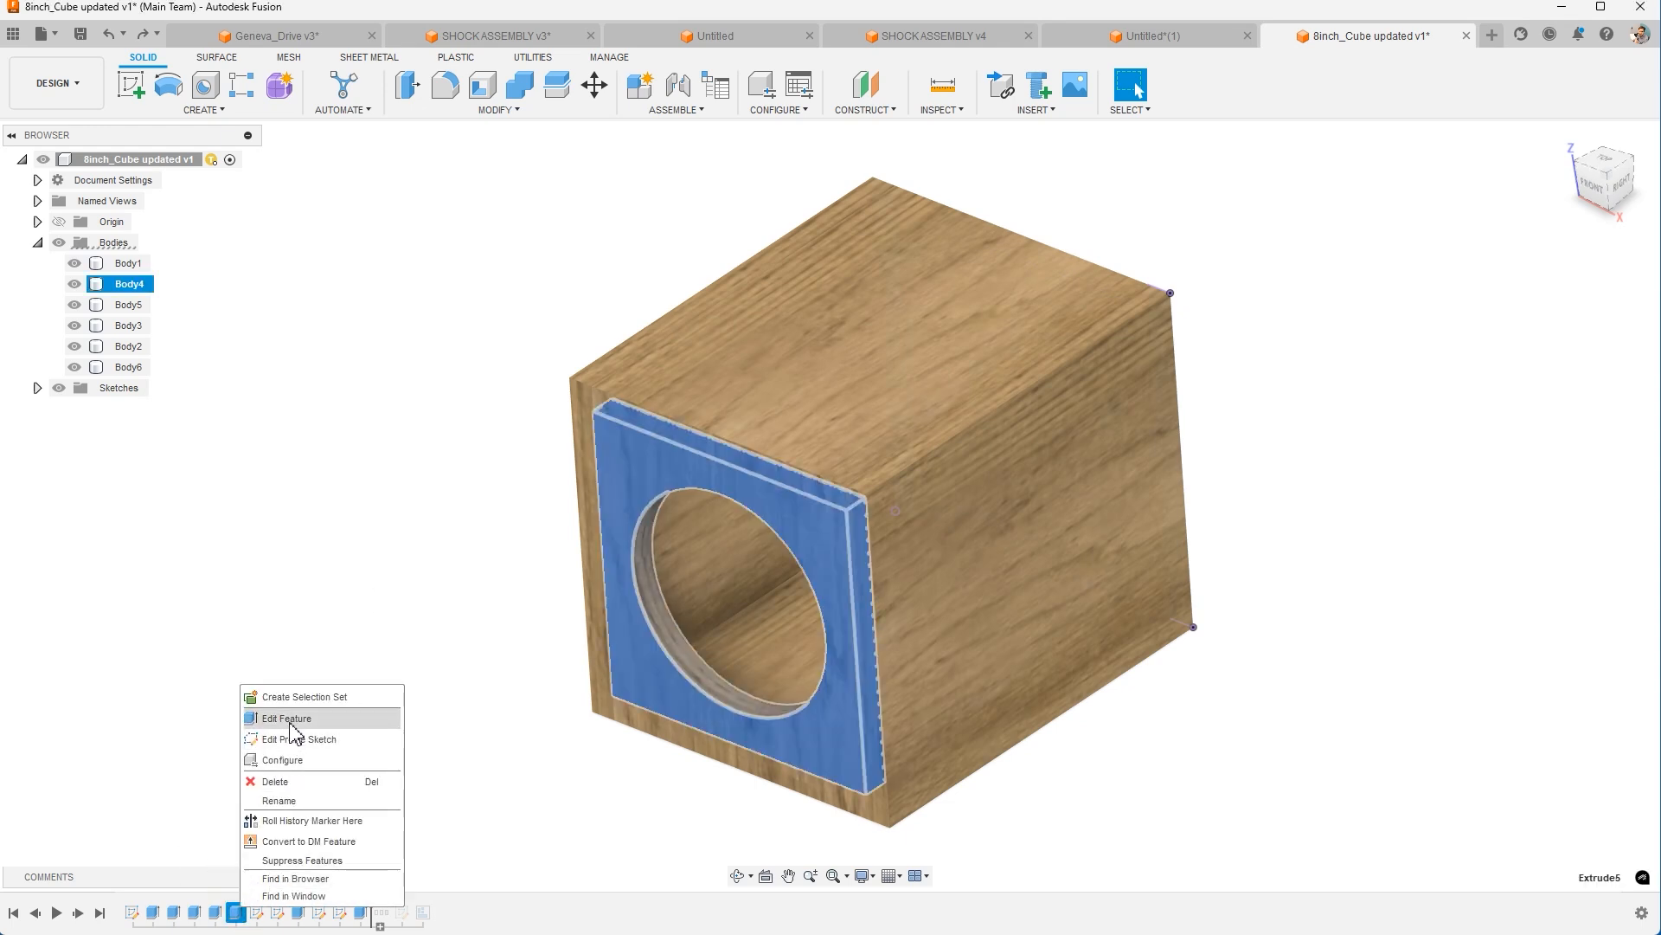
Reopen the front panel extrusion settings and its Operation list.
left_click(284, 718)
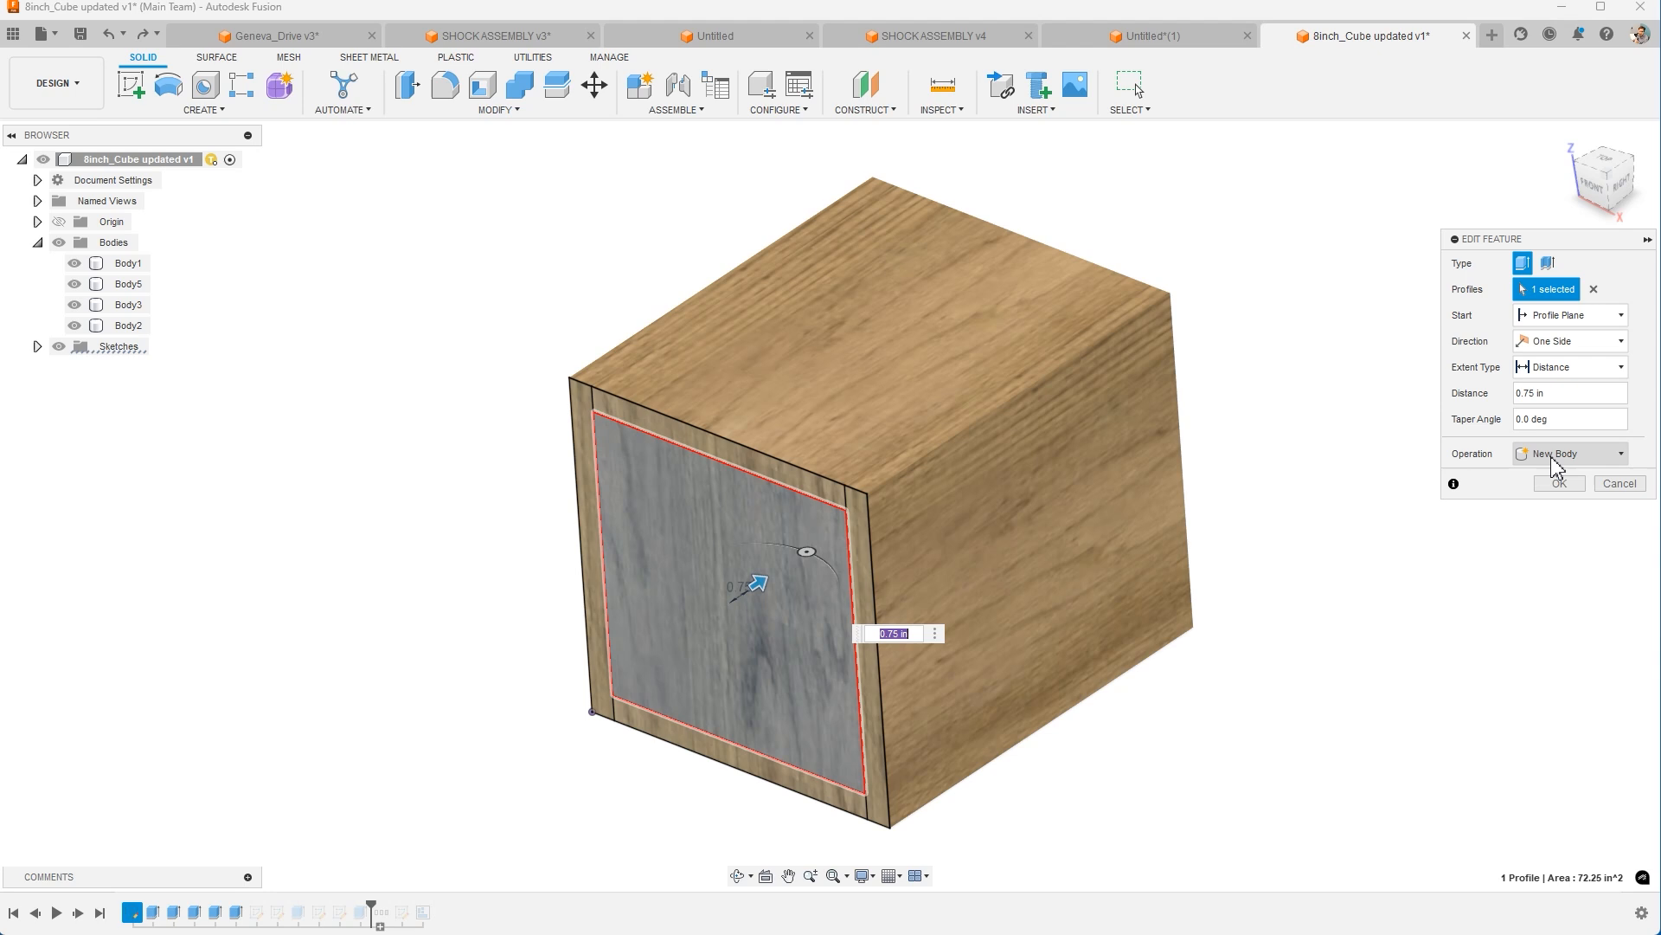
left_click(1571, 452)
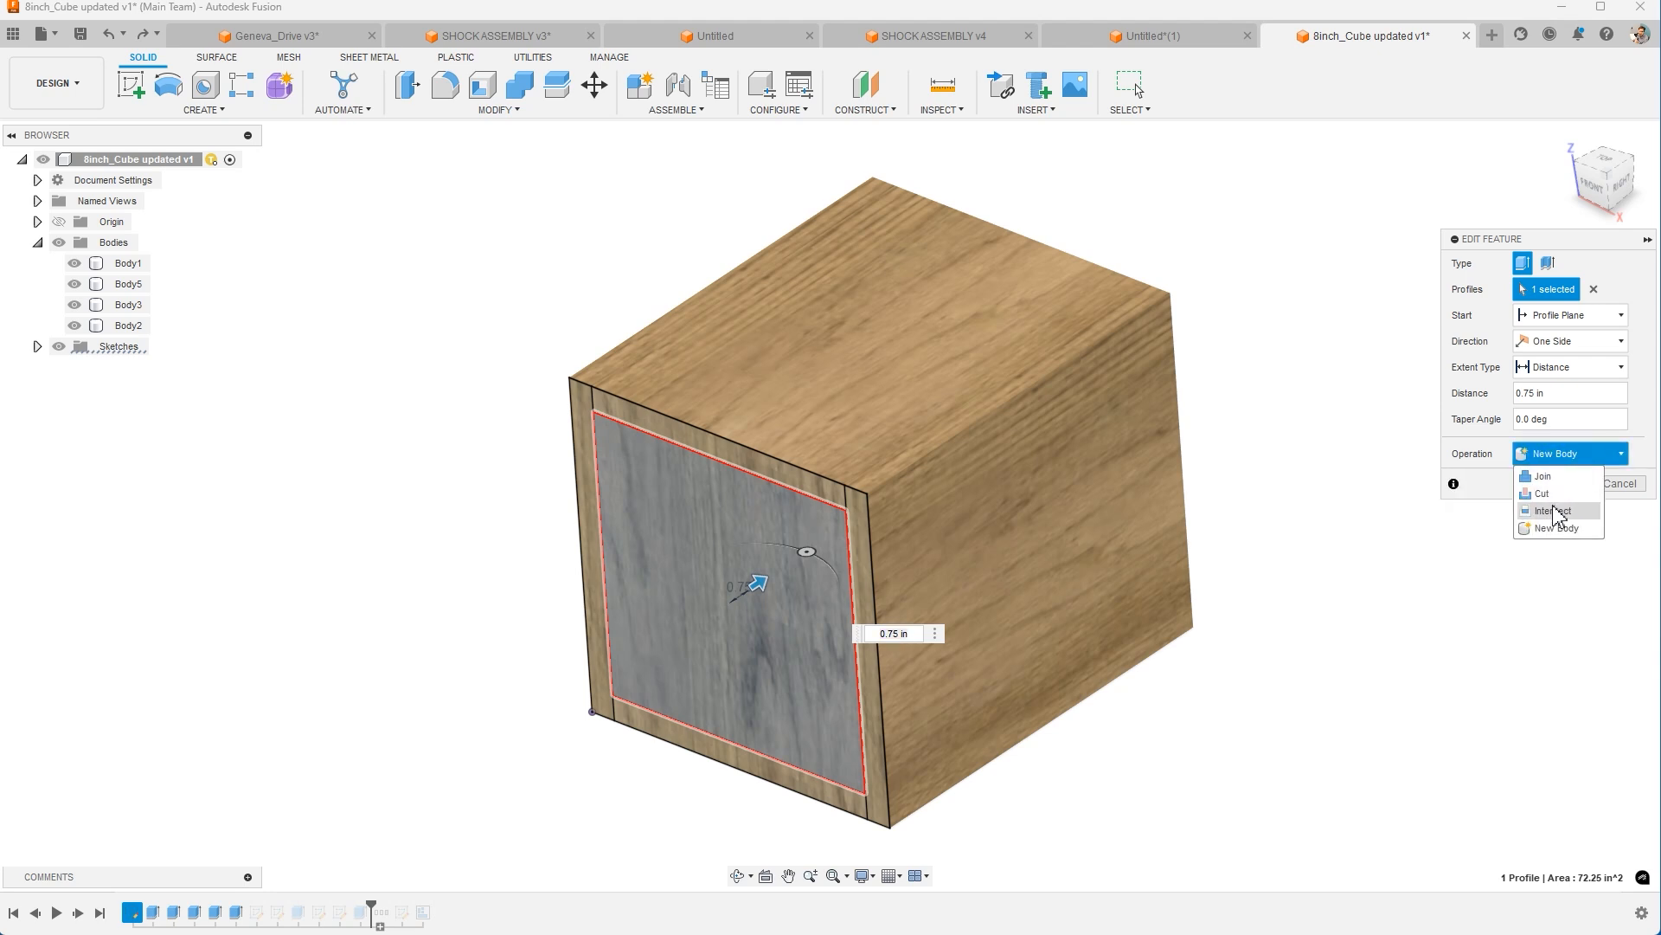
left_click(1378, 34)
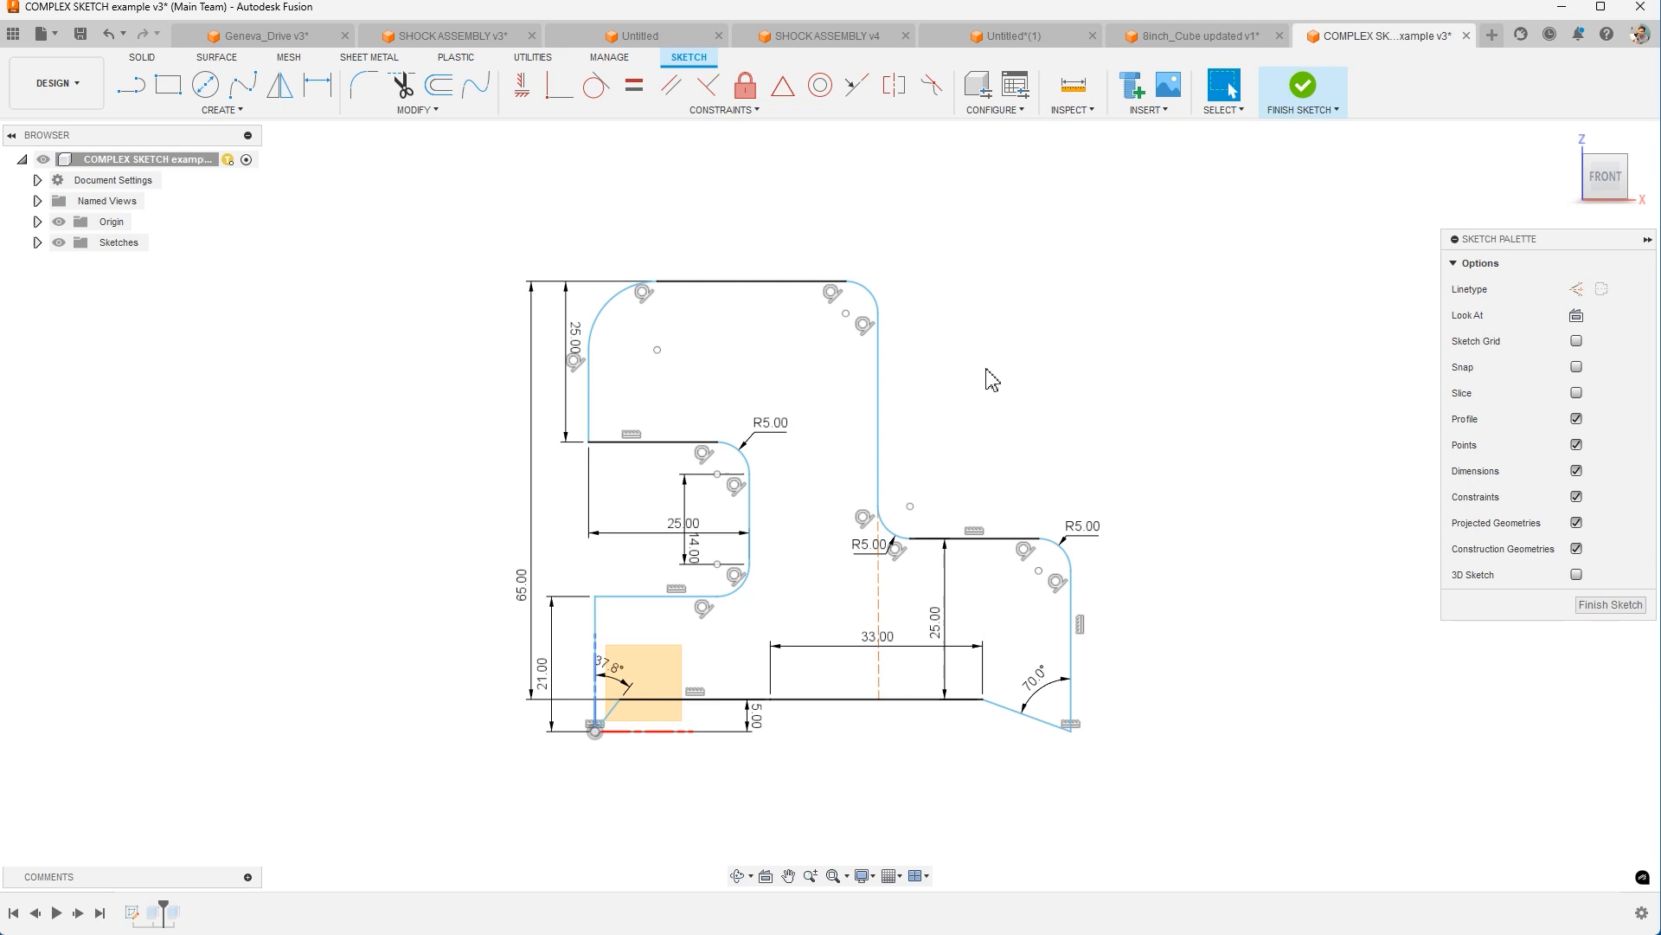
left_click(881, 357)
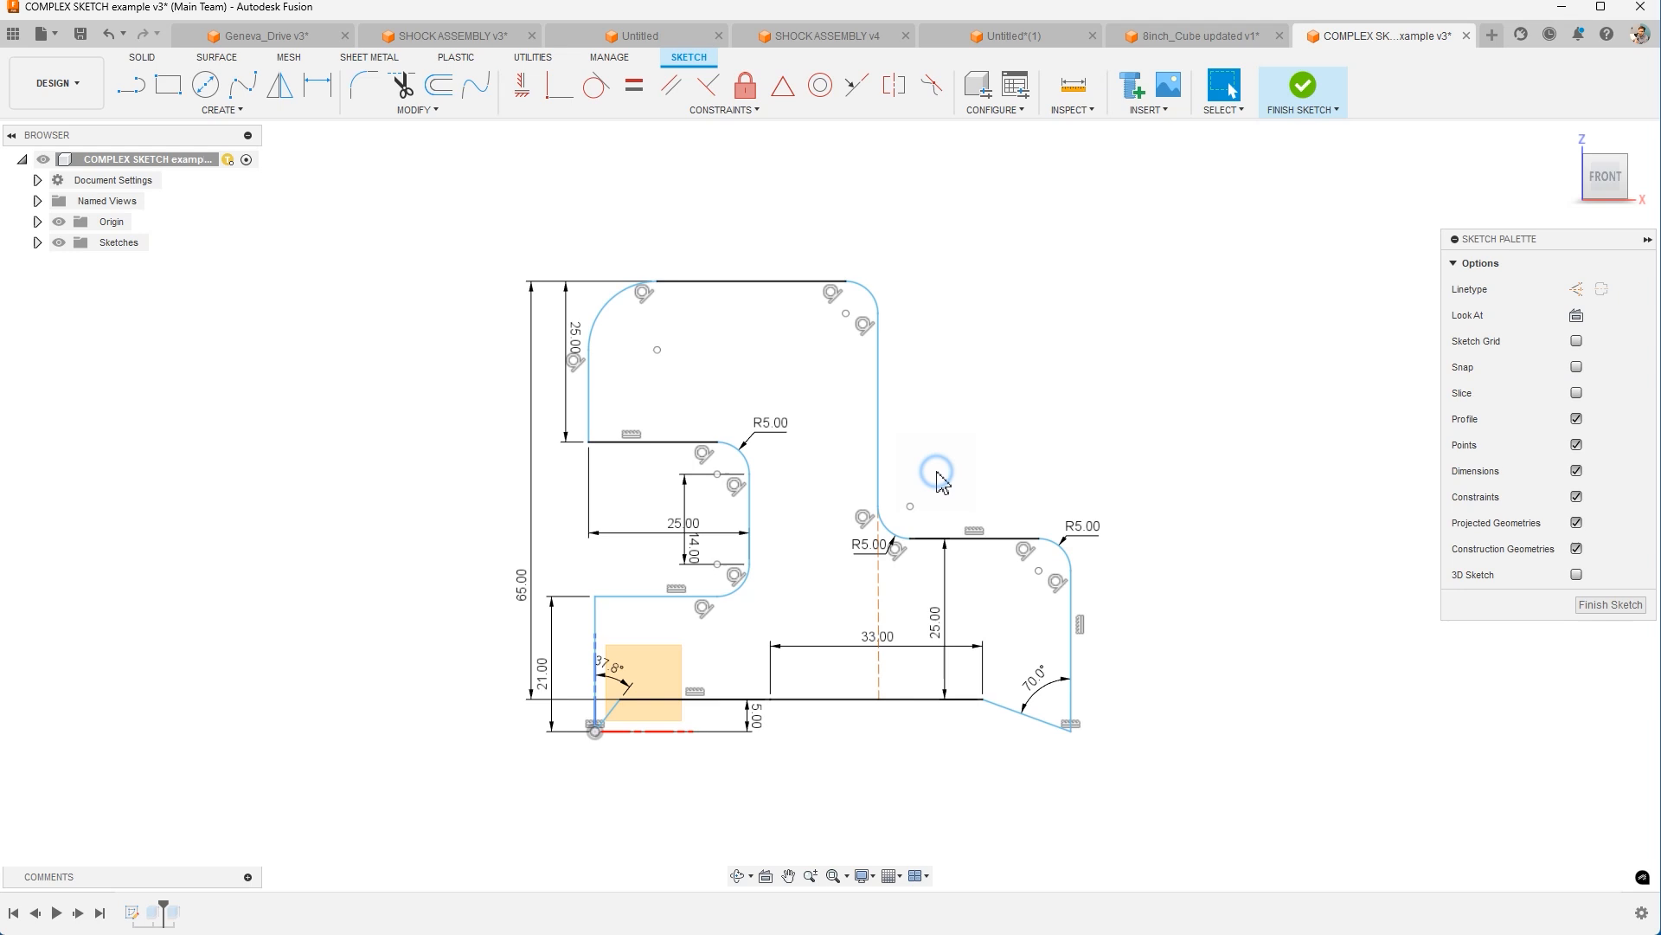
left_click(881, 292)
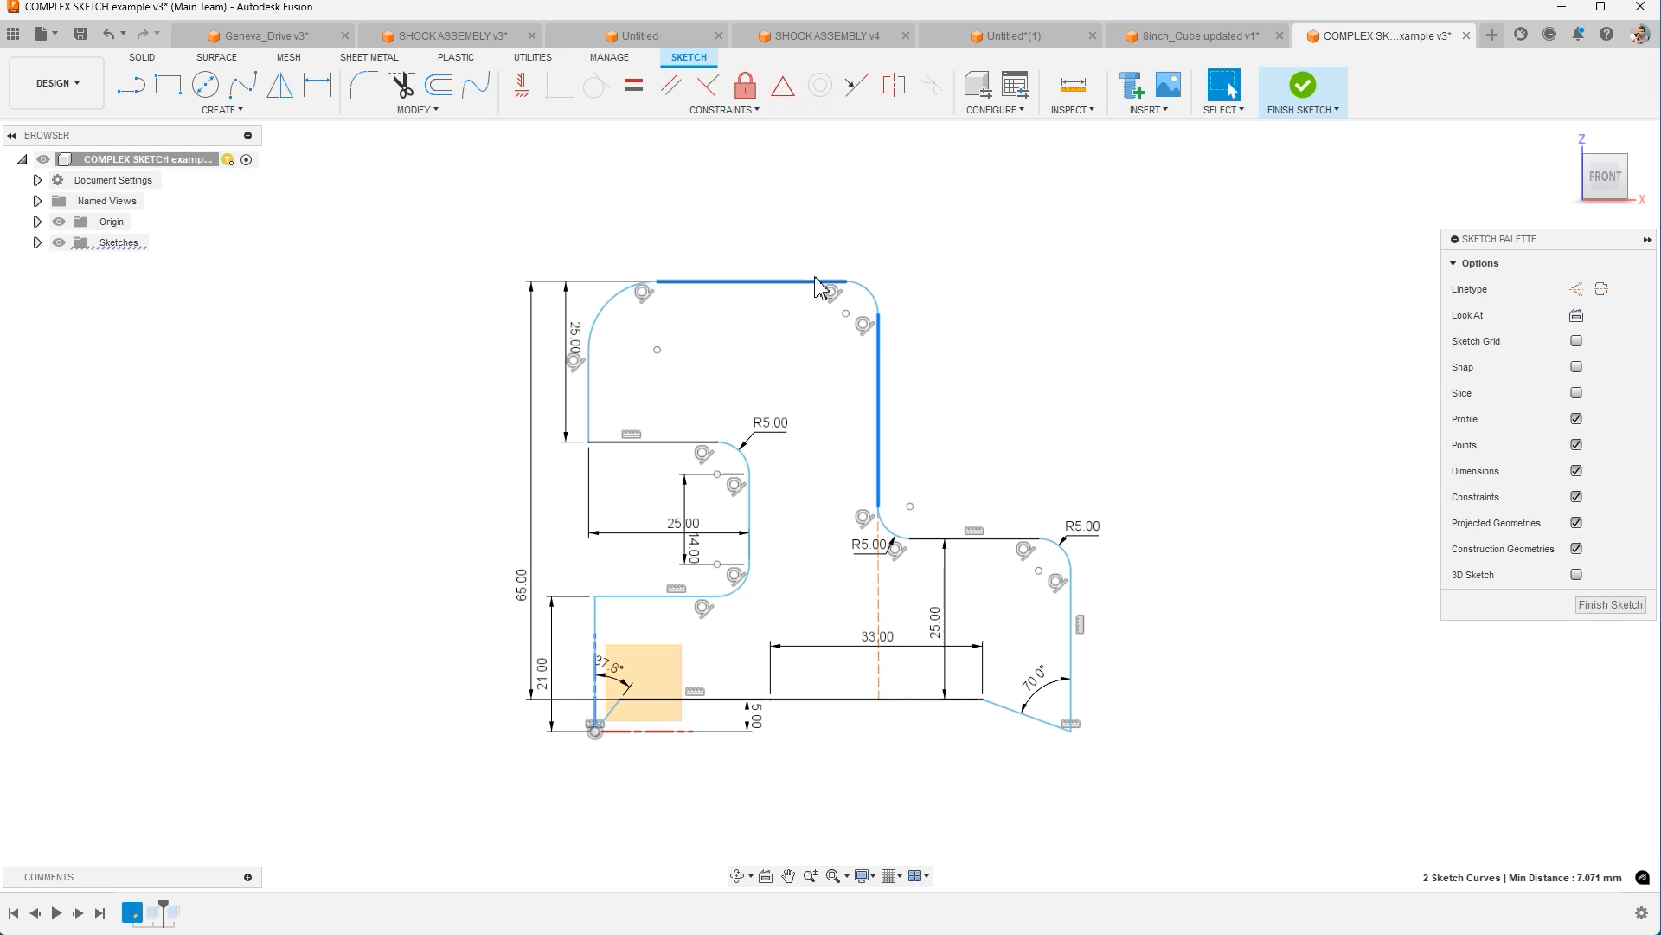
left_click(843, 282)
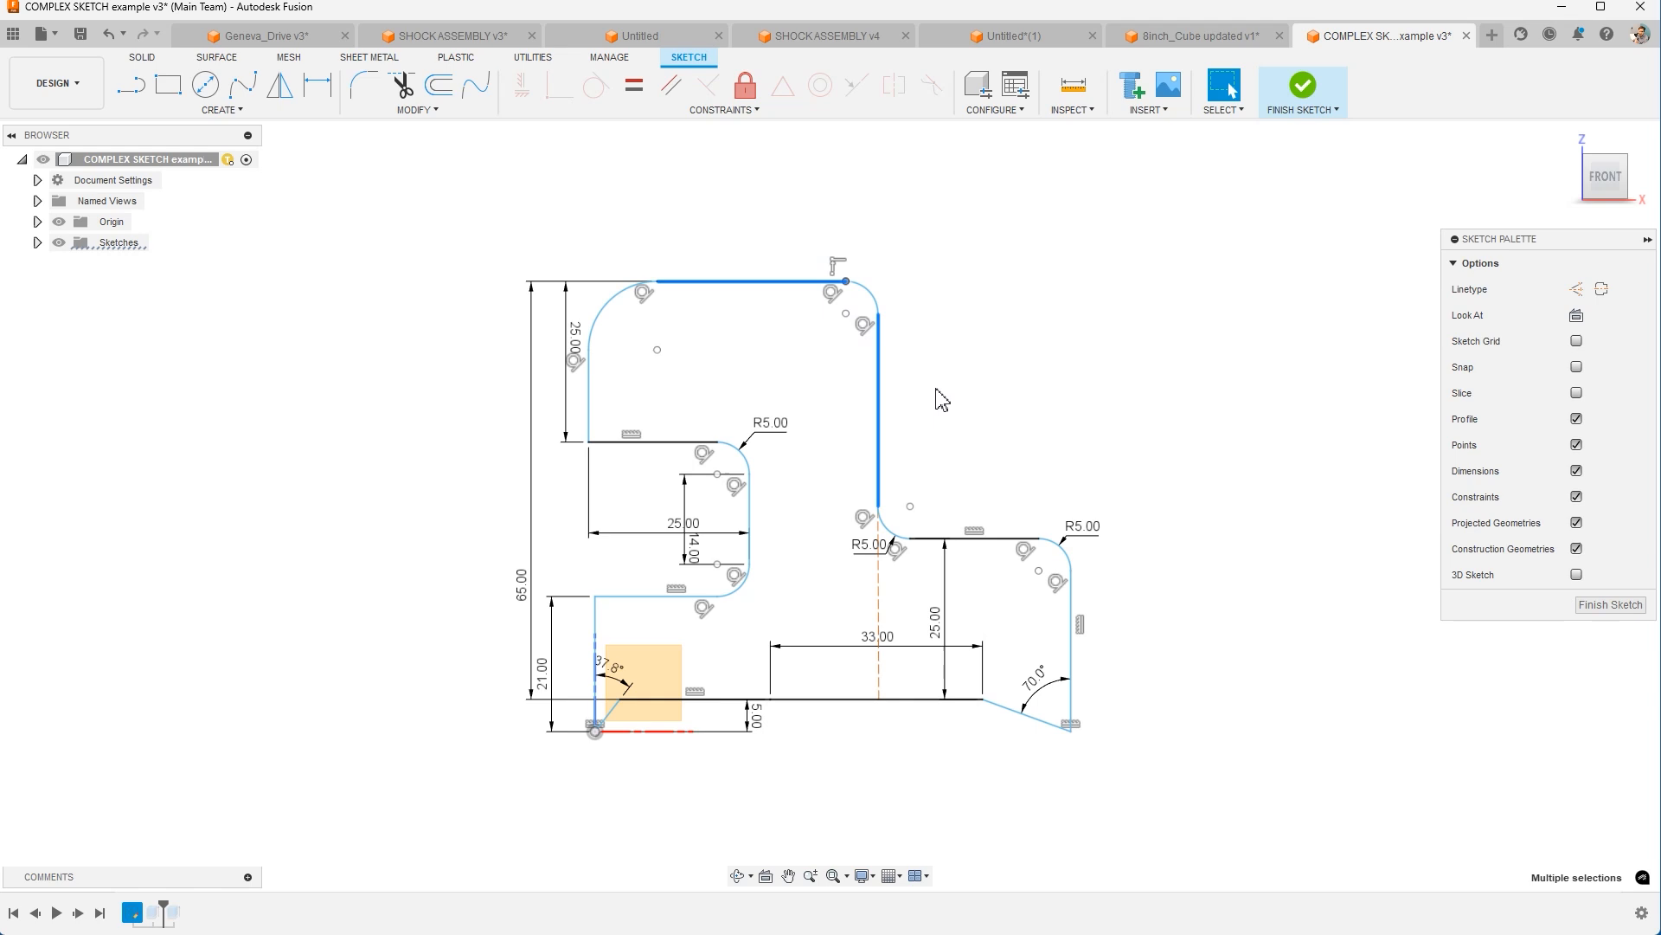
right_click(938, 397)
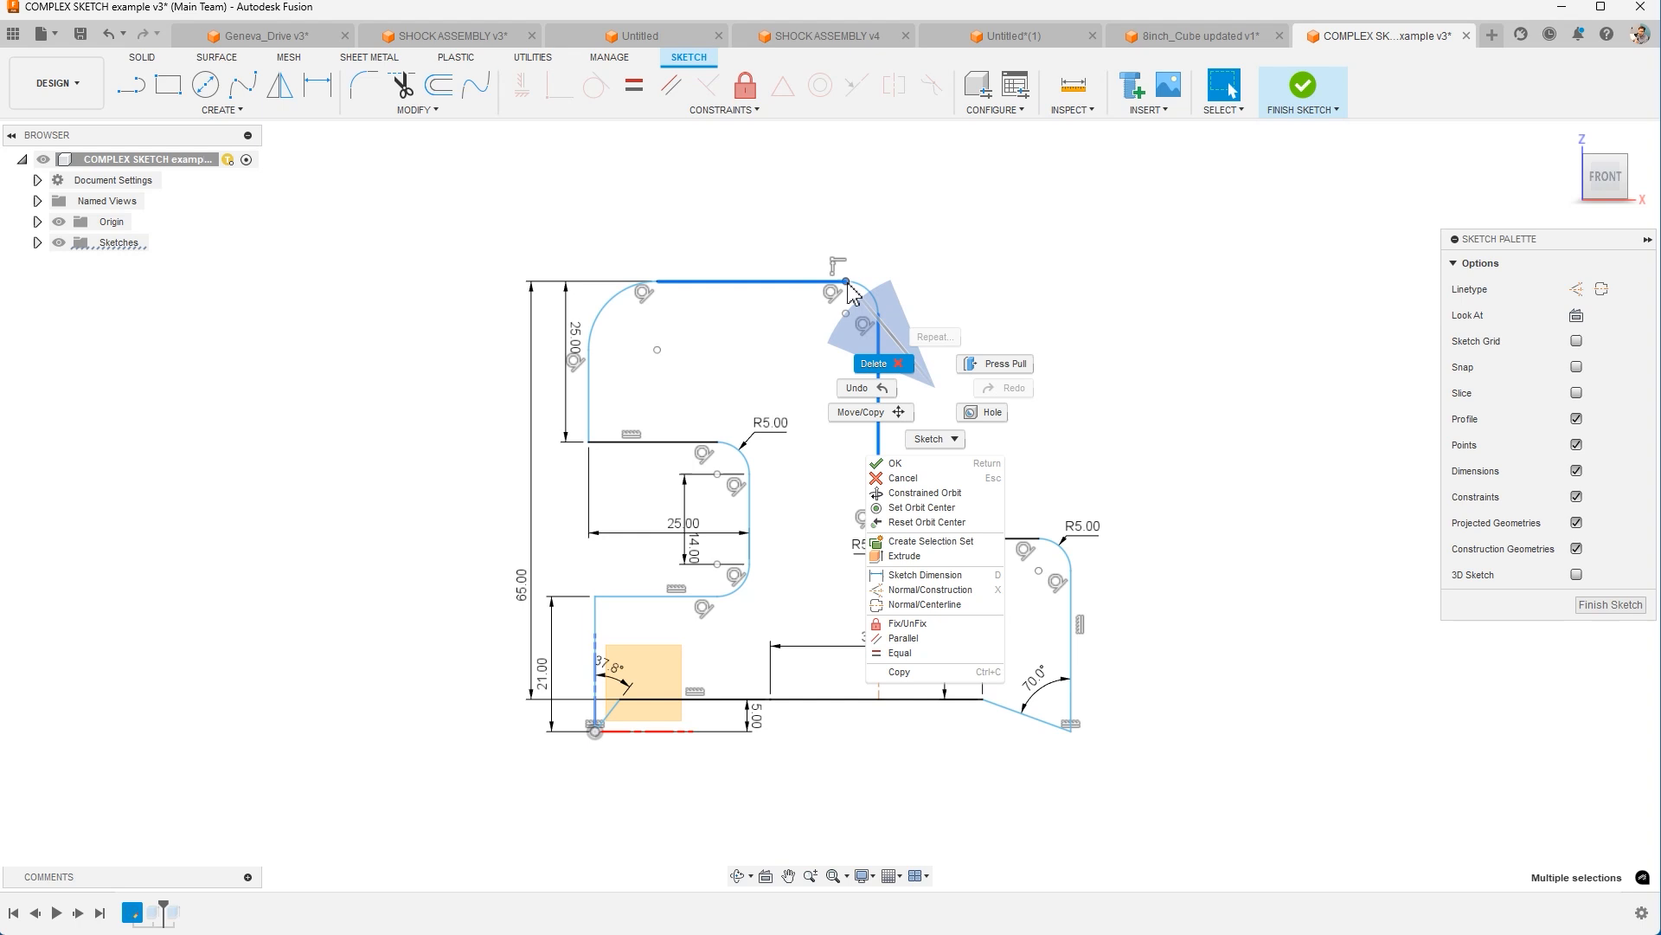
mouse_move(807, 208)
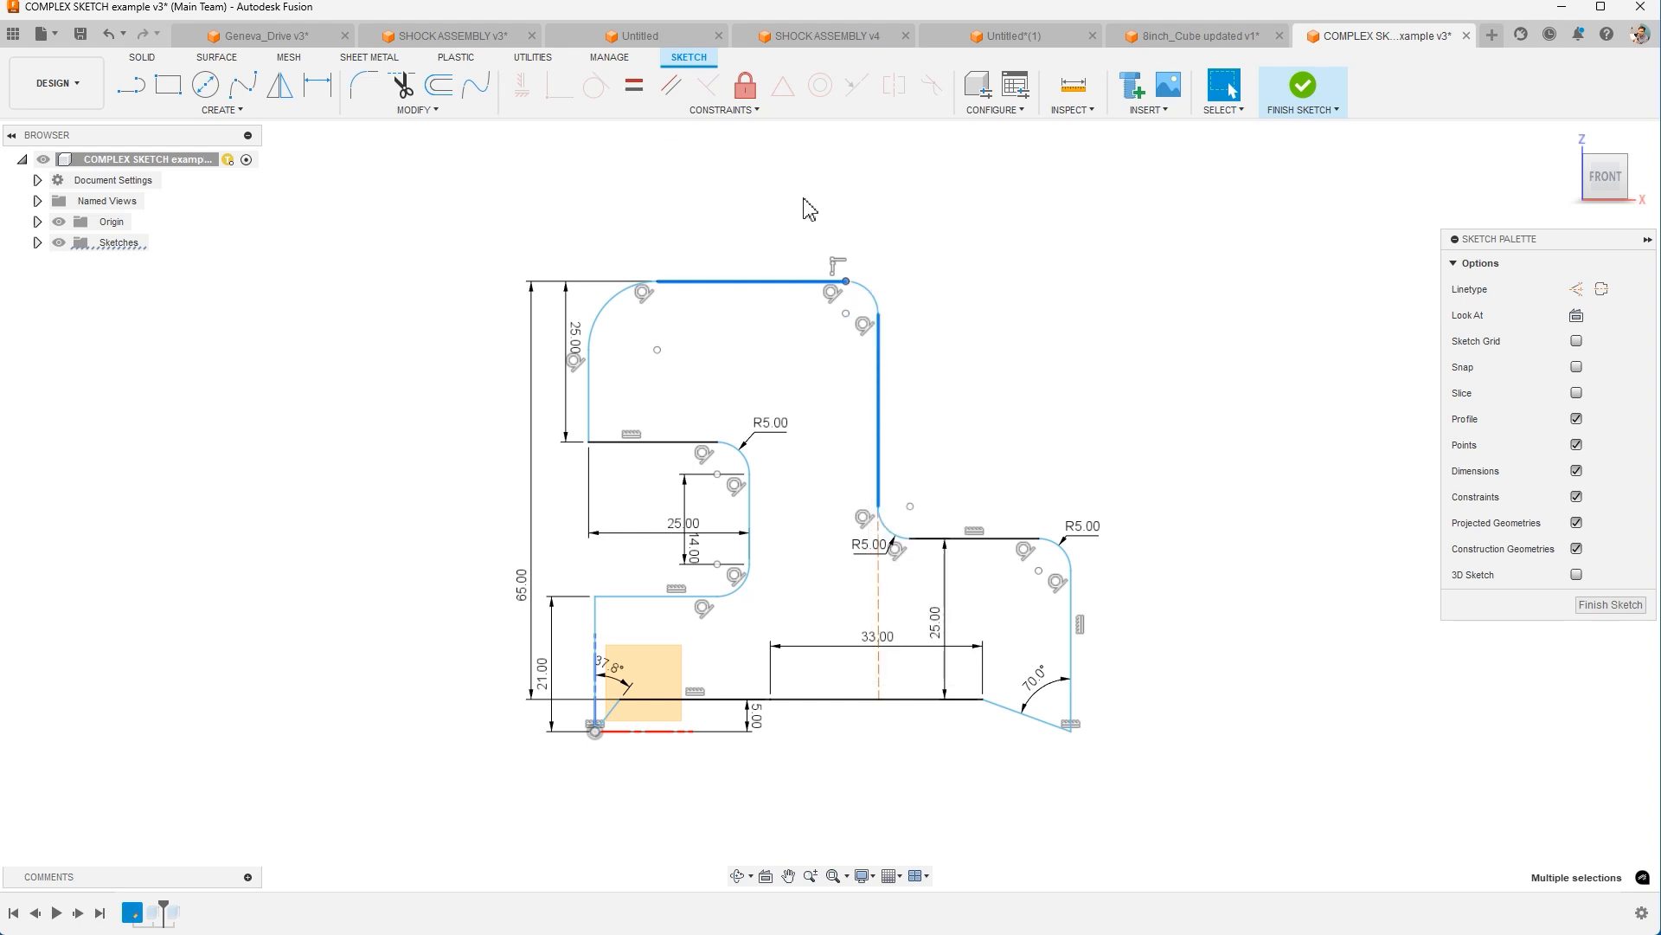
key("Escape")
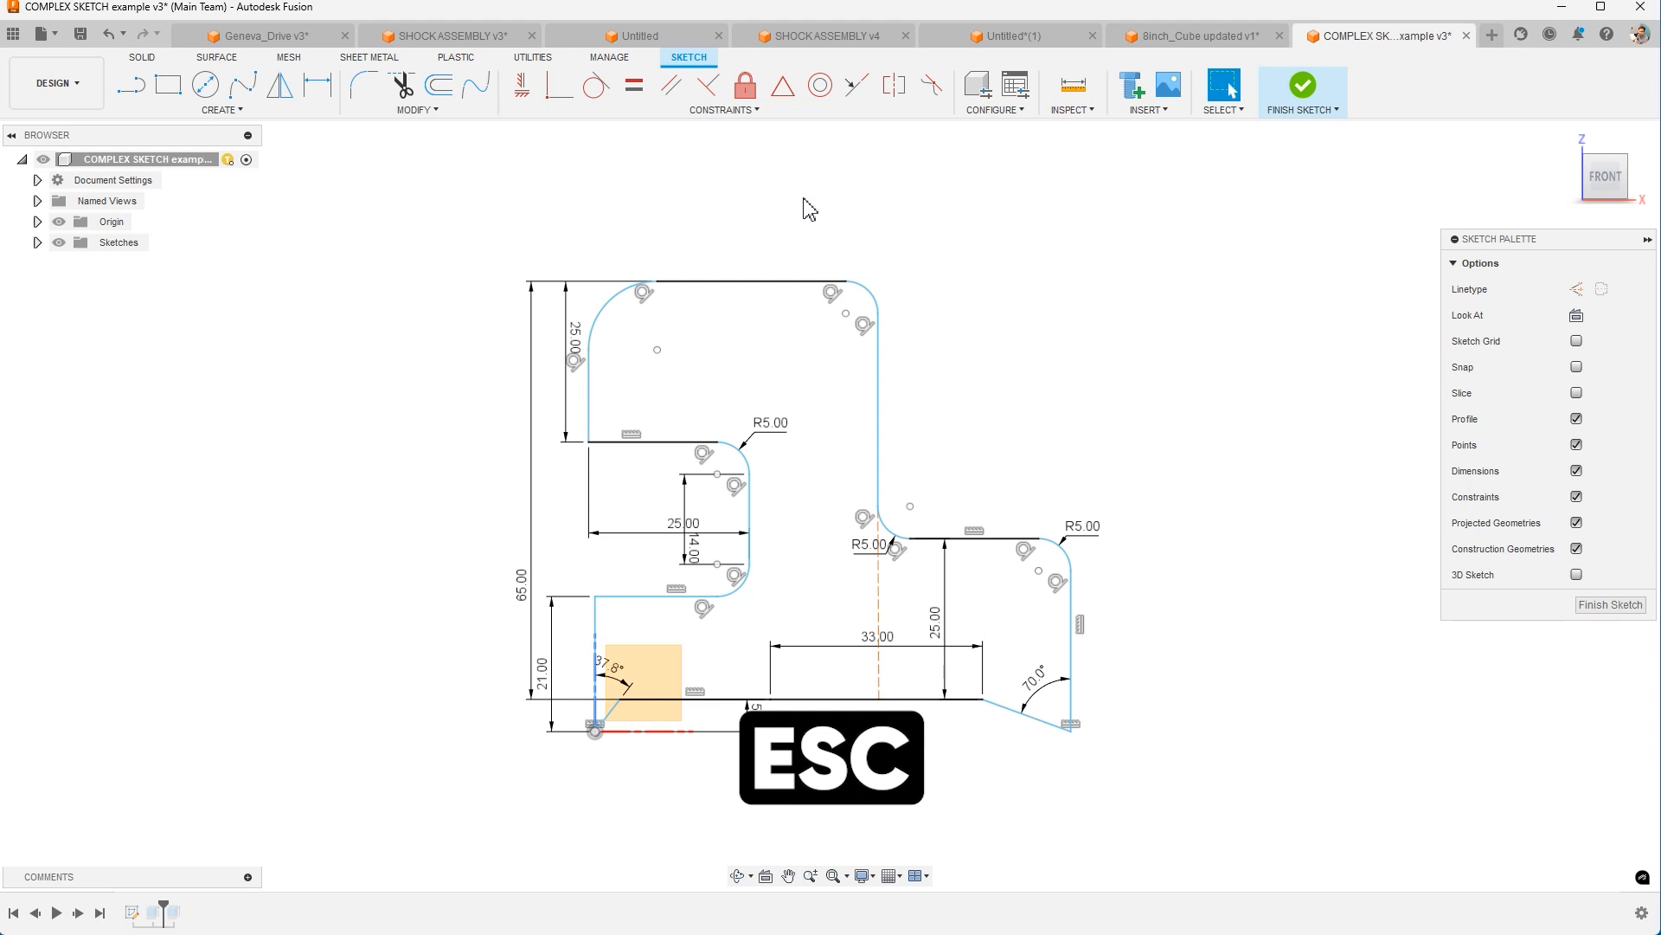
key("Escape")
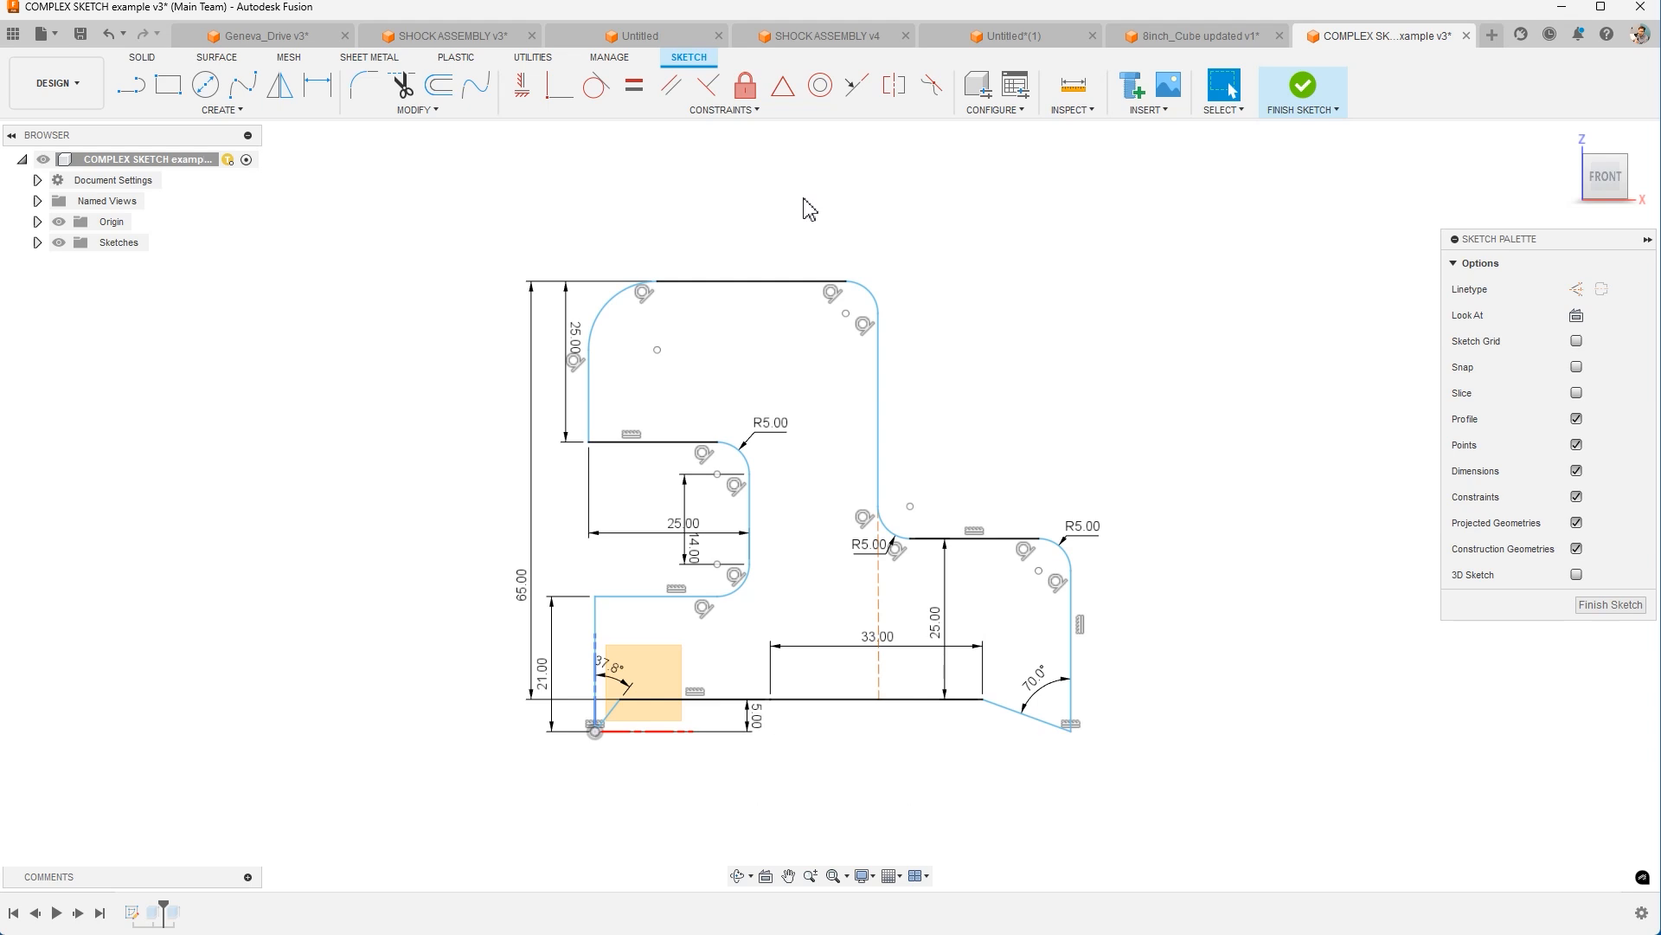
left_click(752, 286)
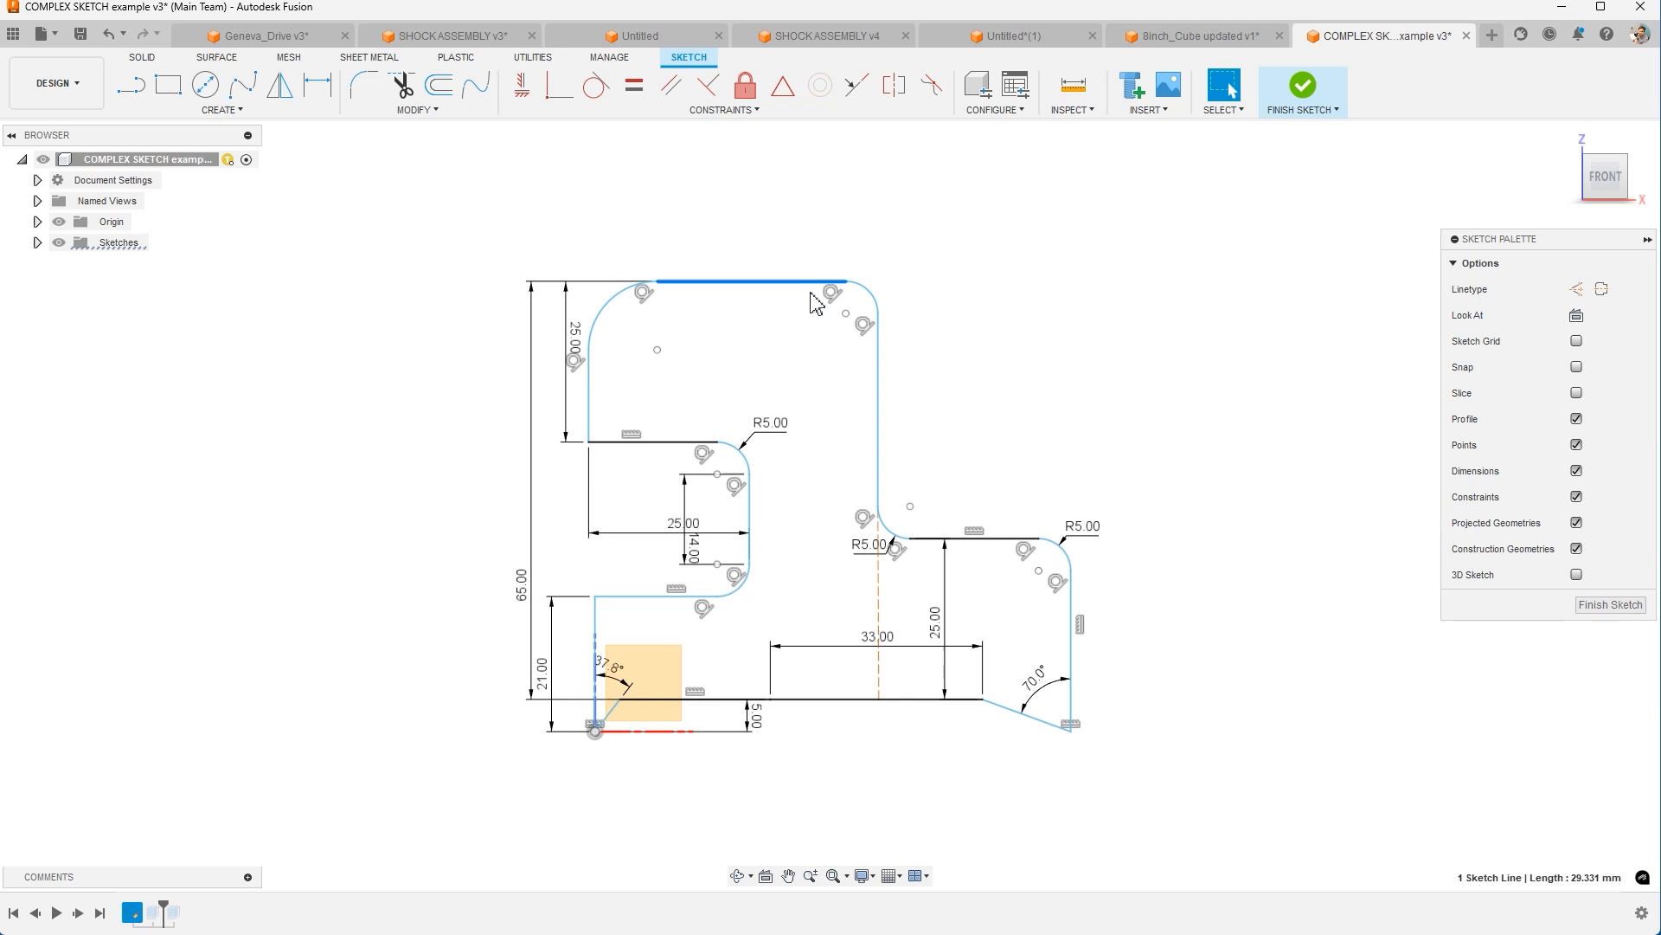
left_click(878, 408)
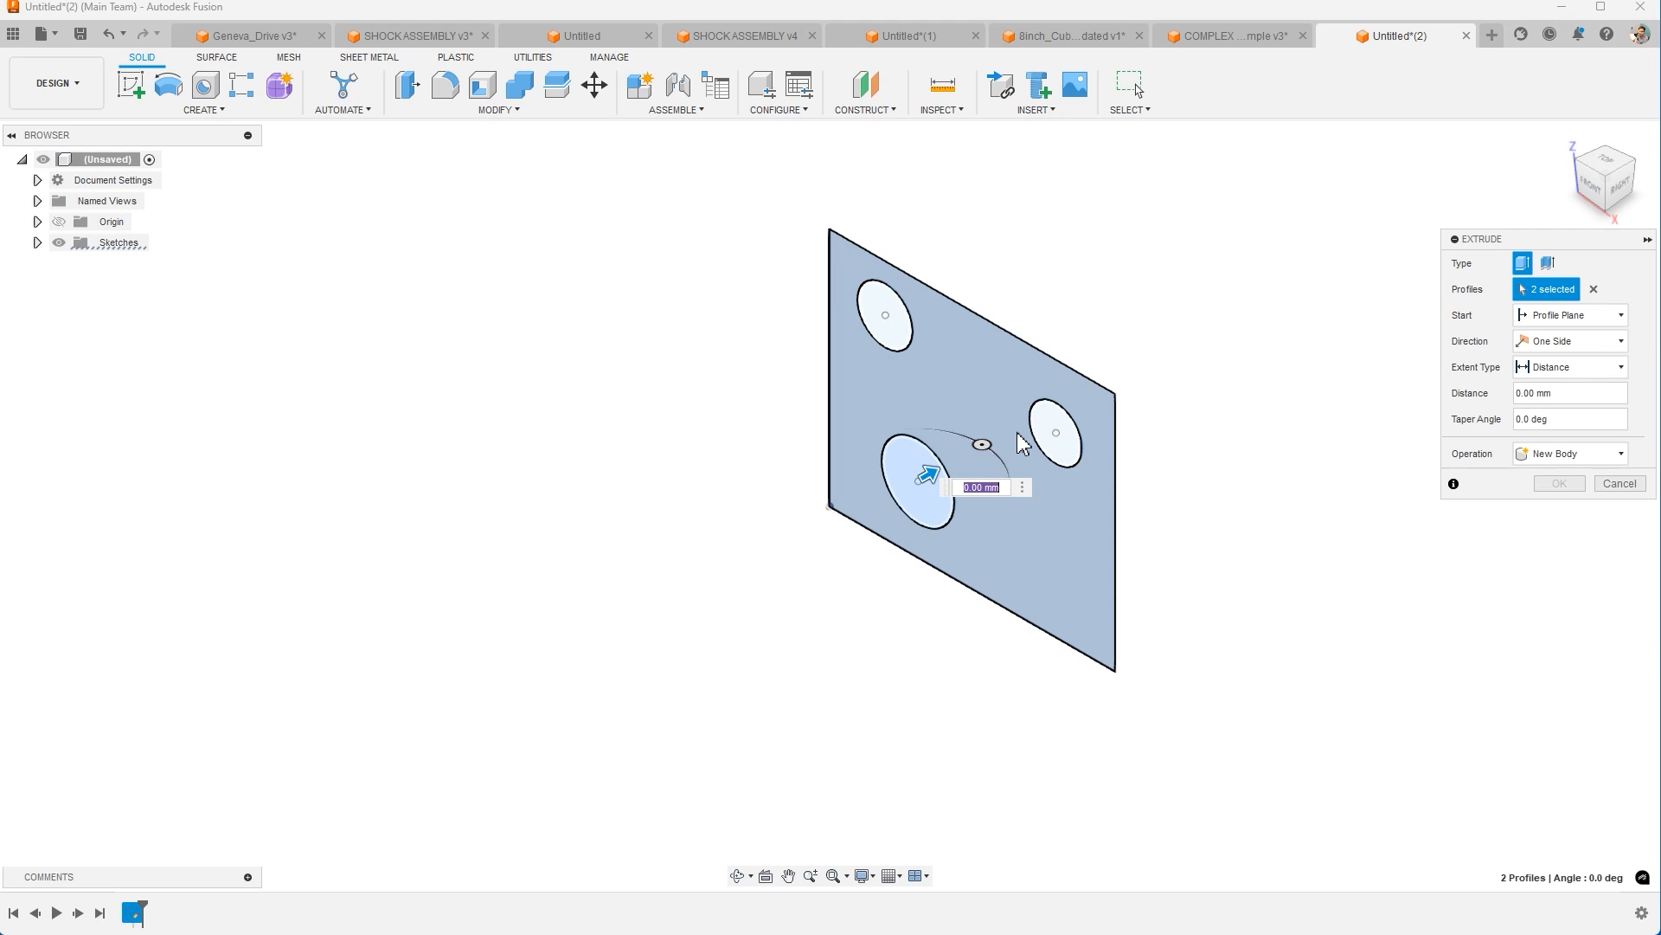
Add the remaining circle profile and extrude all four profiles 5 mm.
left_click(888, 307)
type("5")
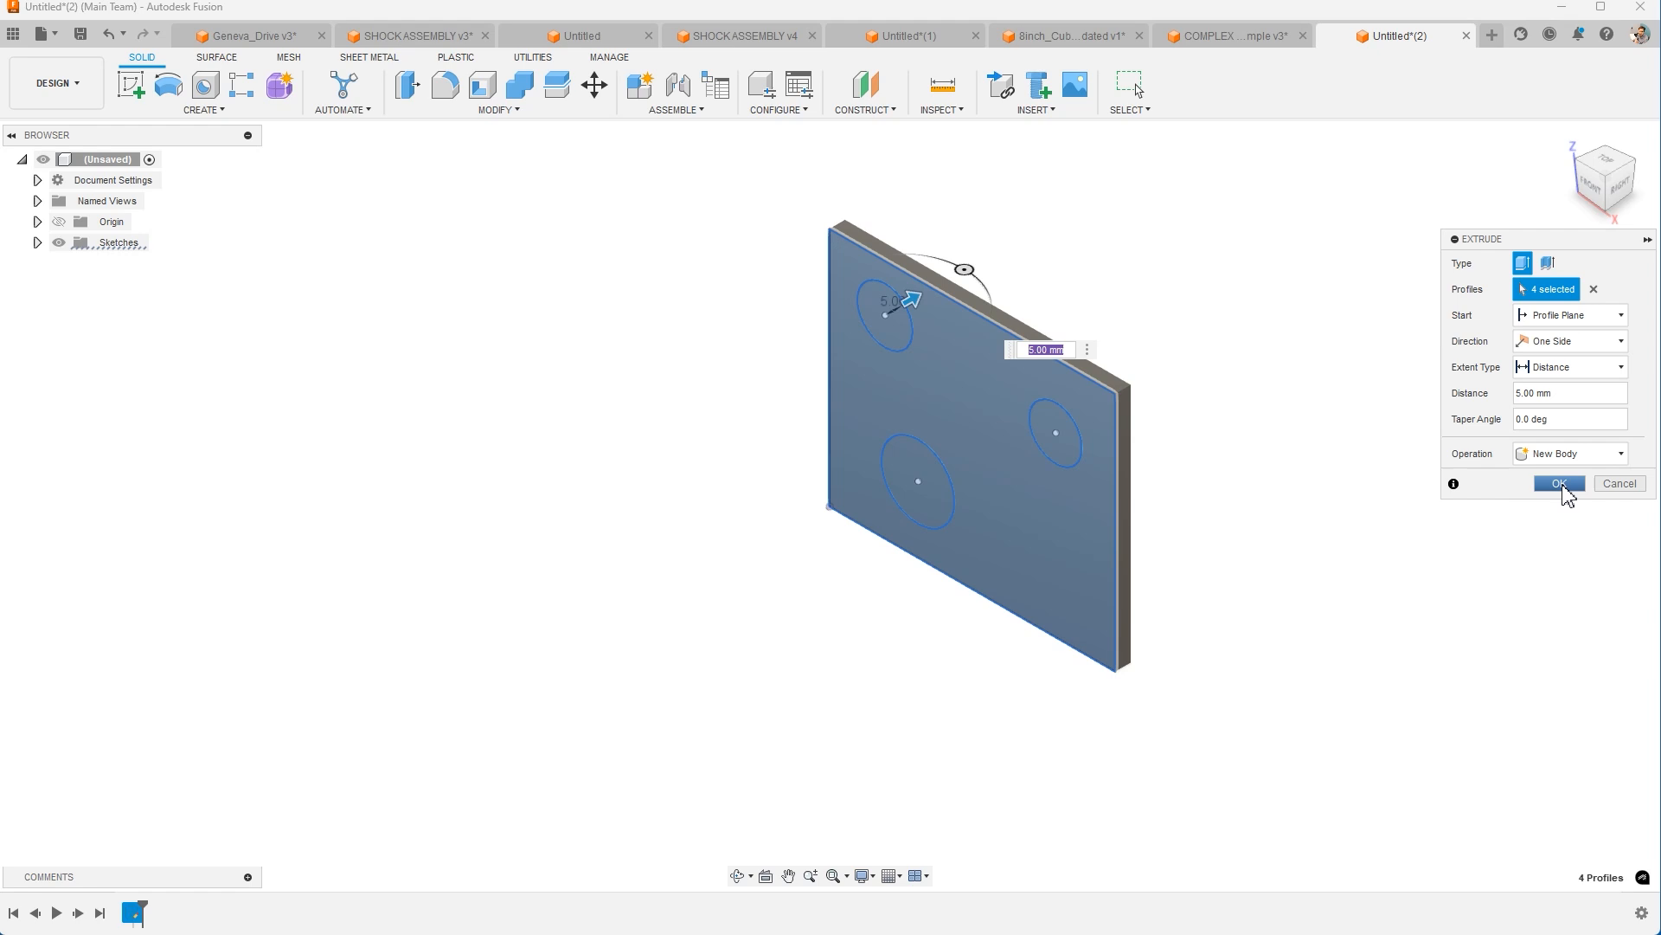
left_click(1557, 482)
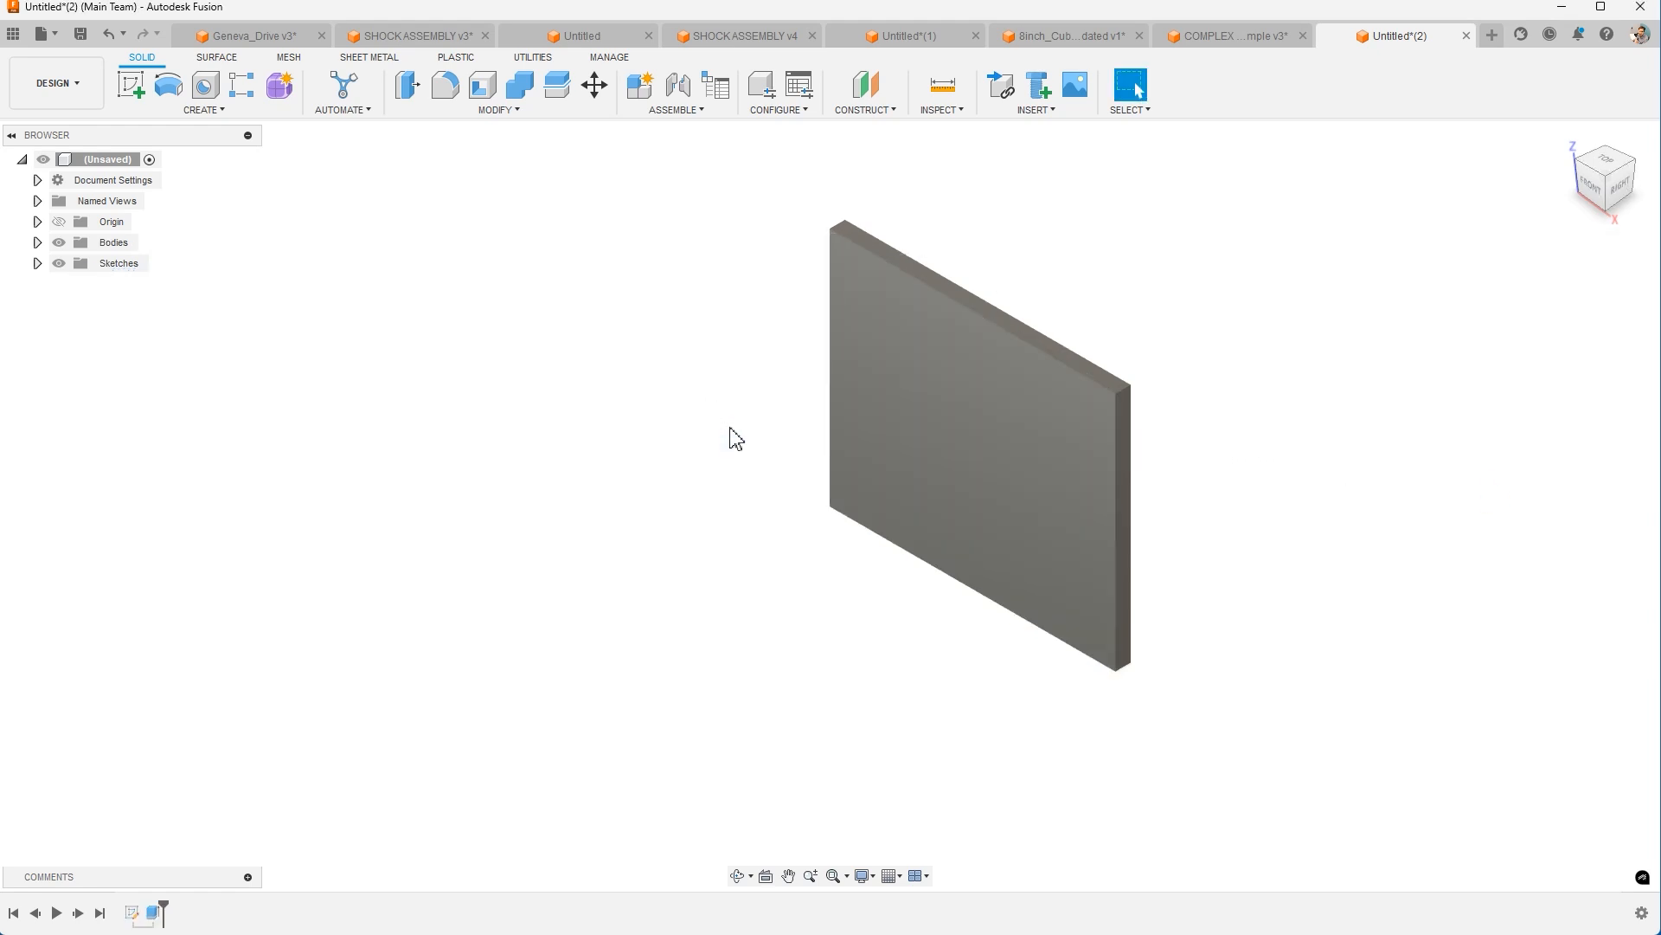
mouse_move(740, 429)
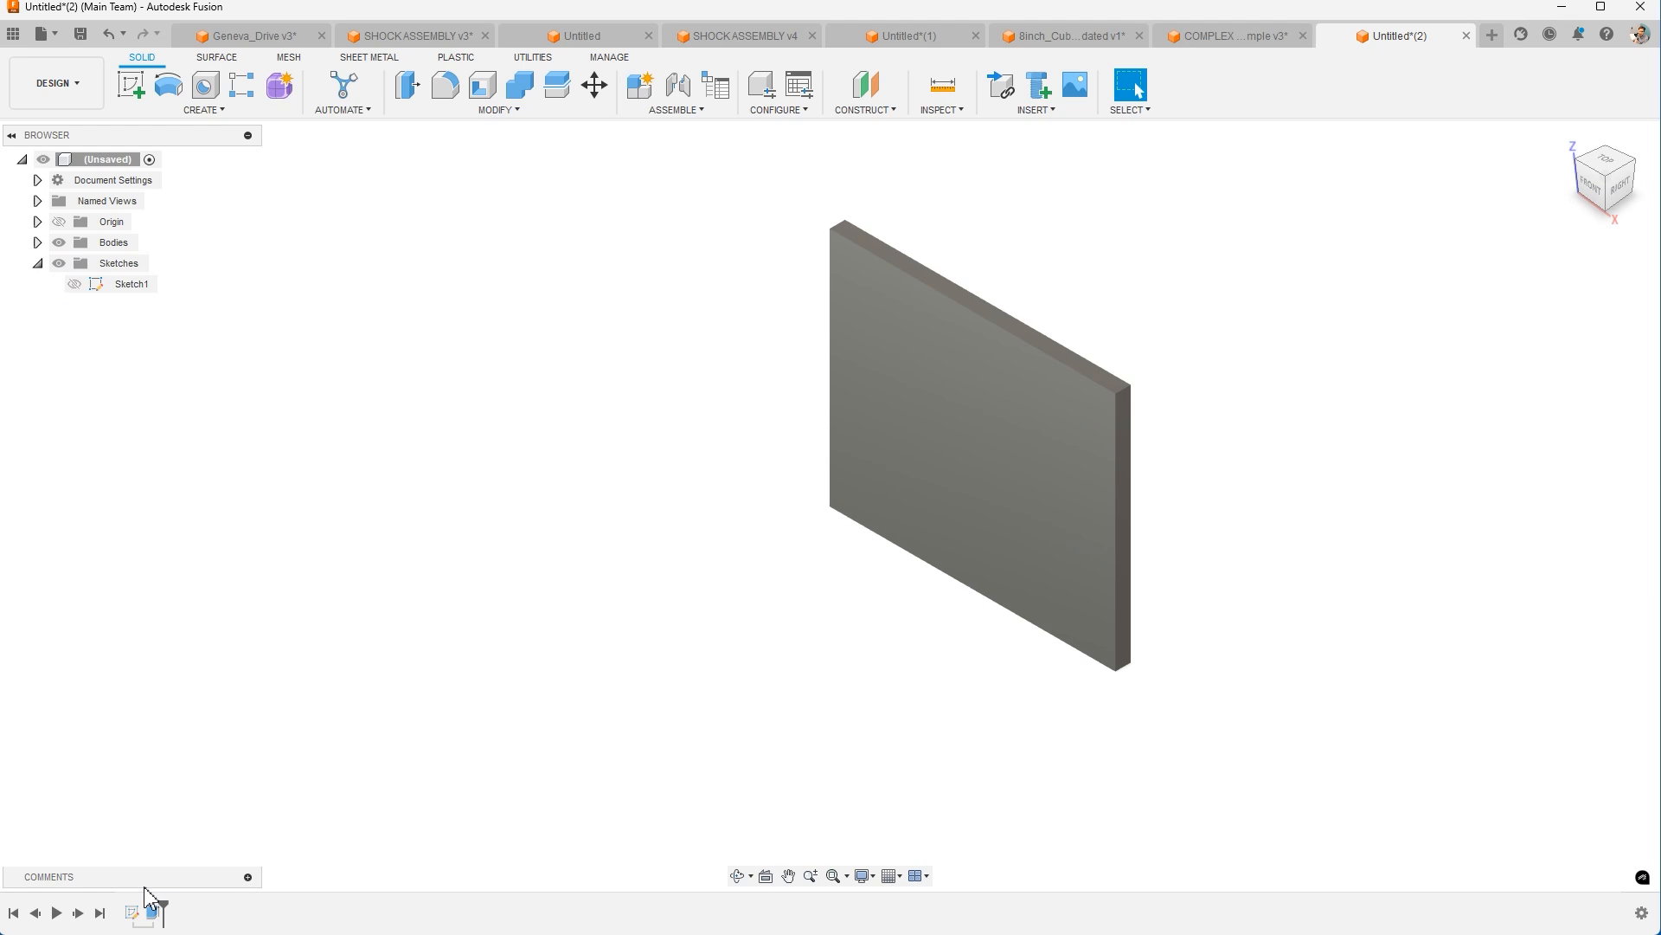
Preview the hidden Sketch1 behind the plate, deselect it, and switch to Geneva_Drive v3.
left_click(131, 912)
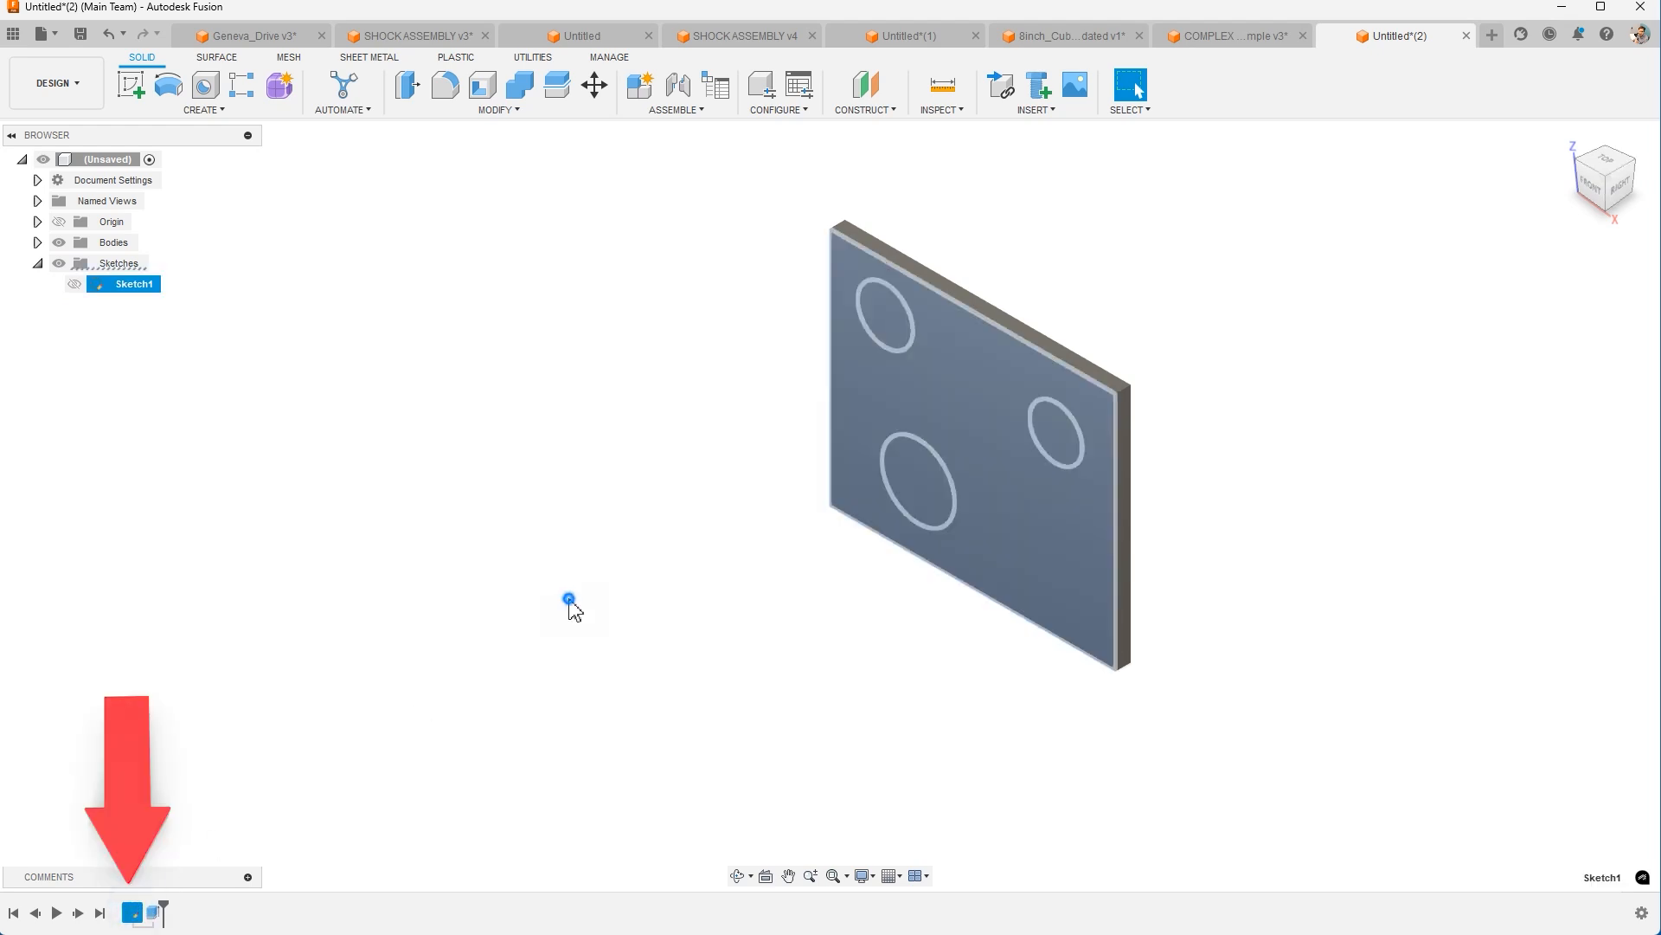
left_click(74, 283)
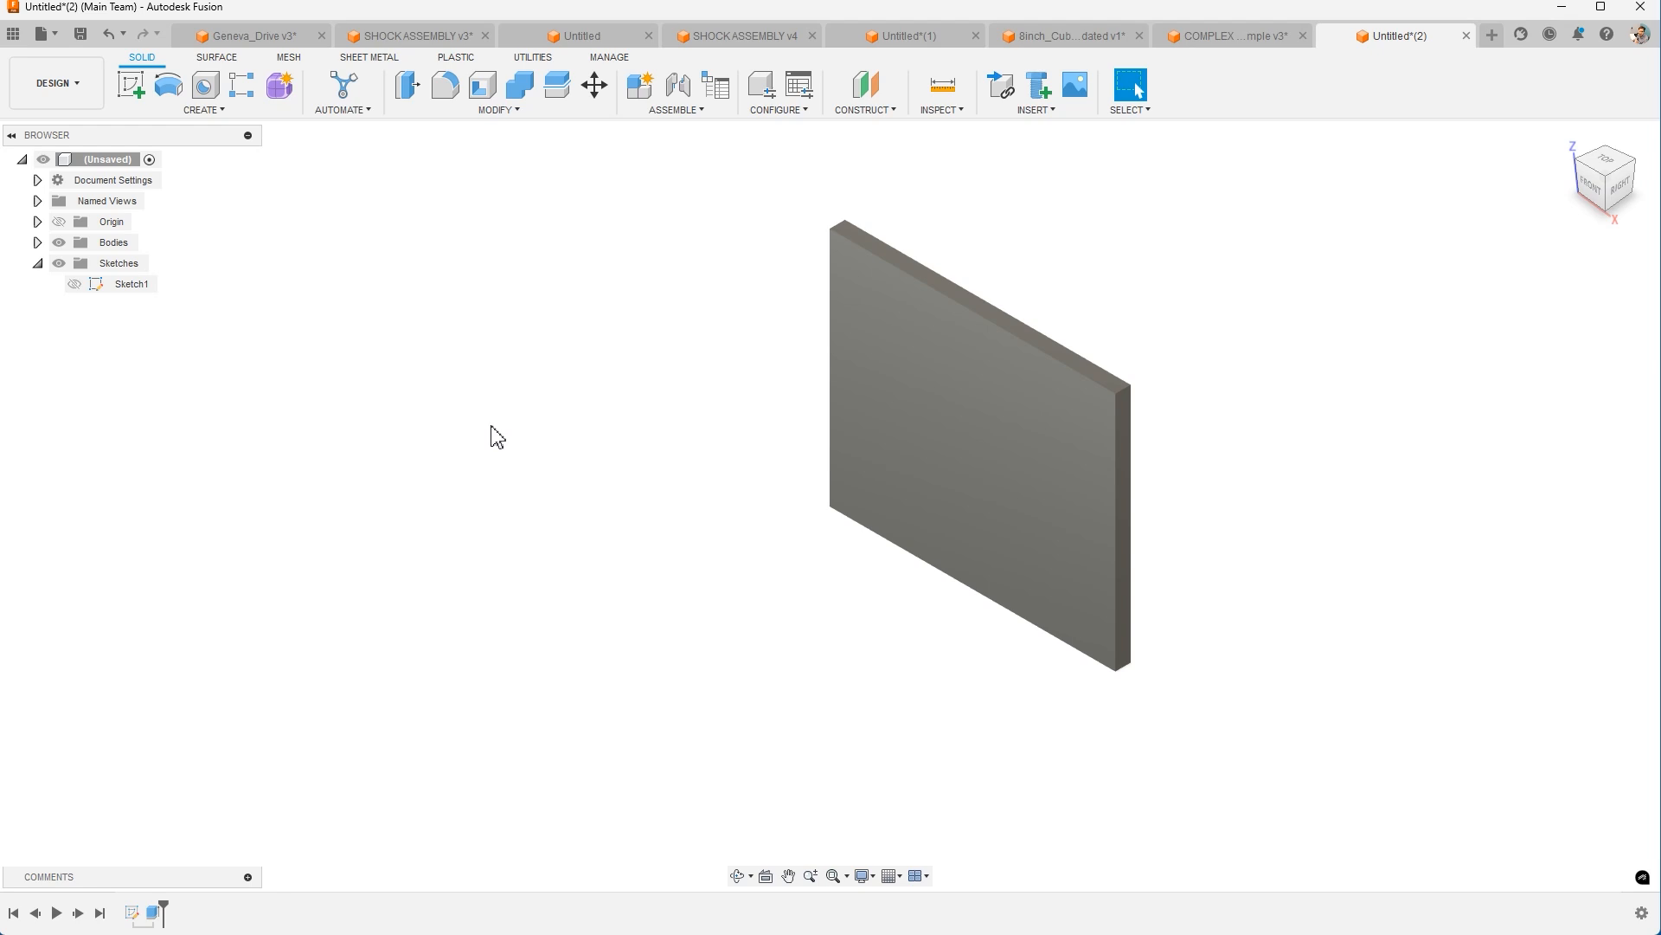
mouse_move(343, 469)
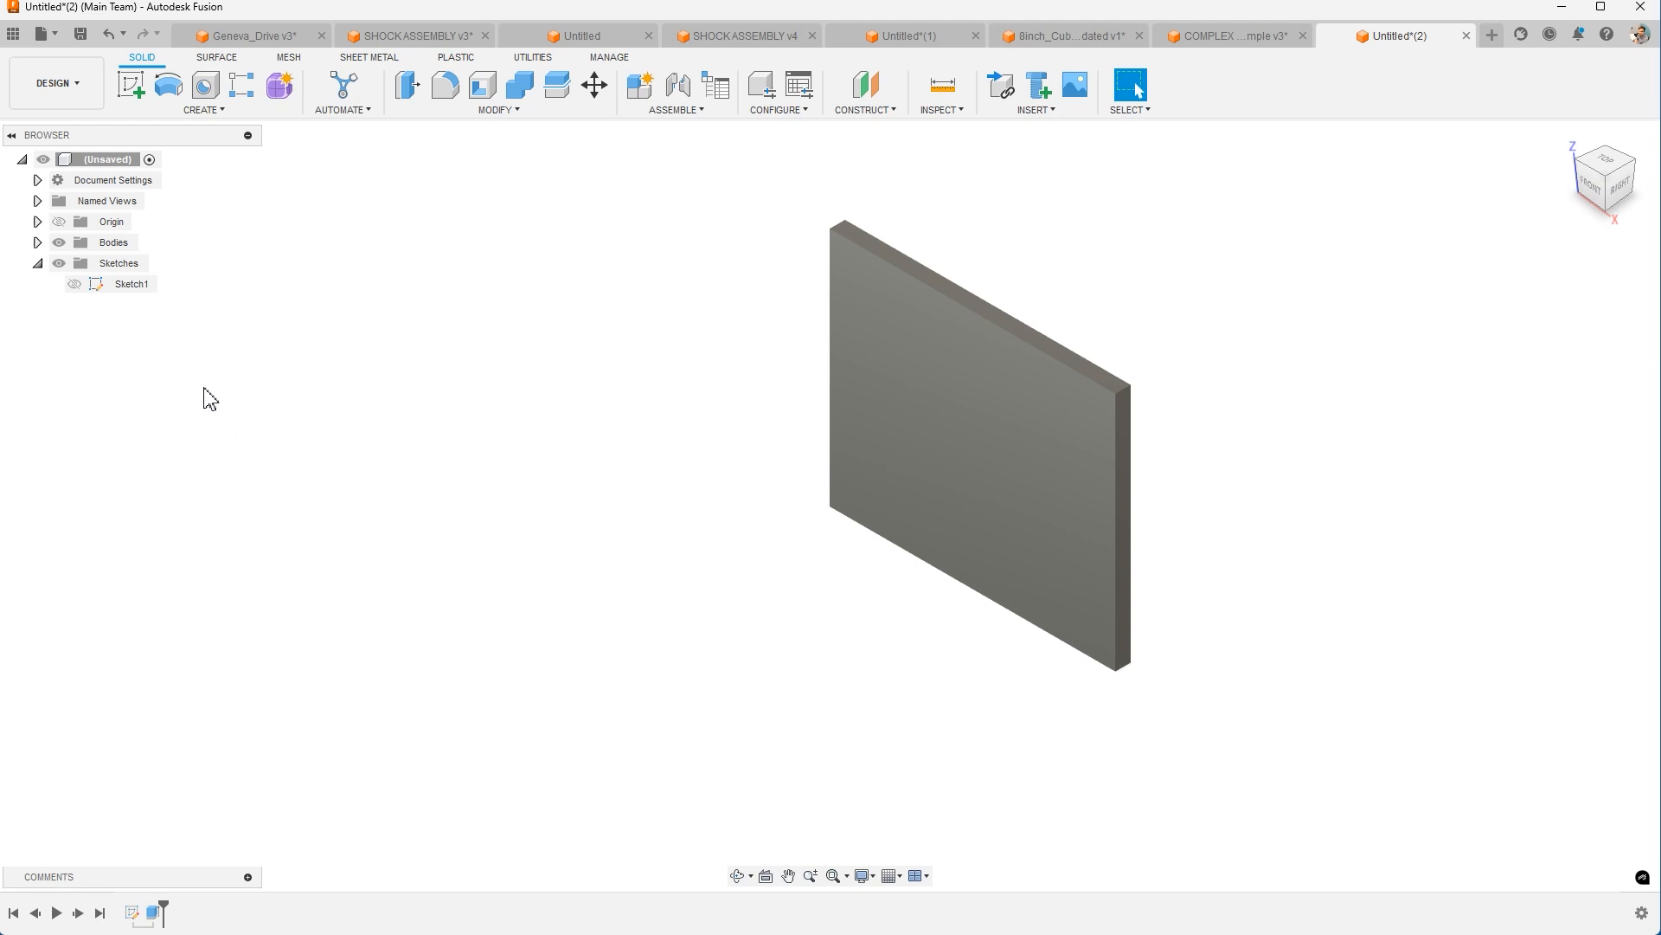
left_click(251, 35)
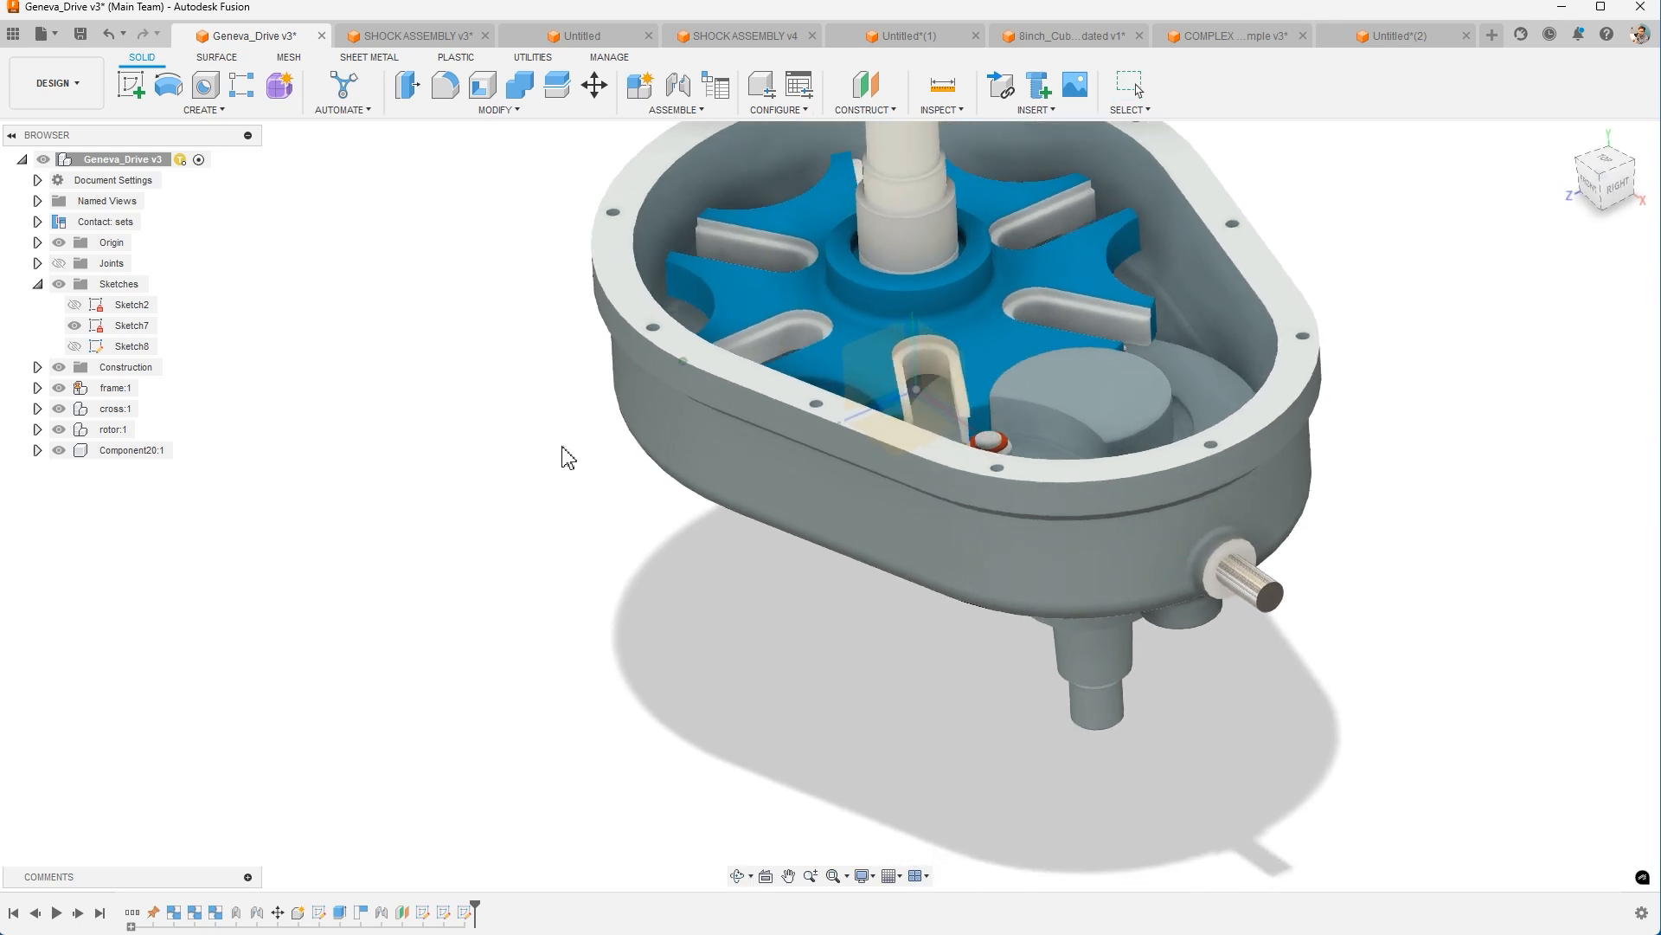
Select Sketch7 in the browser and orbit the gearbox to a new angle.
left_click(132, 324)
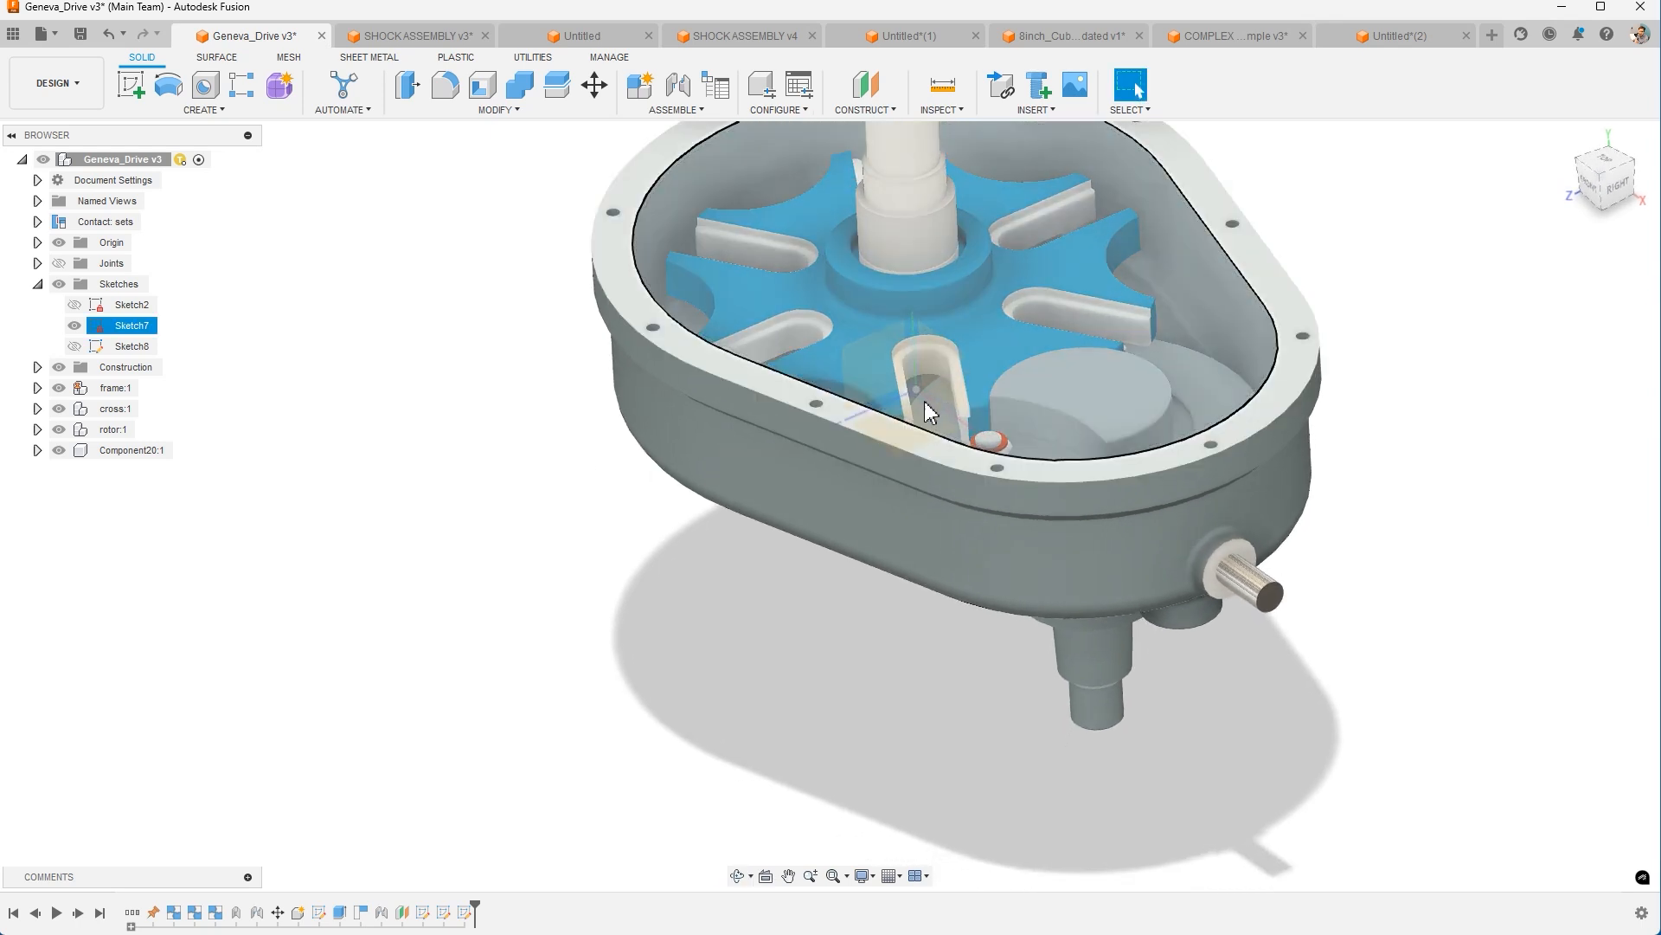
left_click_drag(927, 411, 858, 411)
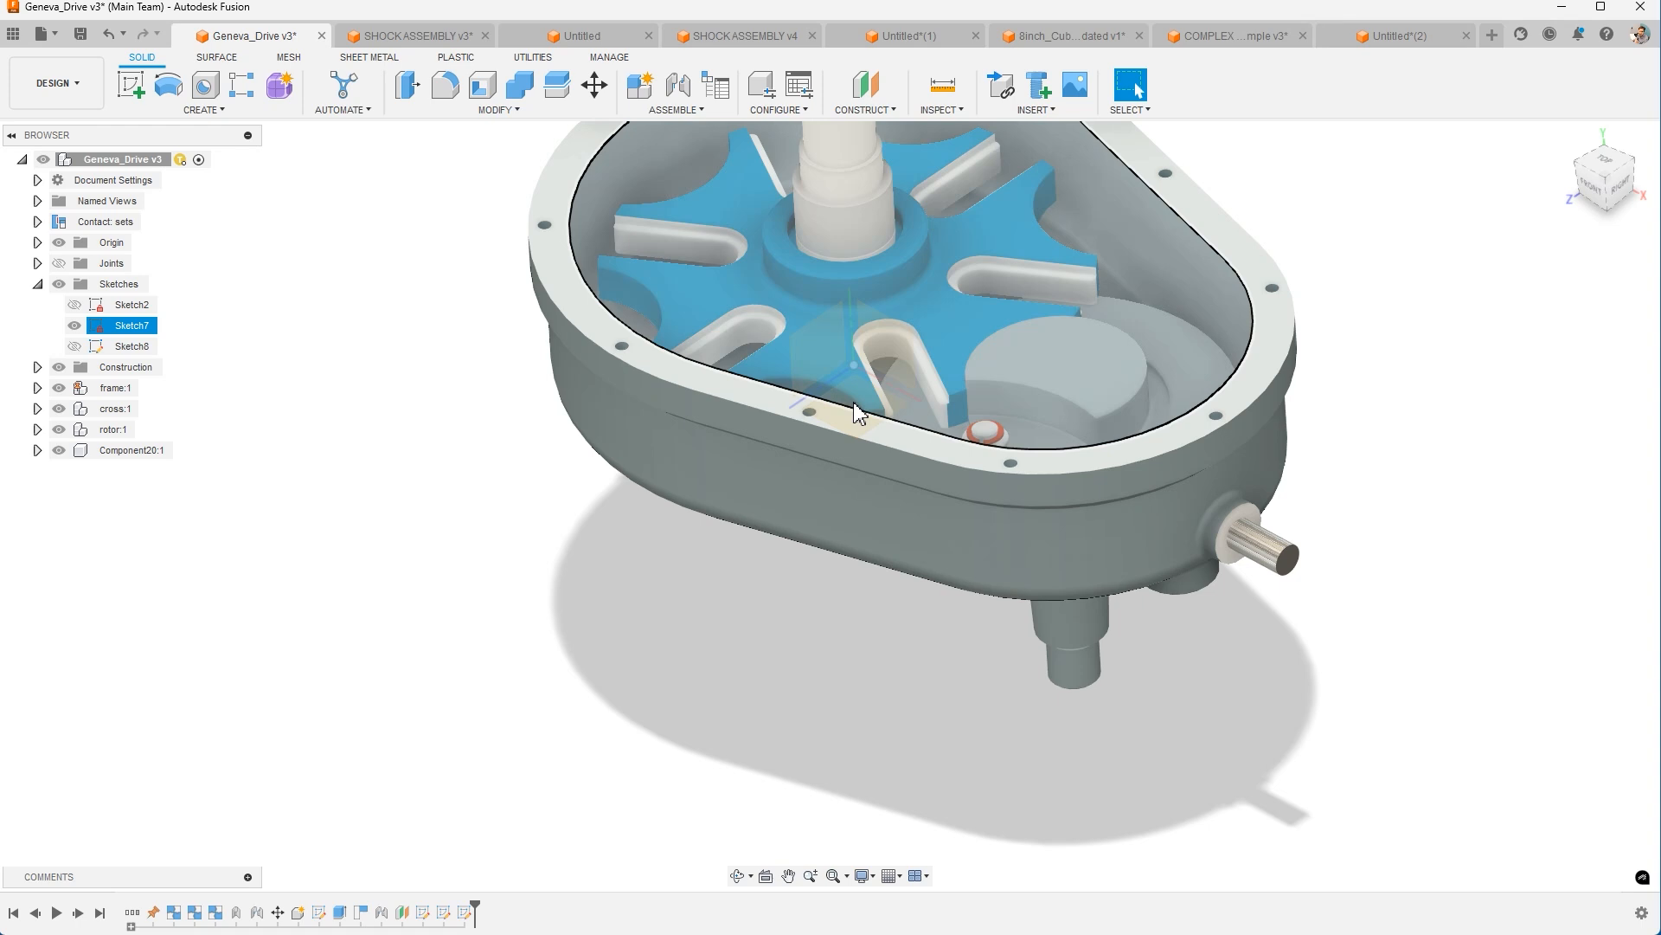
mouse_move(855, 410)
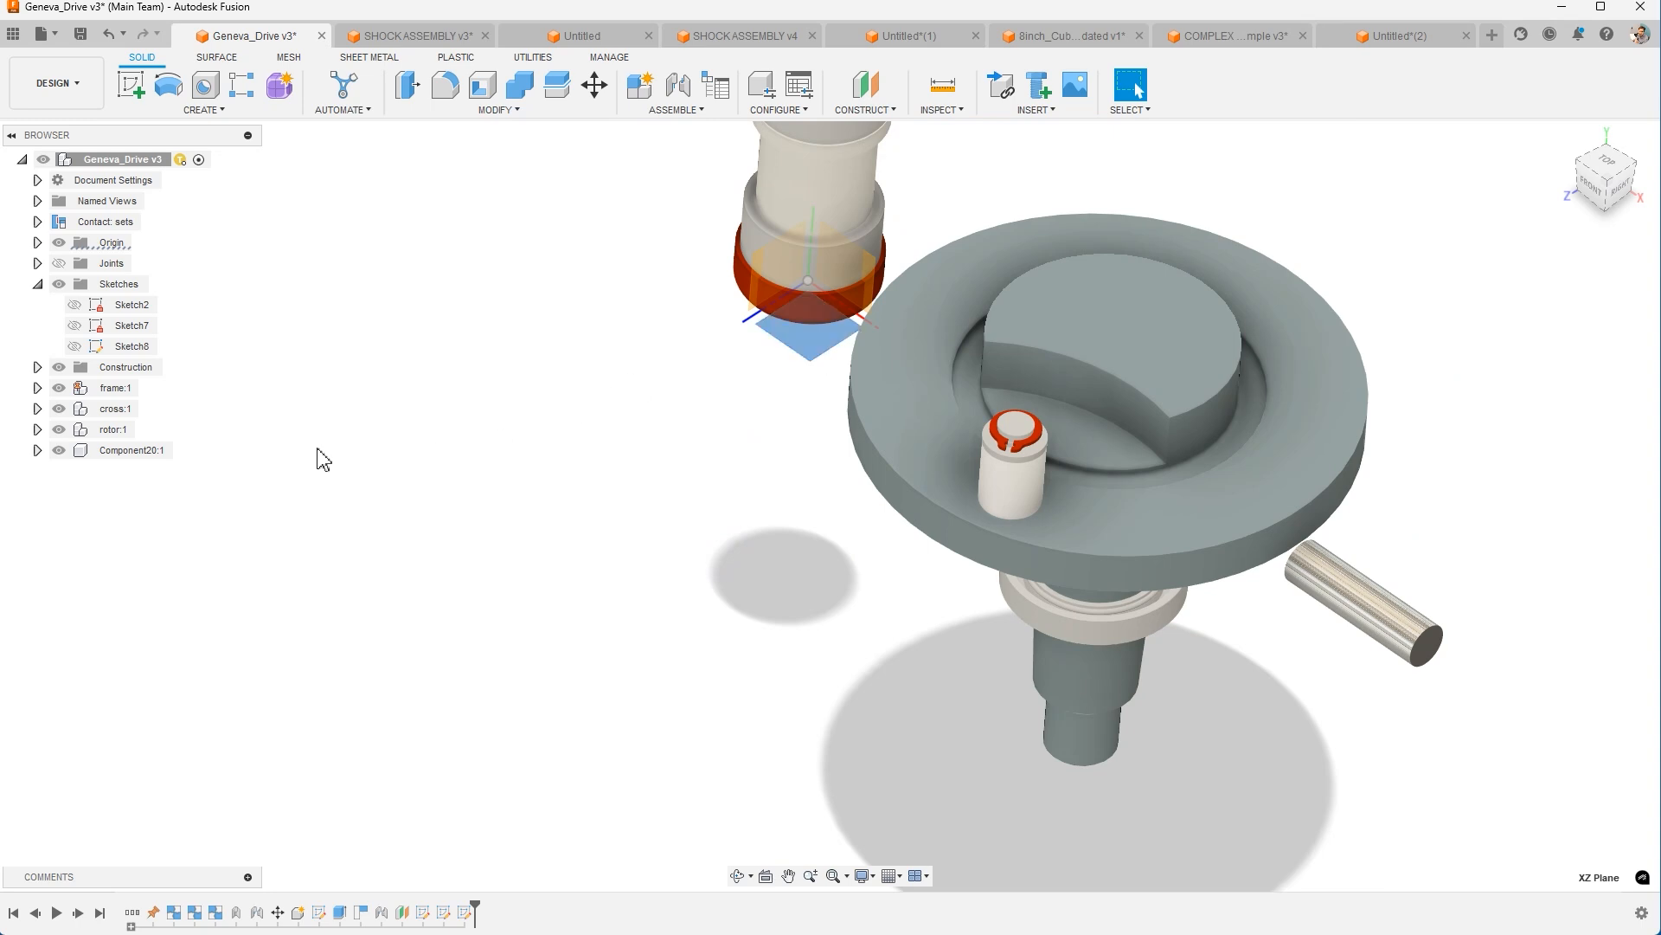
Use Show All Bodies on the Geneva_Drive root, then switch to 8inch_Cube updated v1.
right_click(125, 159)
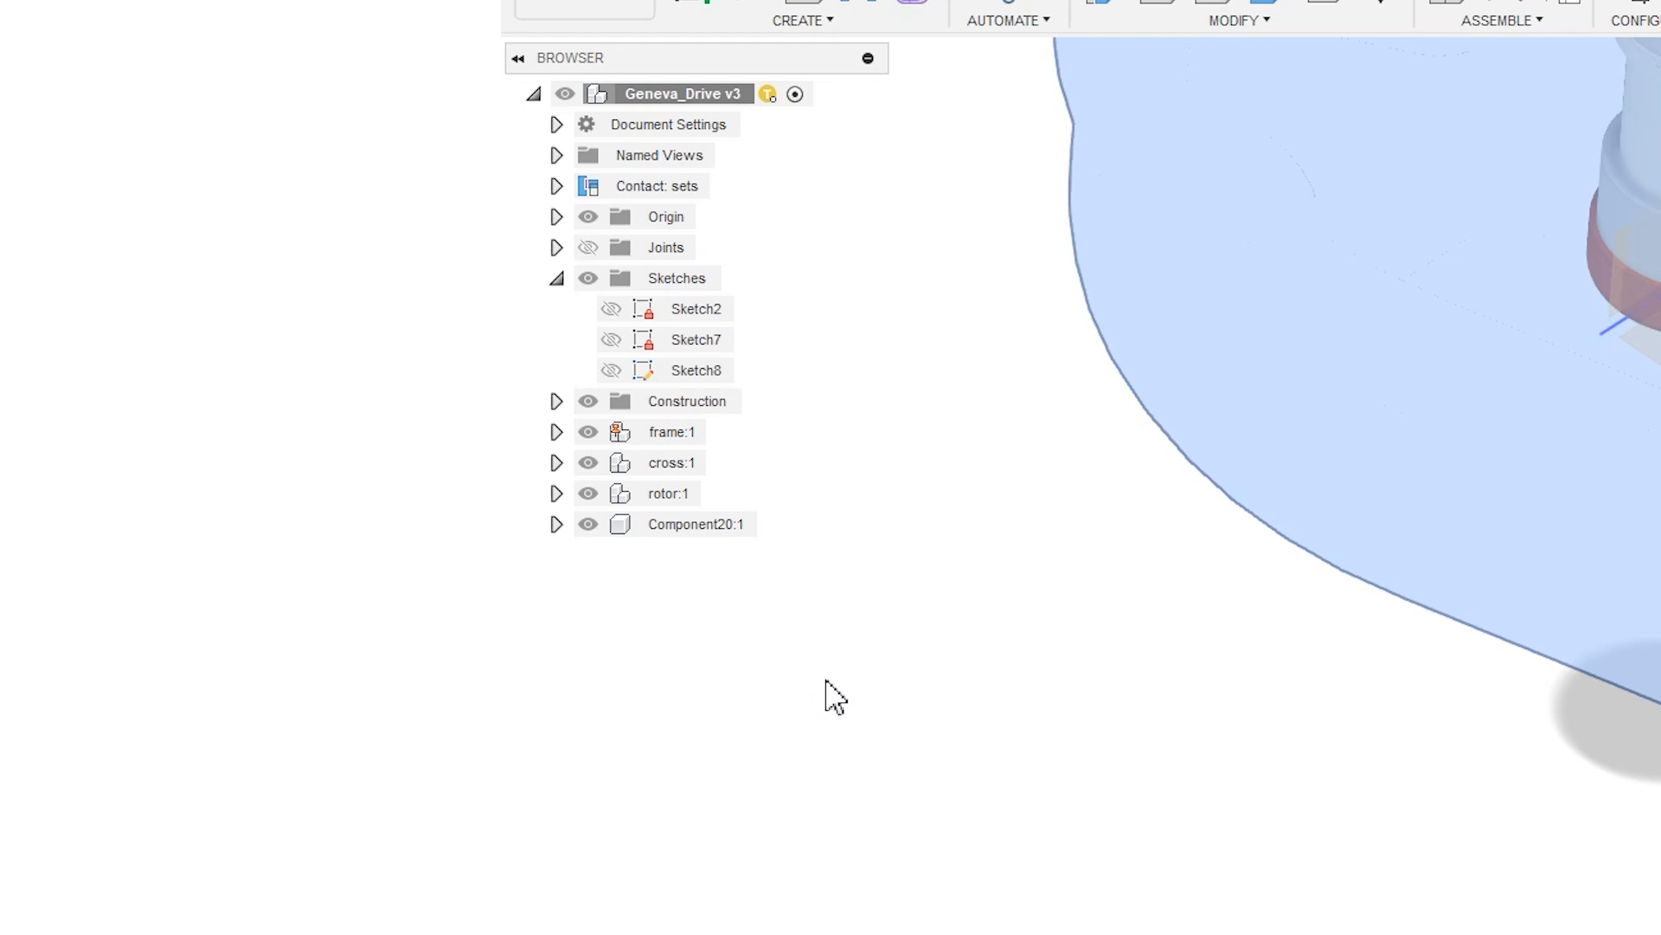
right_click(682, 94)
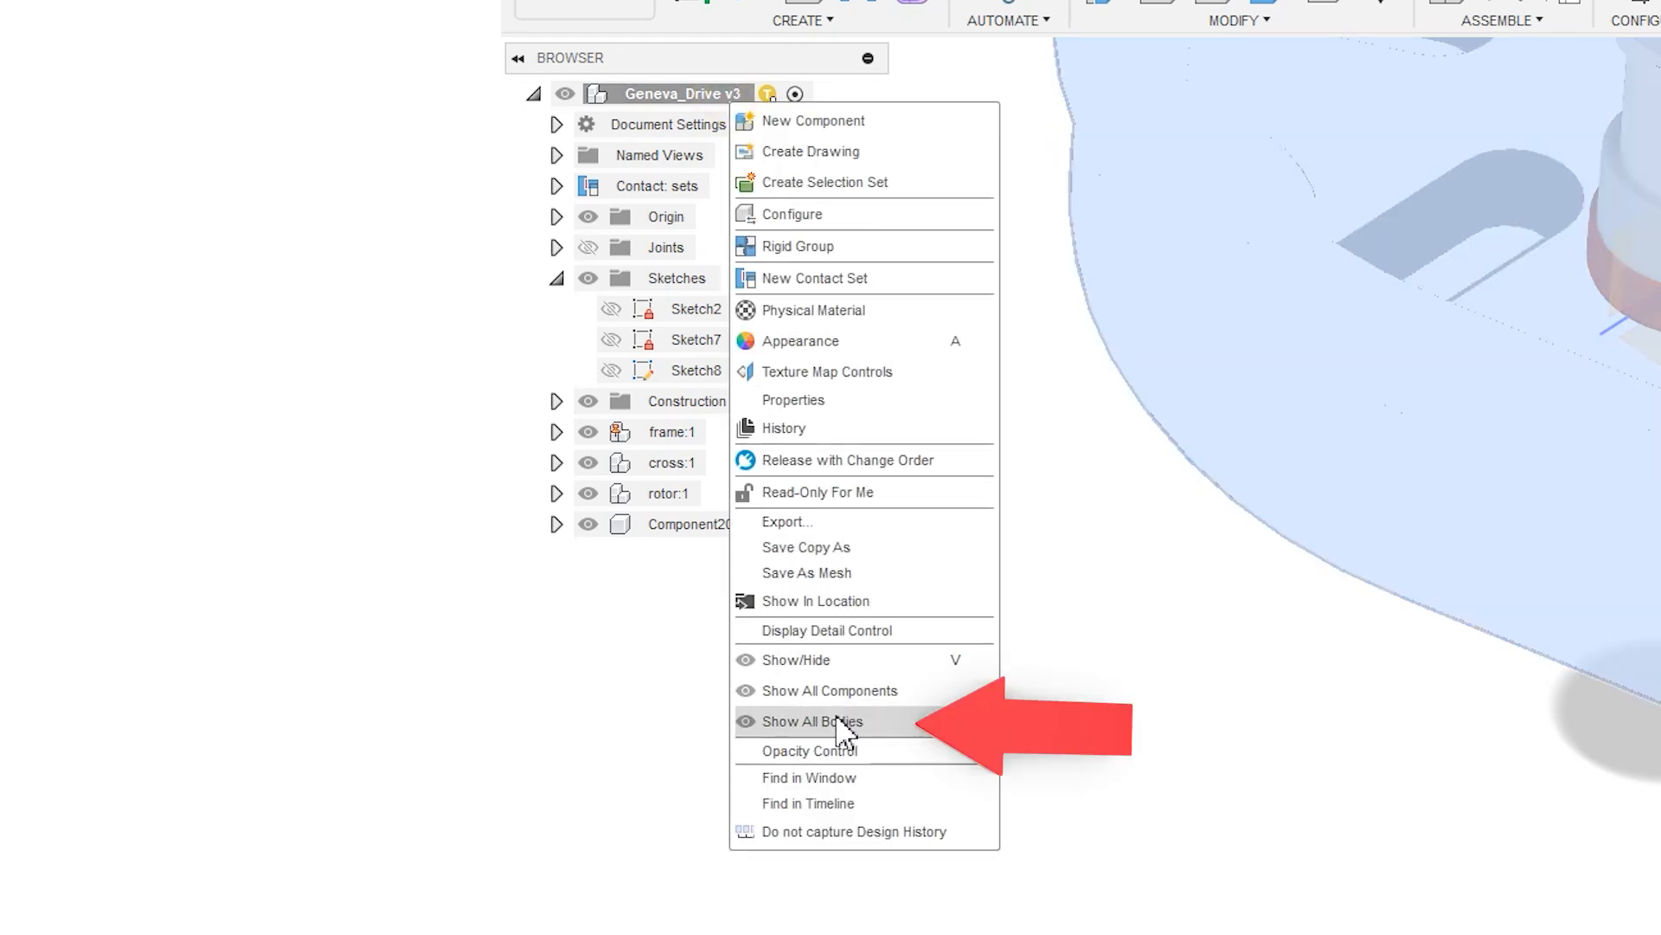
left_click(812, 720)
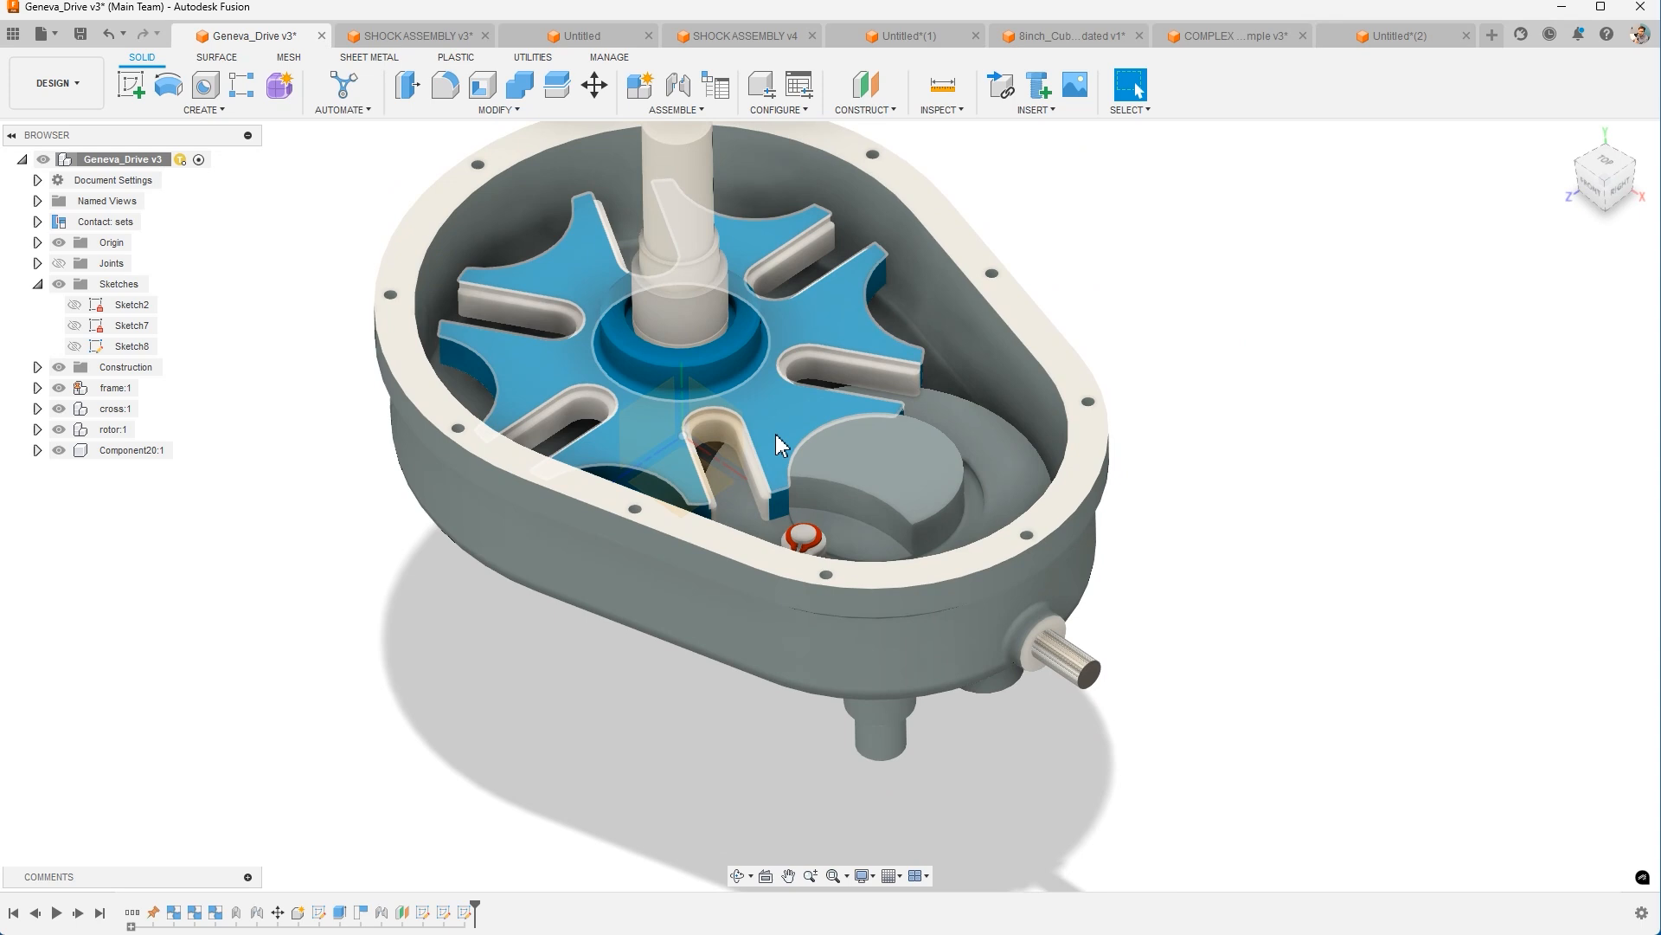
left_click(1067, 35)
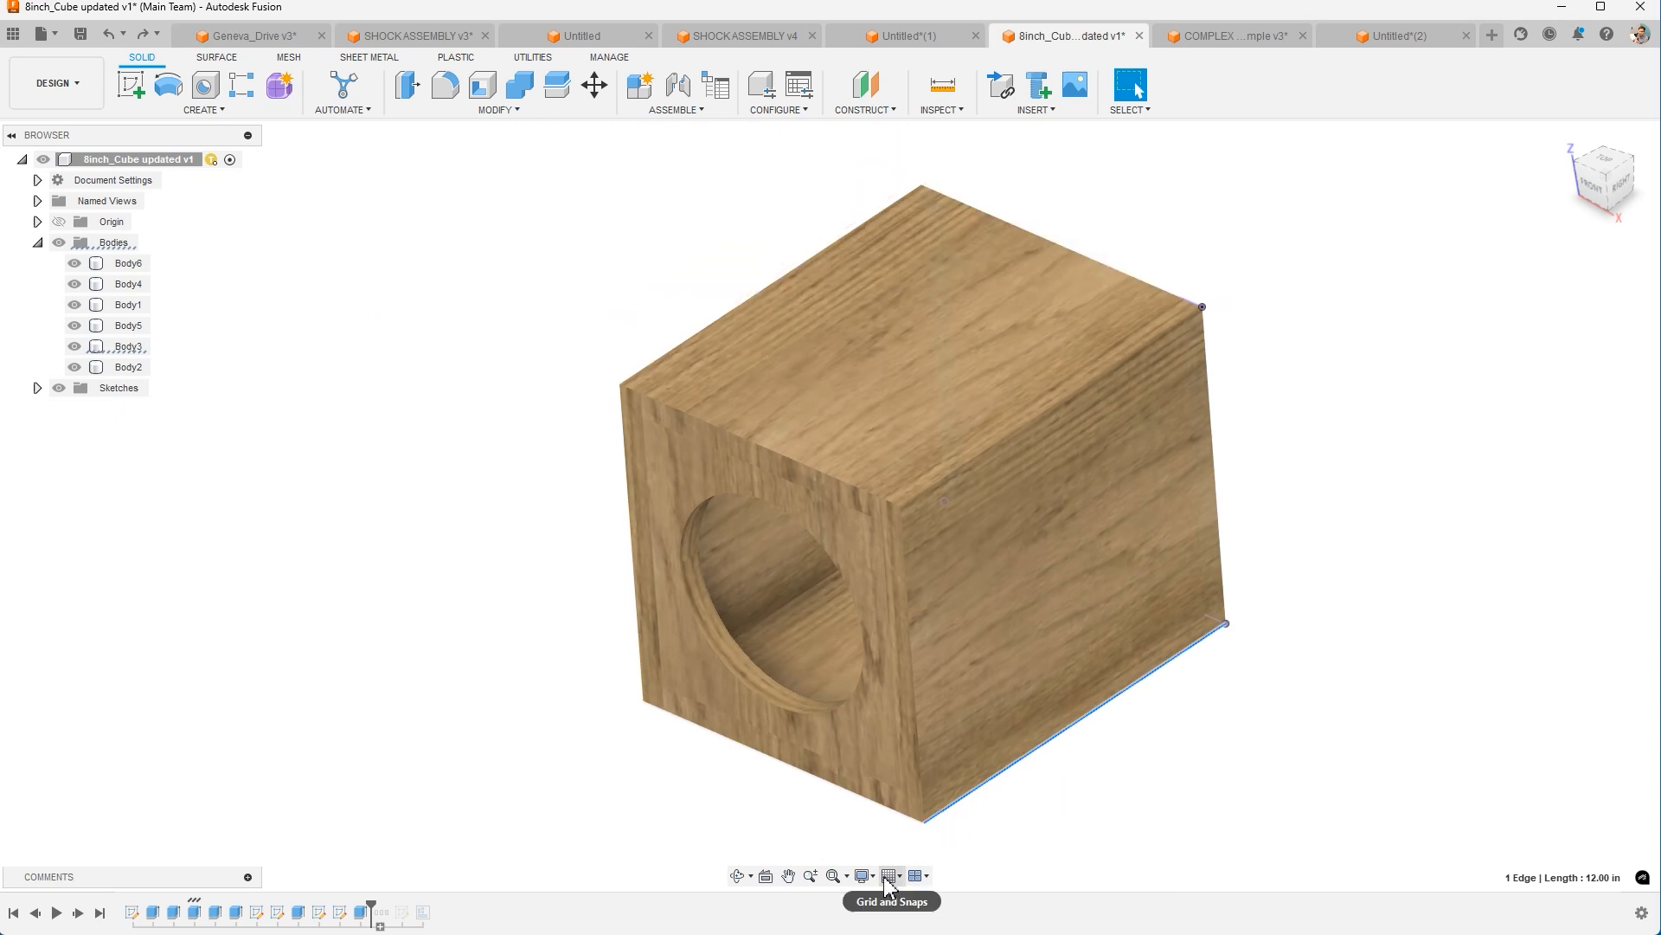
Set the visual style to Wireframe and select the cube's top panel face.
left_click(863, 875)
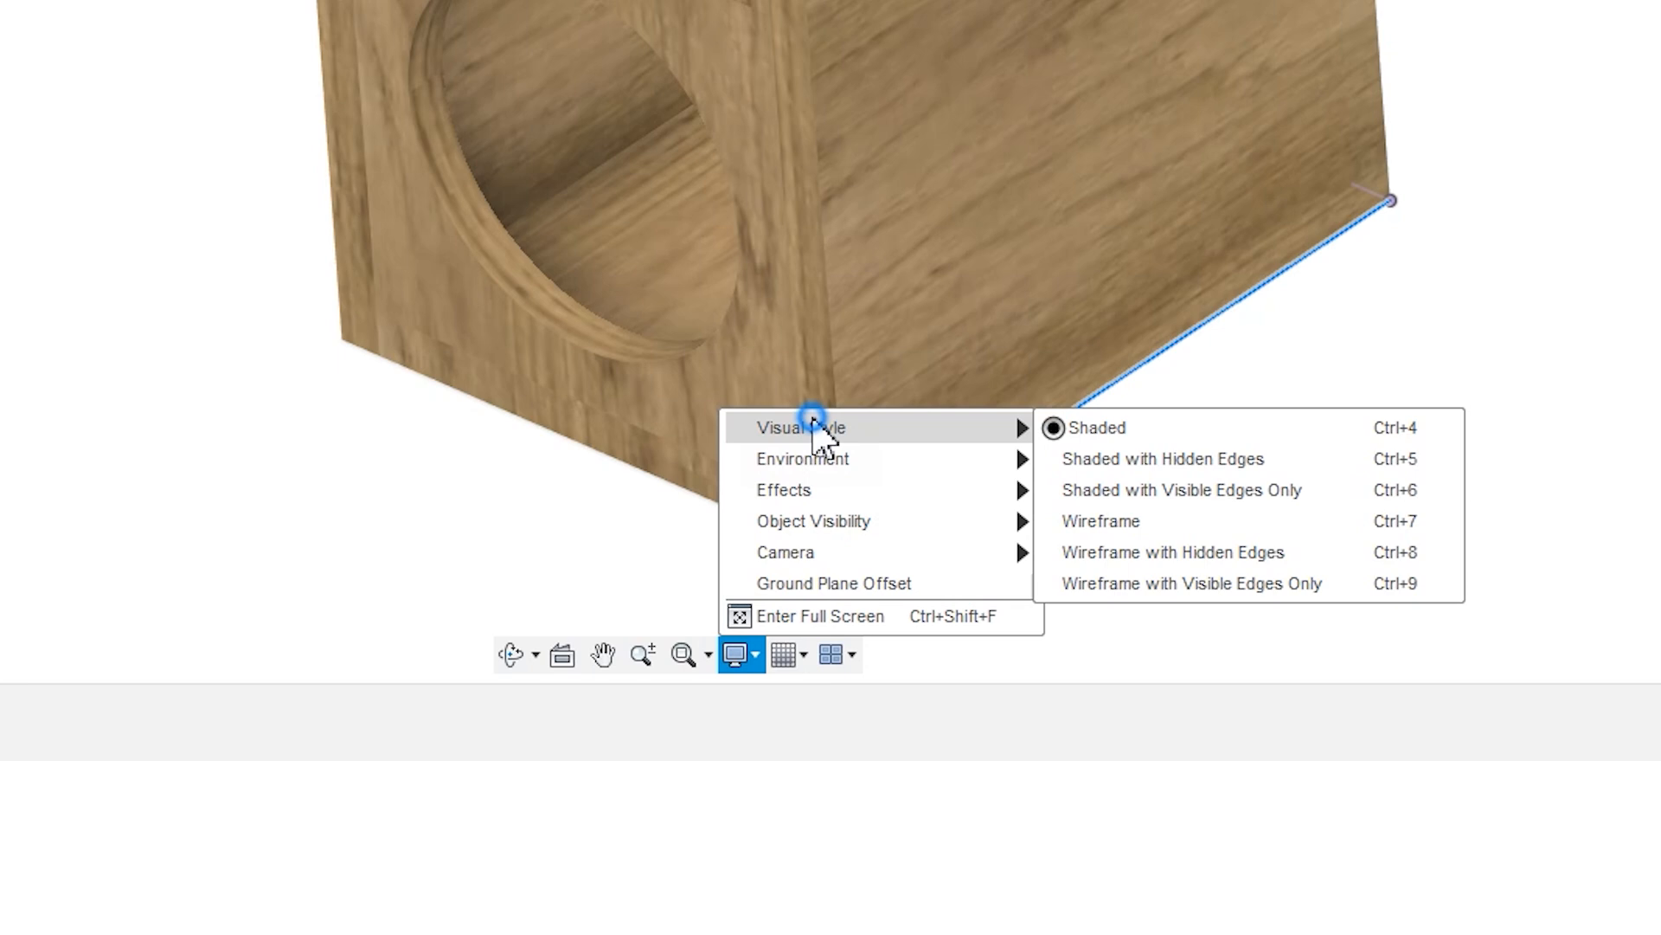
left_click(1100, 520)
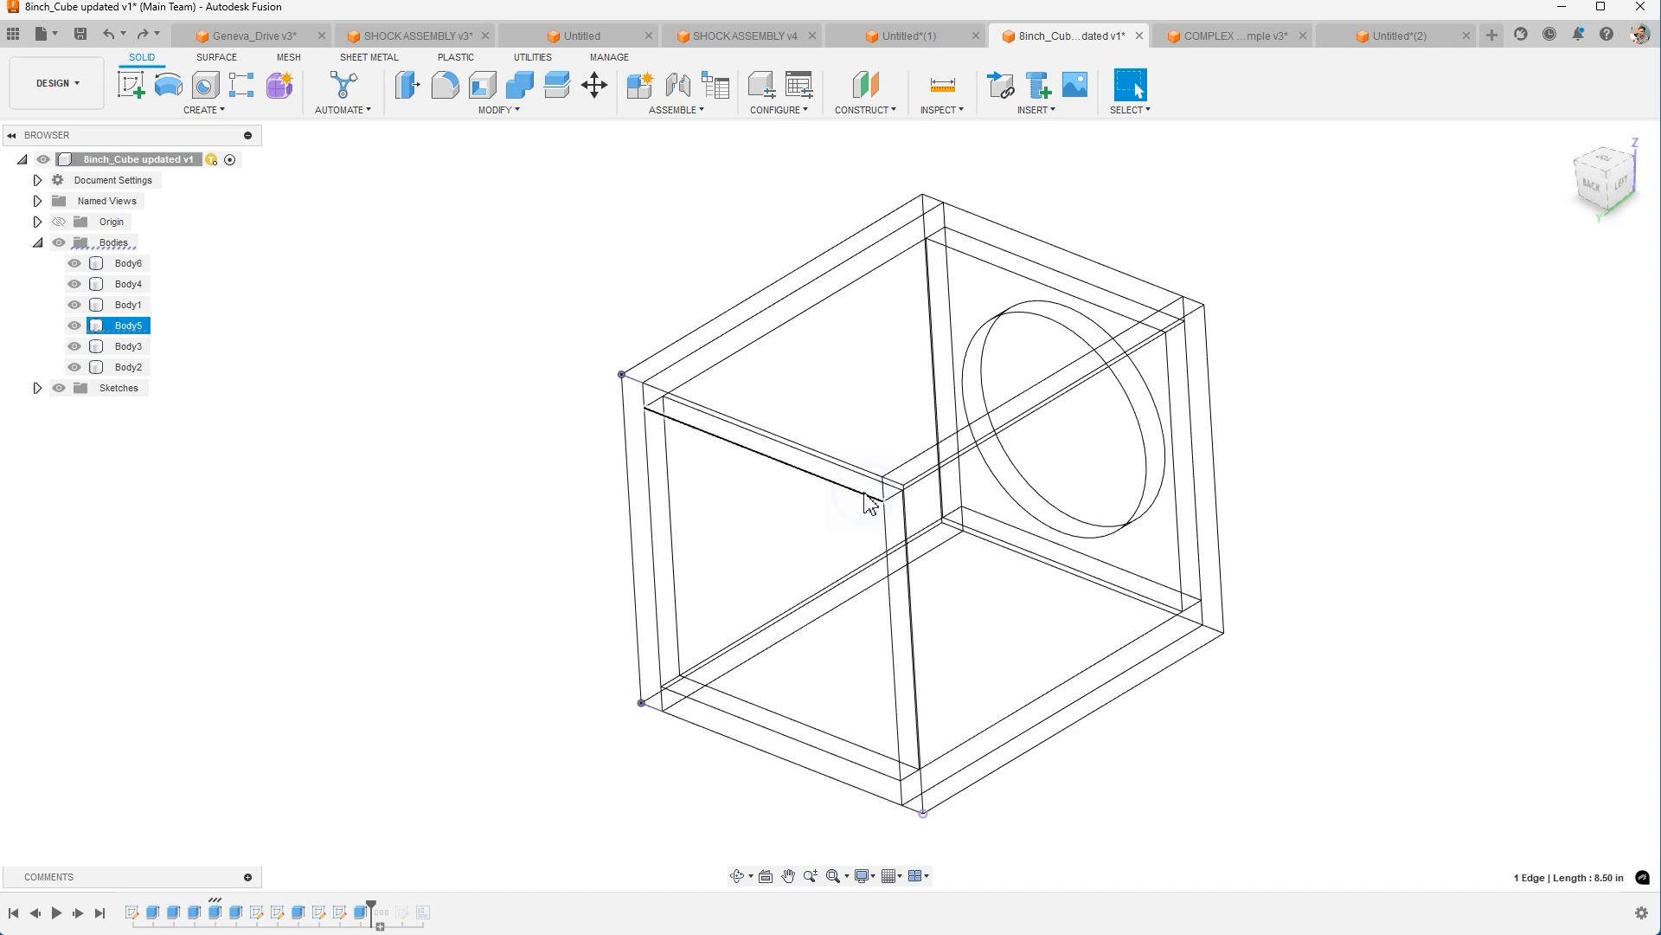
left_click(867, 275)
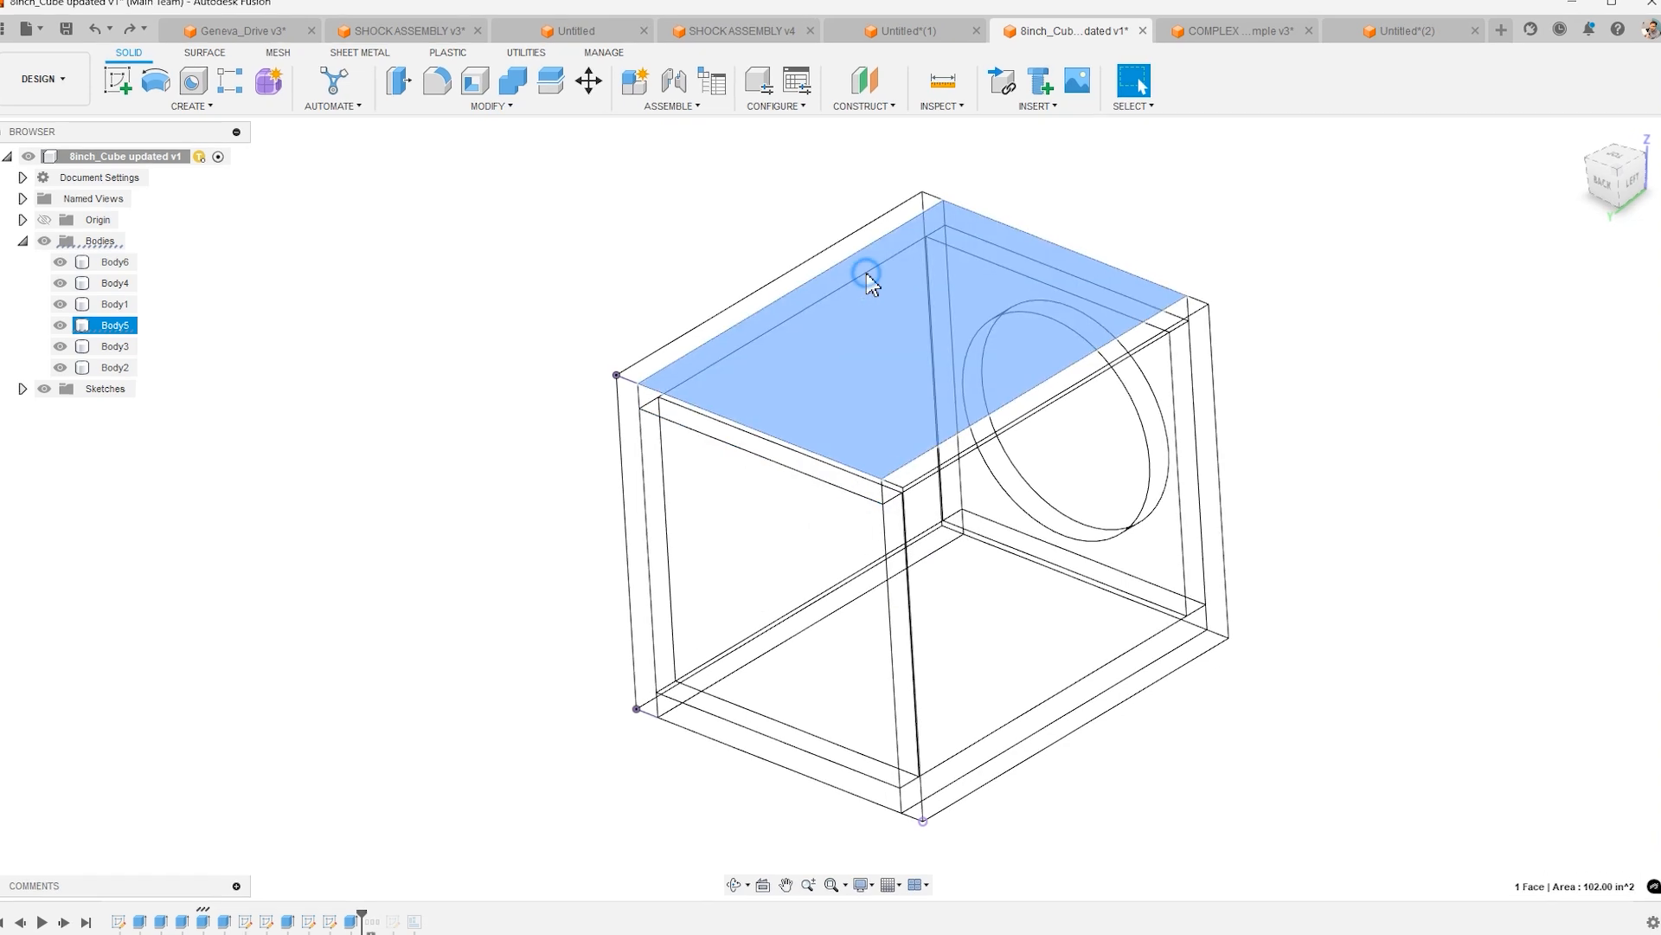